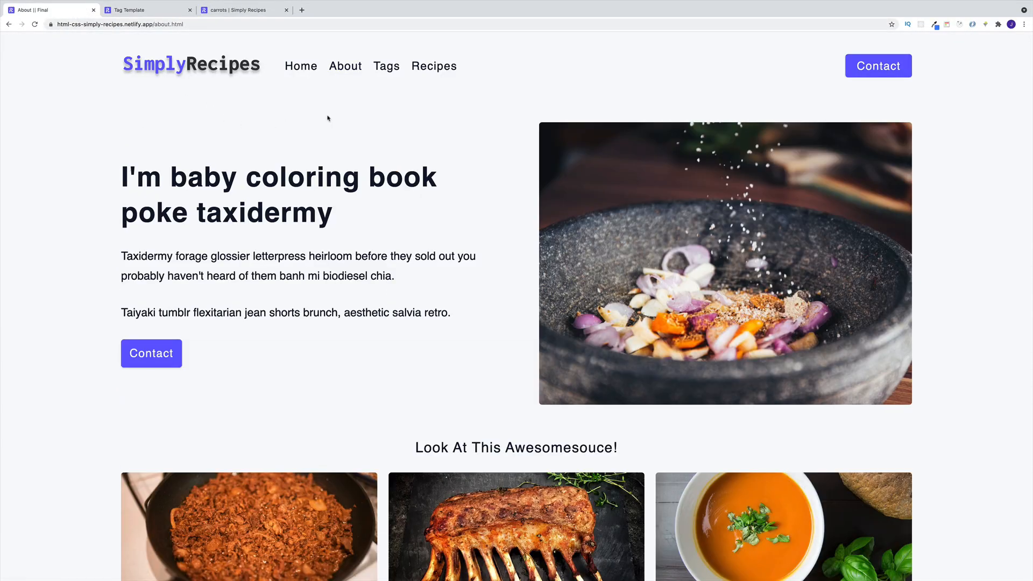
- Review the finished About page down to the 'Look At This Awesomesouce!' heading
scroll(down, 3)
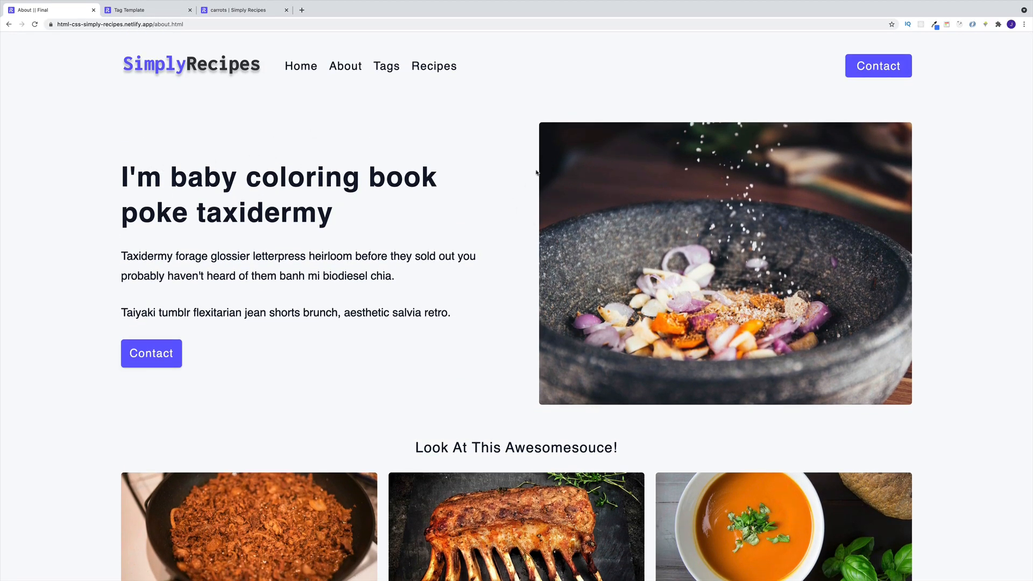
scroll(down, 3)
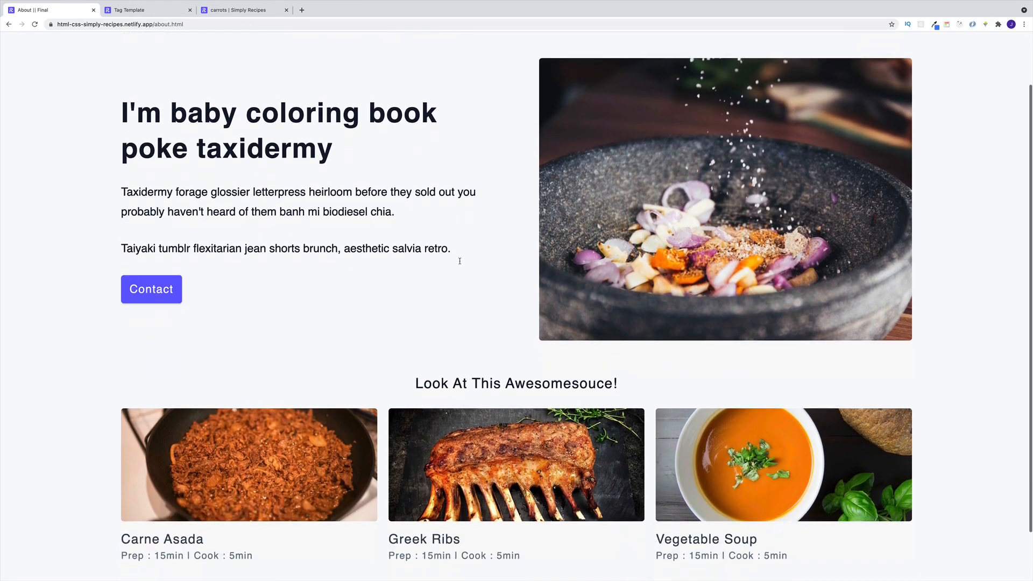
scroll(down, 3)
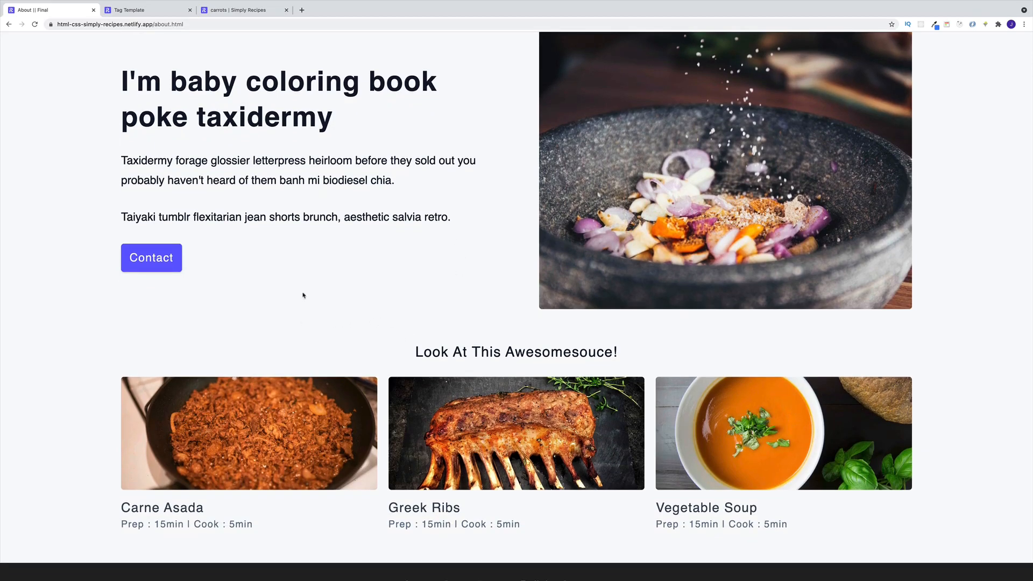
mouse_move(343, 325)
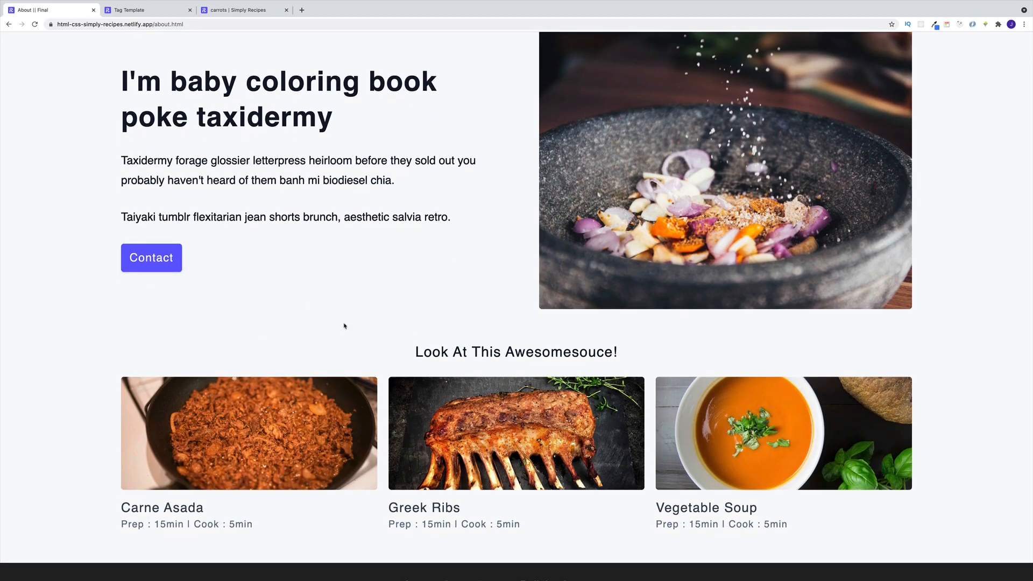
scroll(down, 3)
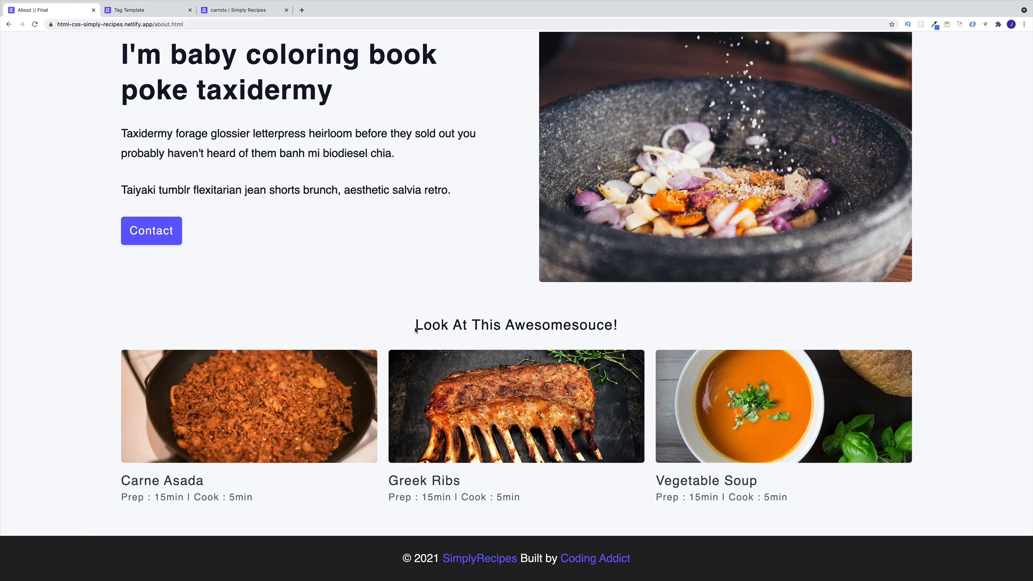
double_click(516, 325)
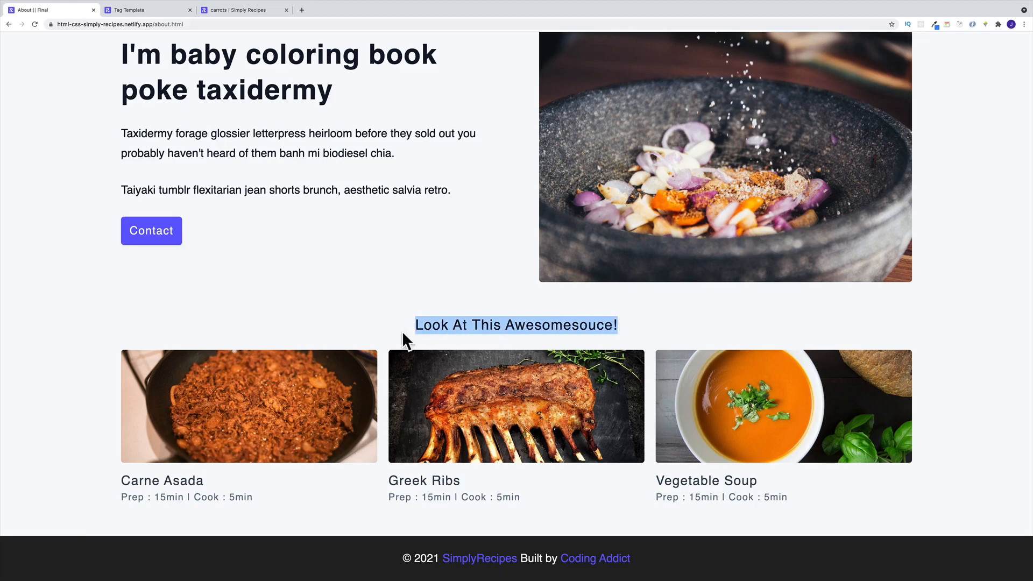
mouse_move(313, 251)
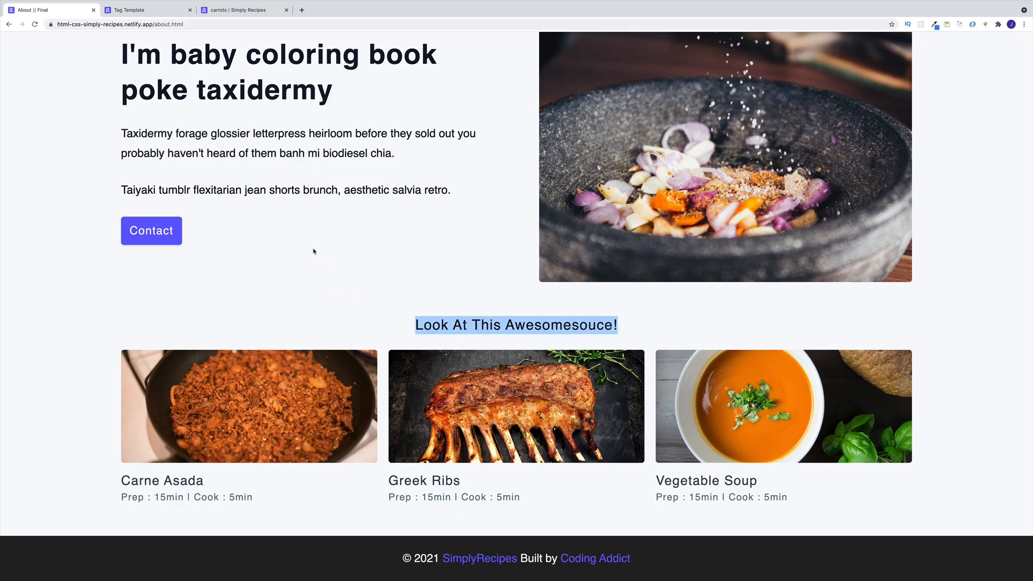
mouse_move(270, 325)
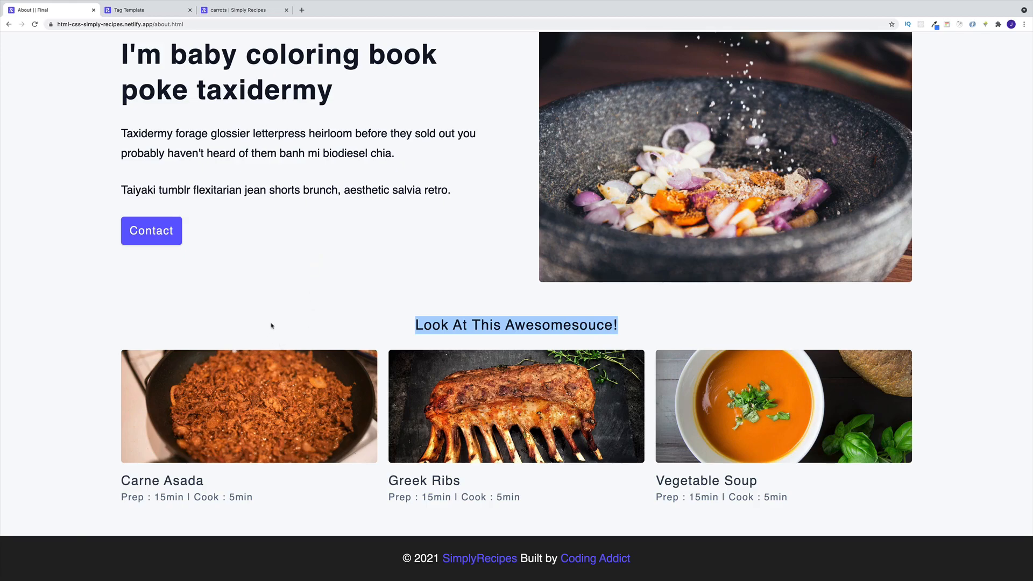
mouse_move(404, 263)
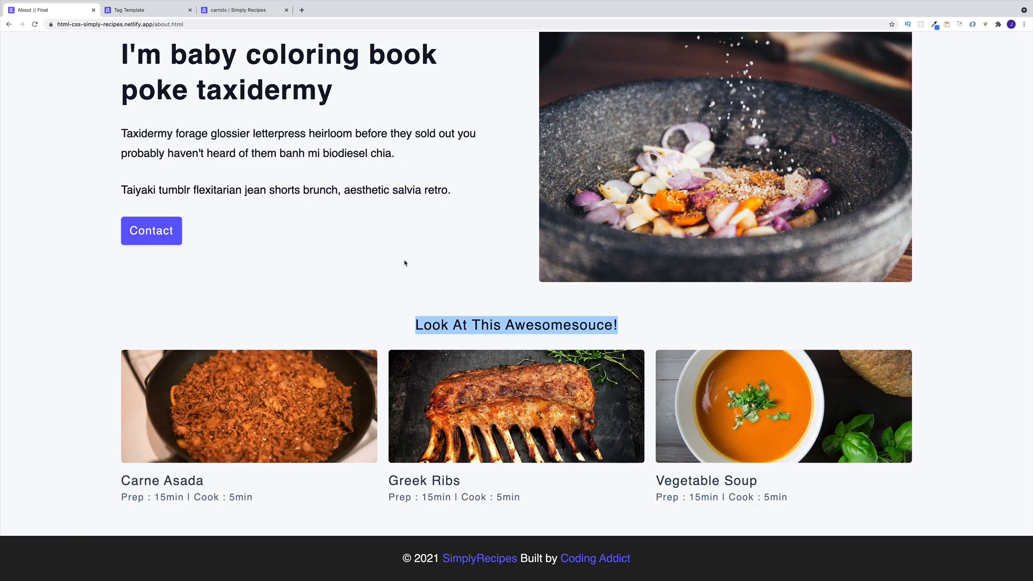
mouse_move(286, 233)
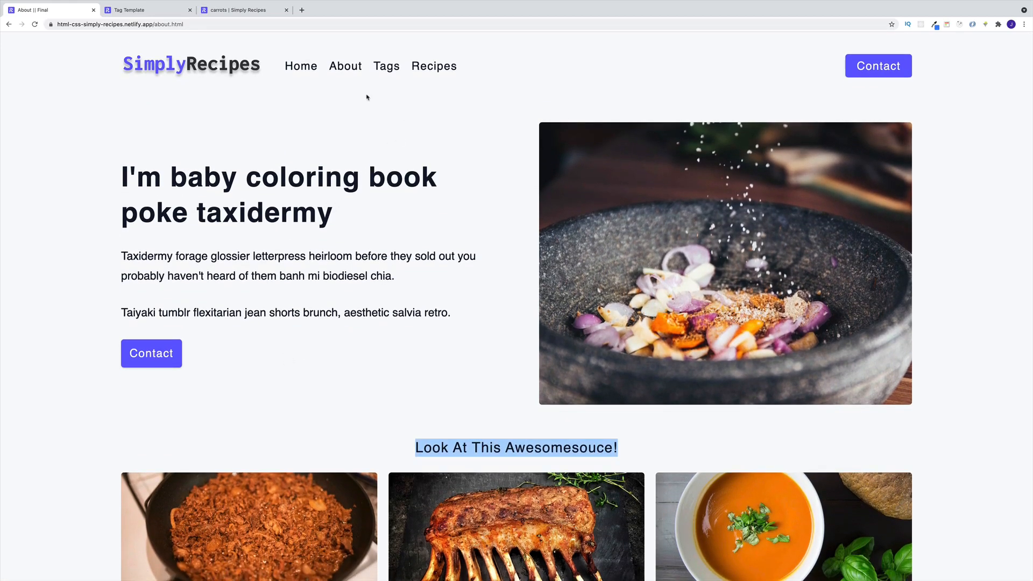
- From the finished site's home page, open the Beef recipe tag page
click(301, 66)
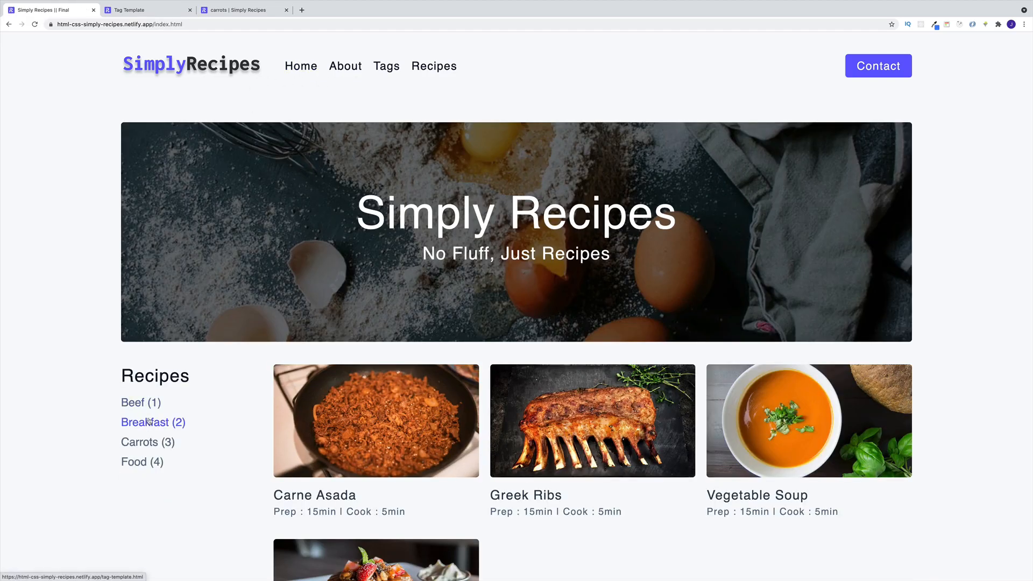
click(134, 401)
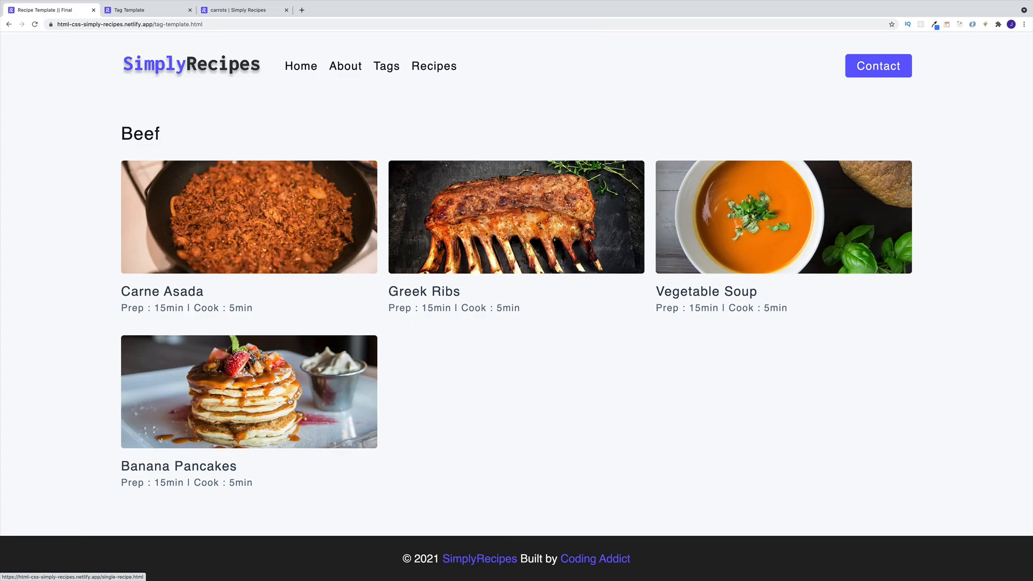
mouse_move(236, 143)
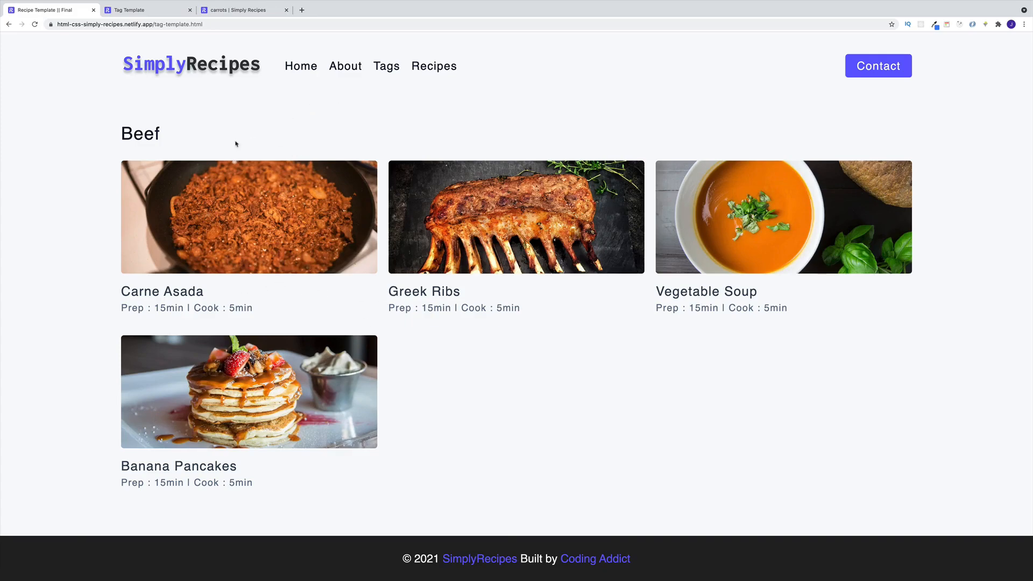
mouse_move(553, 149)
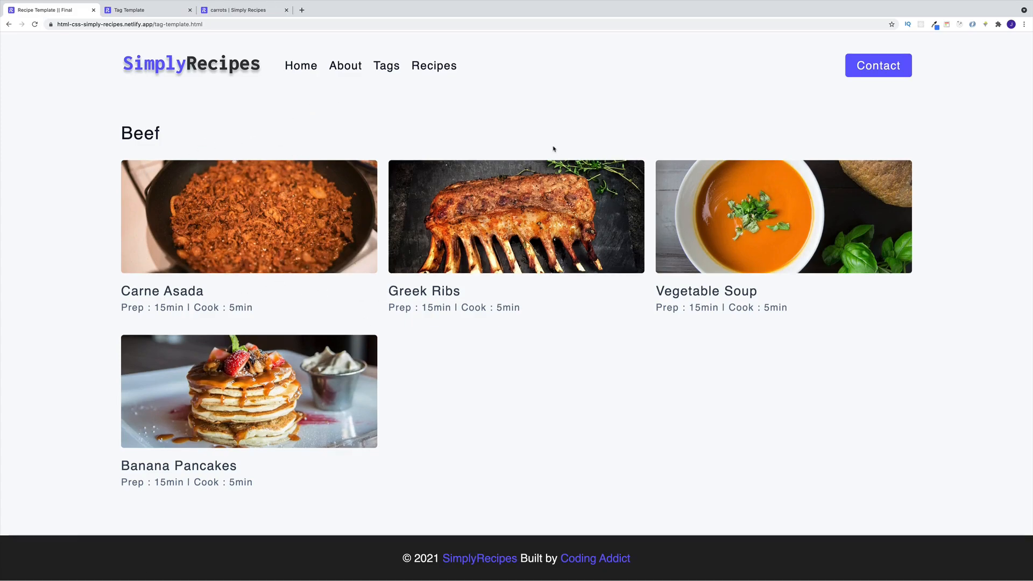
mouse_move(361, 107)
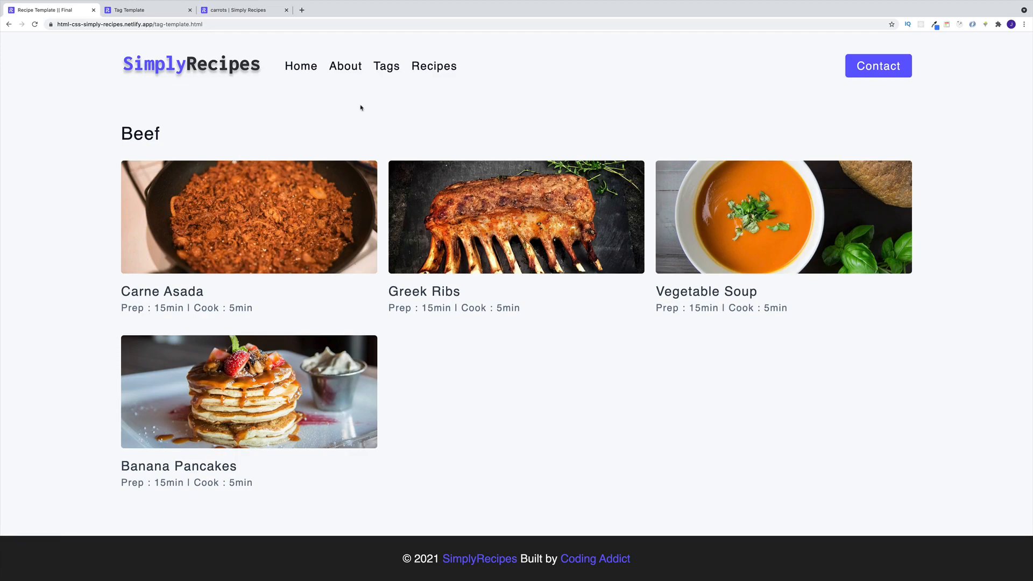
mouse_move(340, 111)
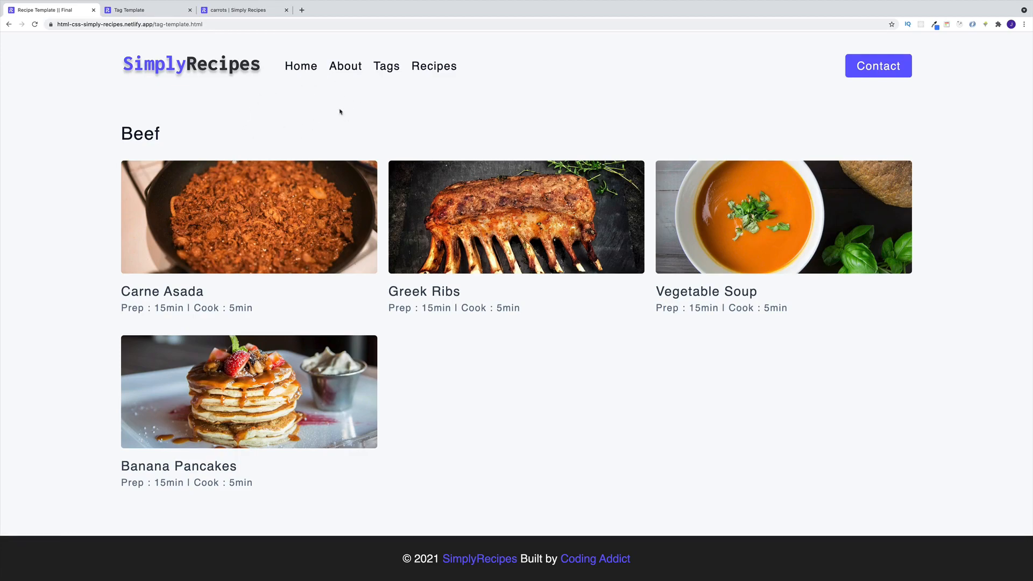
mouse_move(354, 119)
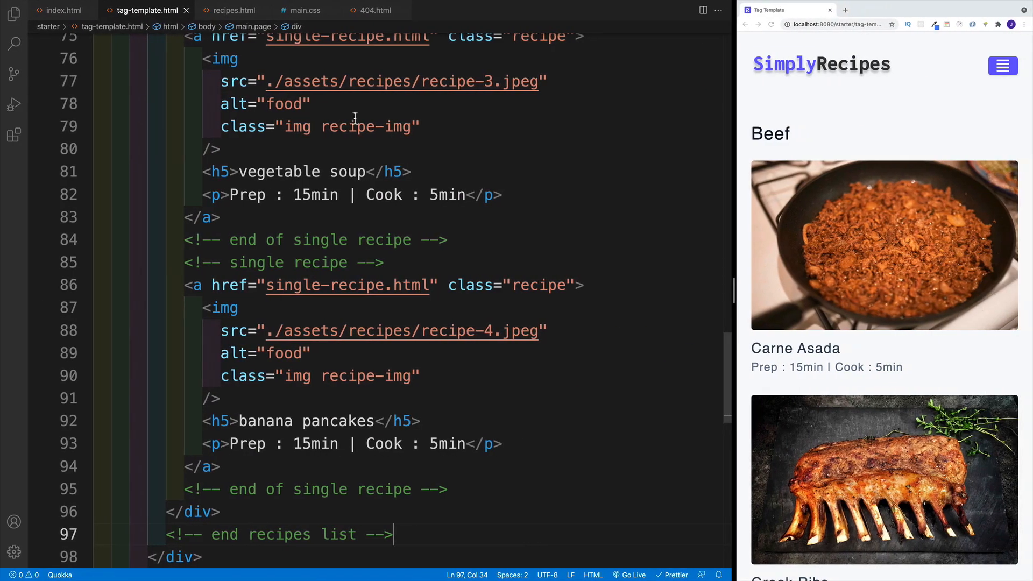
- Open starter about.html and select the h1 'About Page' line in its main element
click(13, 14)
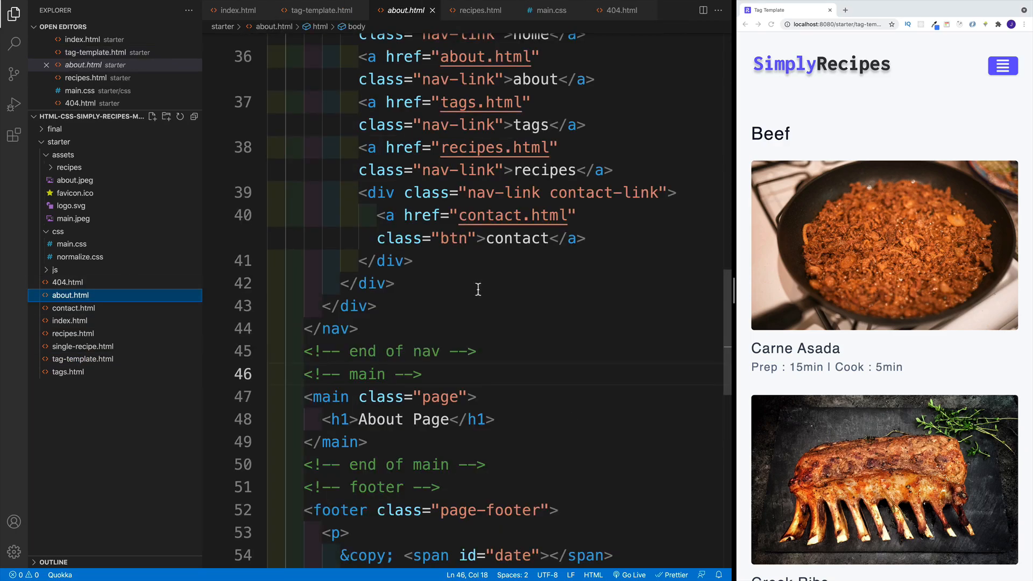
scroll(down, 3)
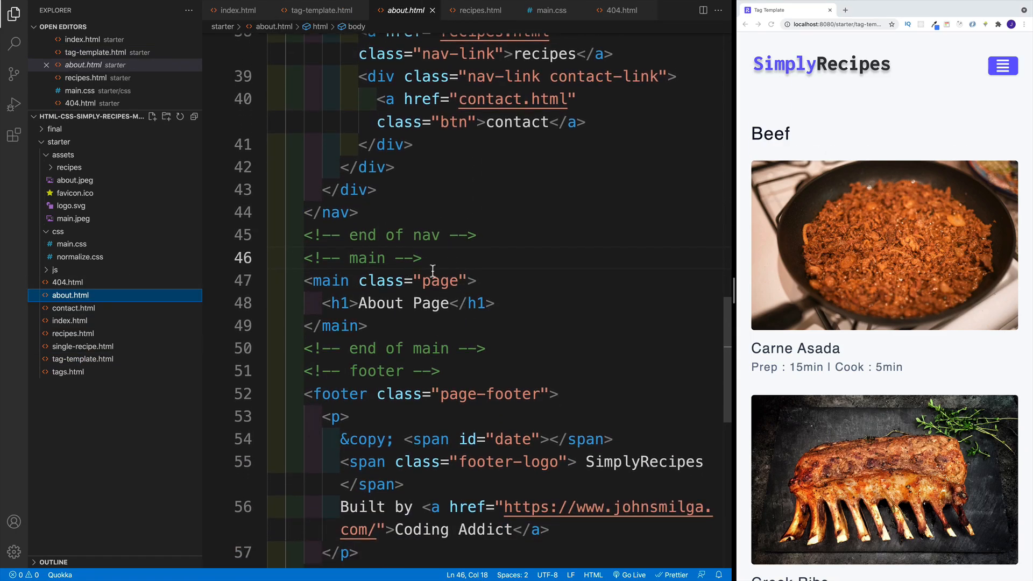
mouse_move(435, 316)
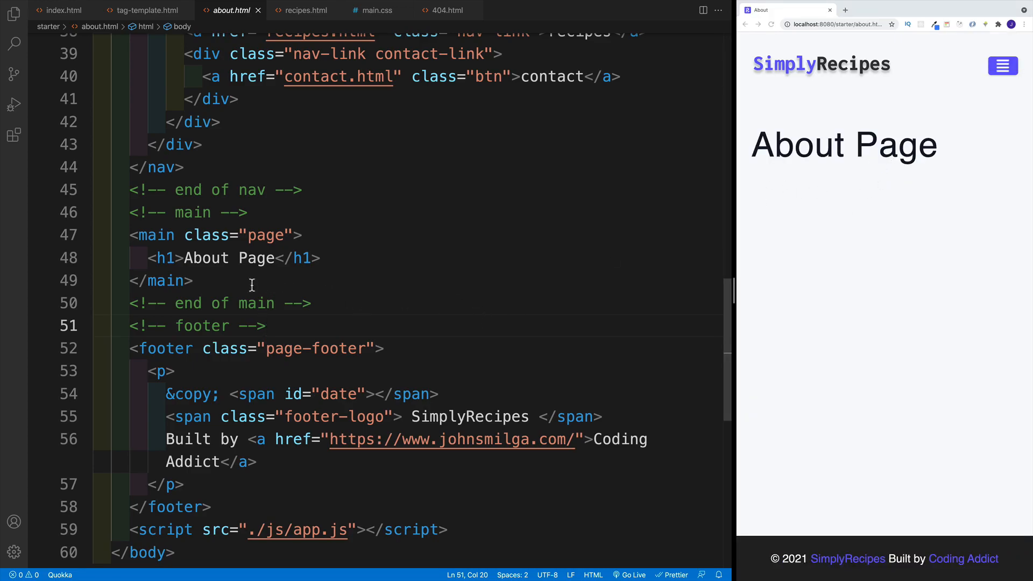
mouse_move(333, 196)
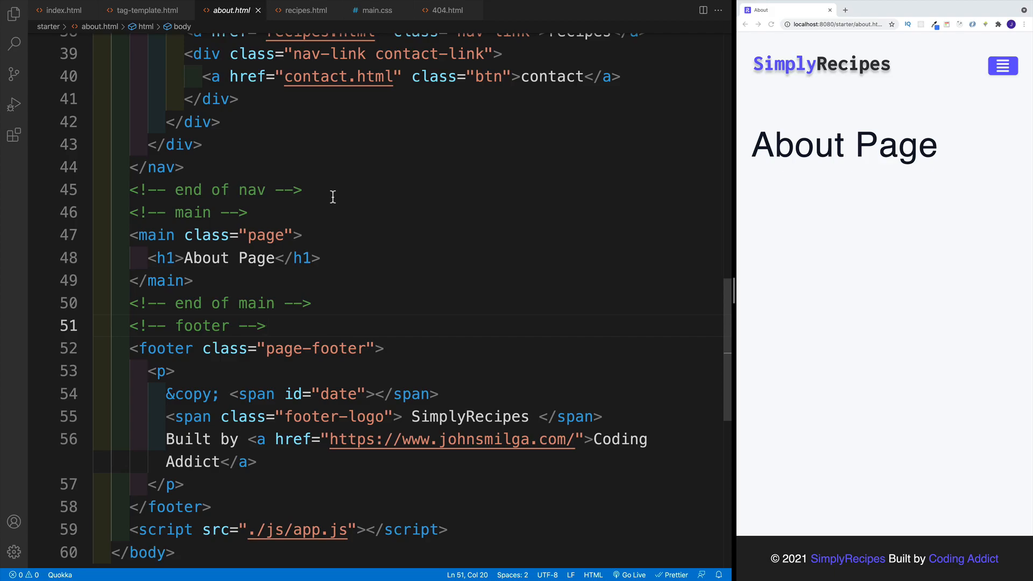
click(301, 189)
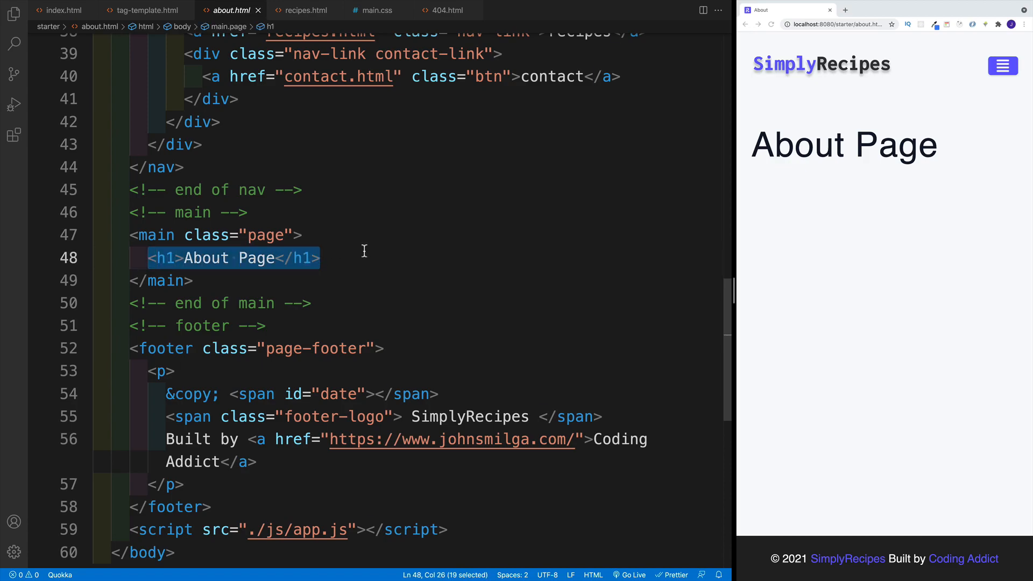
- Add an about-page section and a featured-recipes section inside main
text(section class="a)
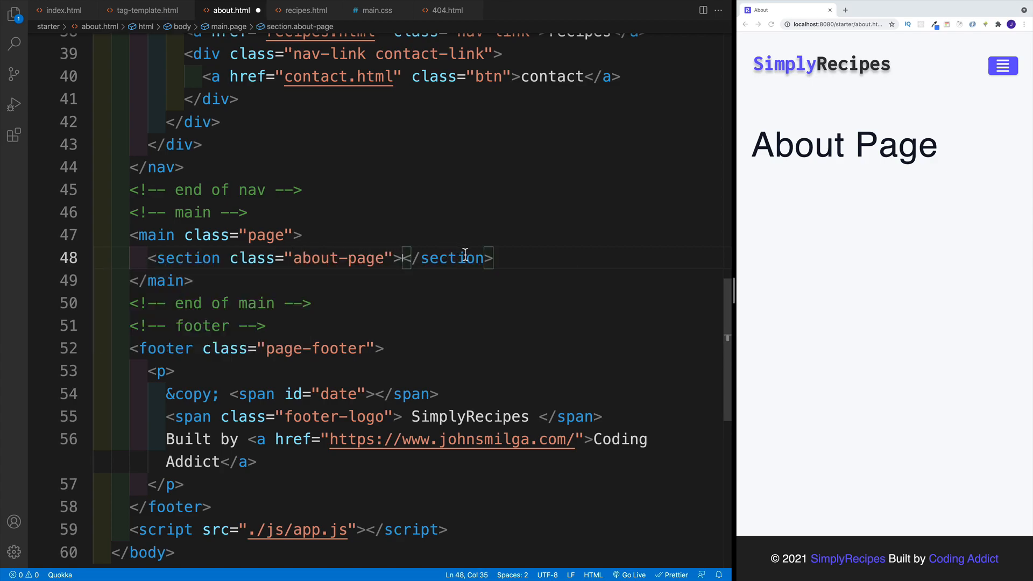
key(enter)
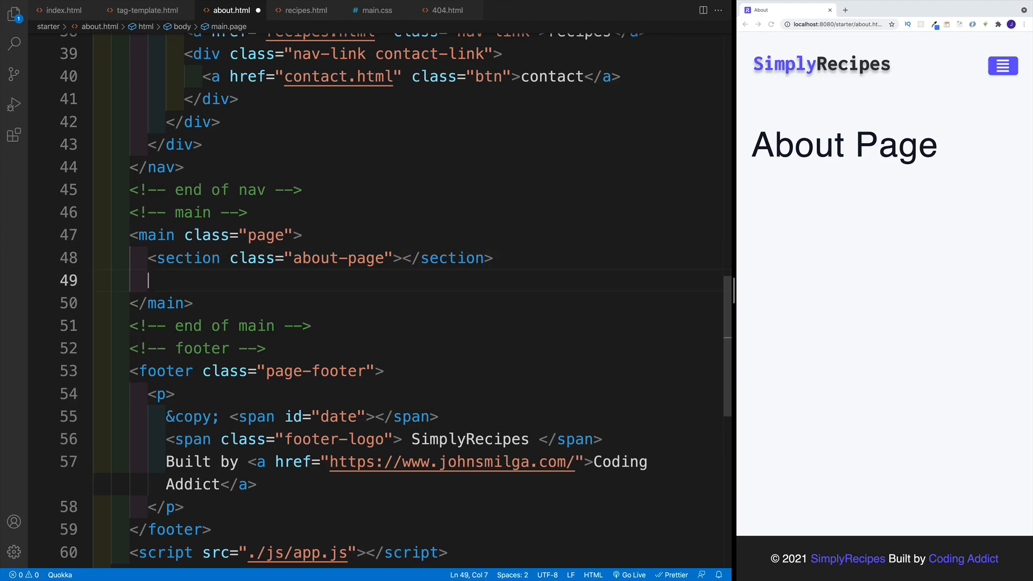
text(section)
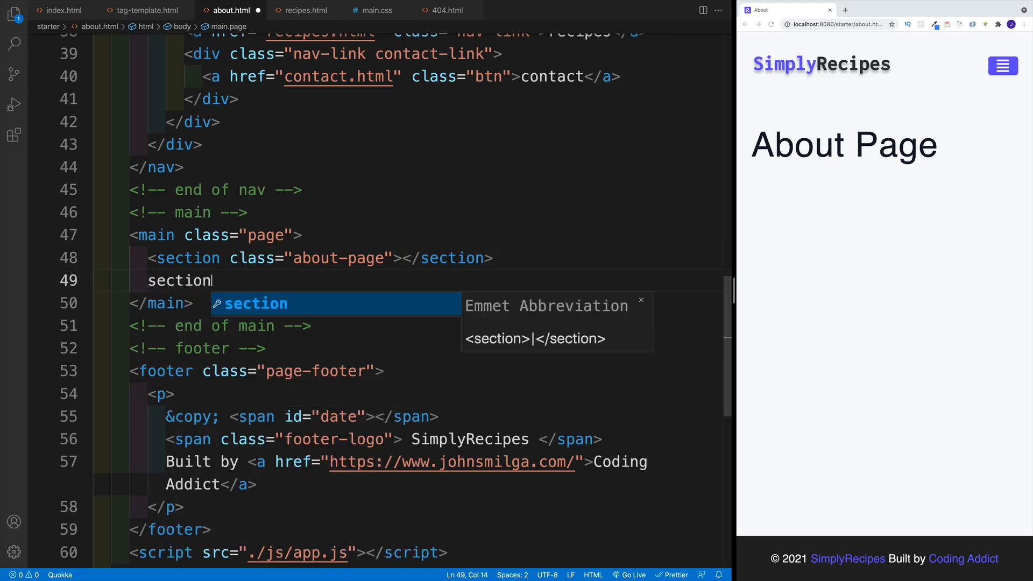
text(.feat)
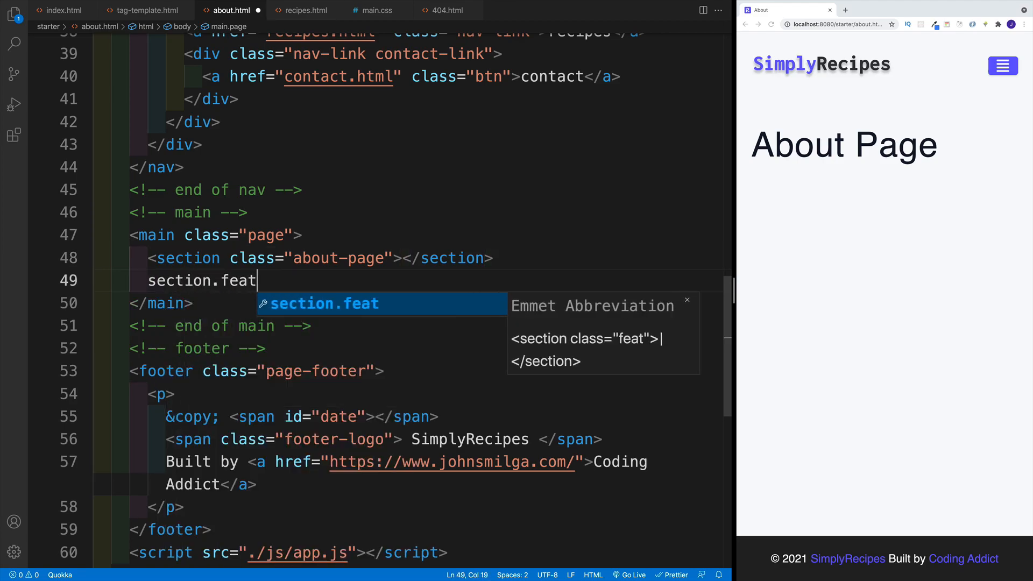
text(ured-recipes"></section>)
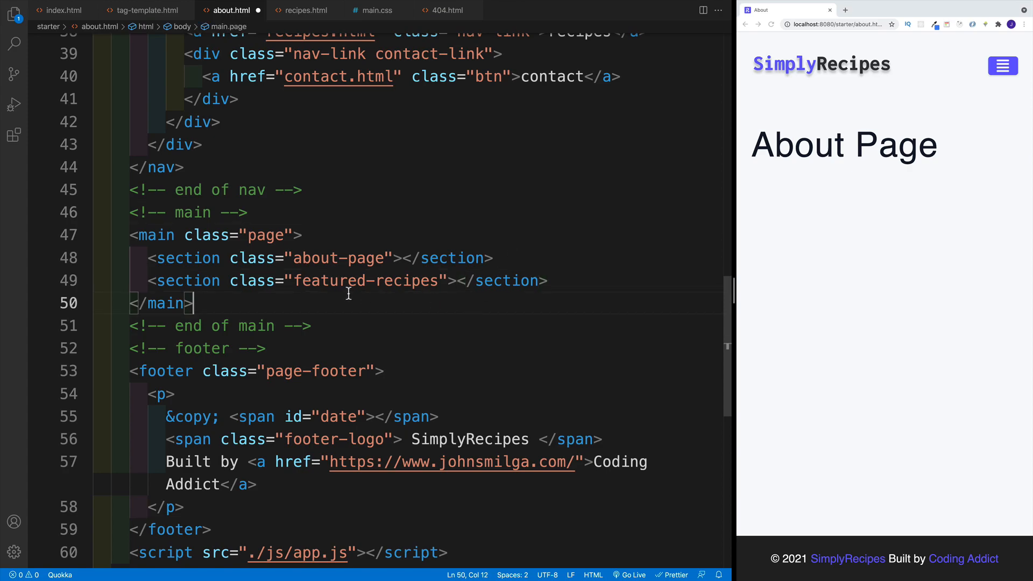
mouse_move(453, 287)
text(<h5></h5>)
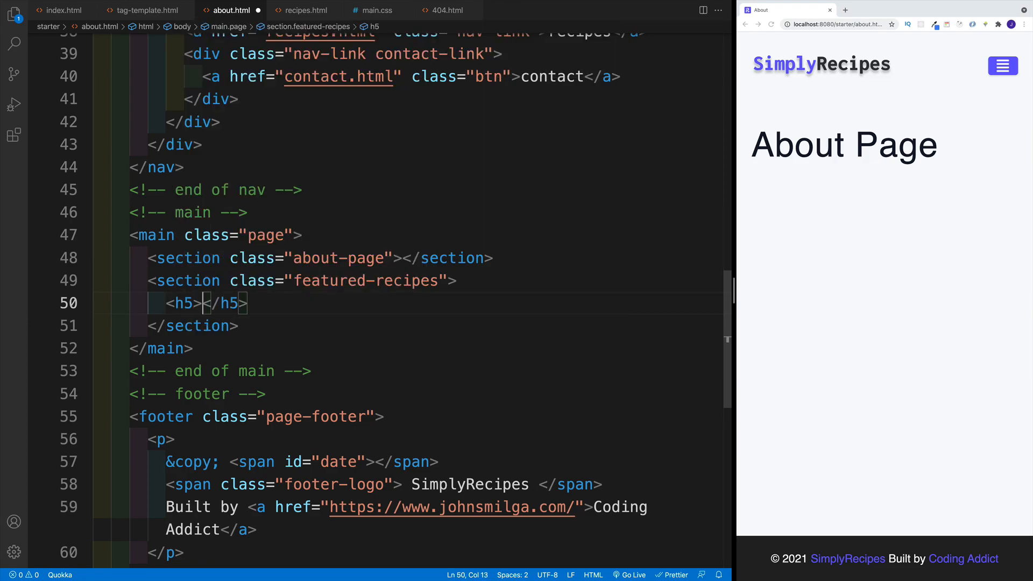
- Add an empty h5 with class featured-title inside the featured-recipes section
text(featu)
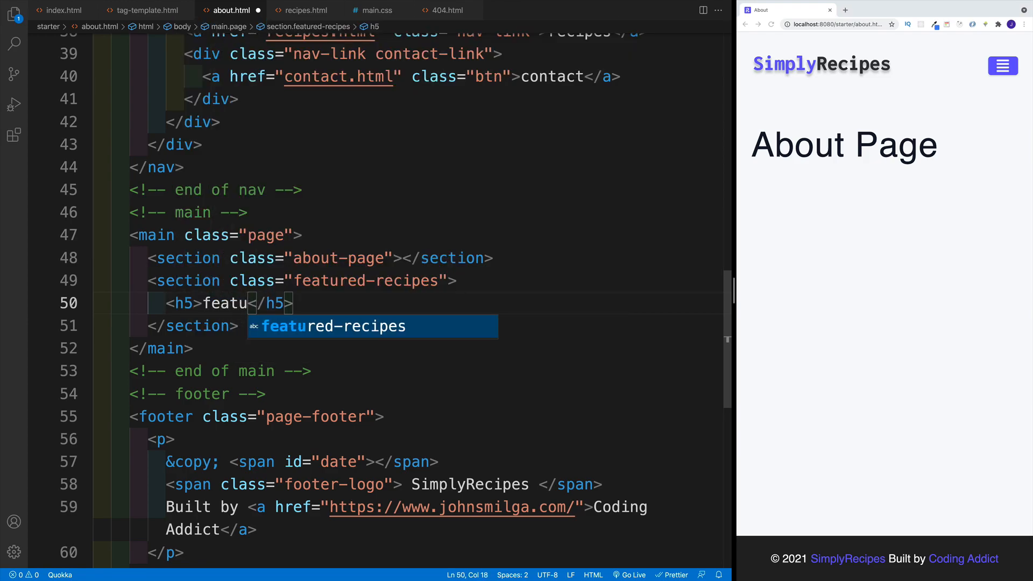
text(class="")
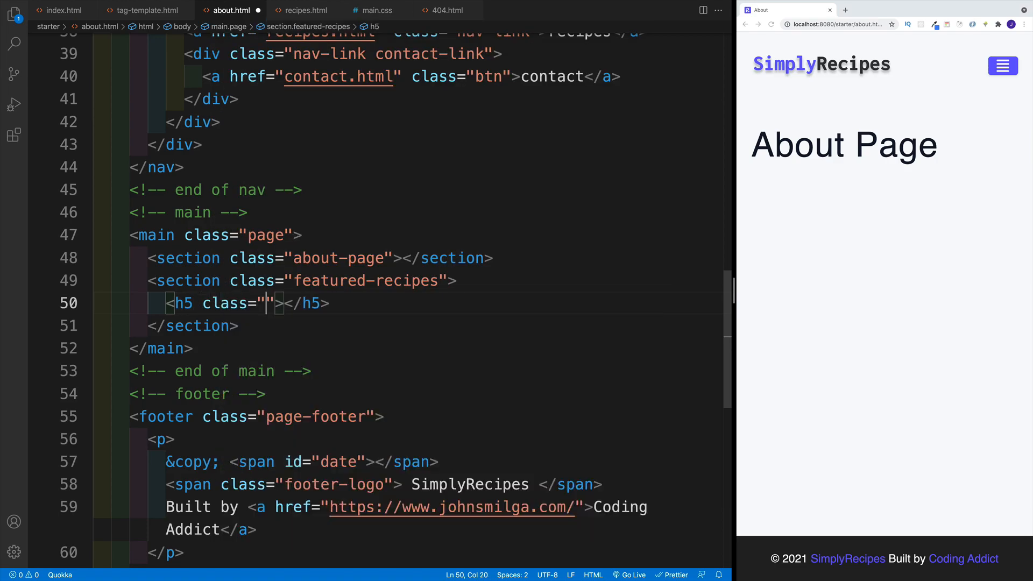
text(fe)
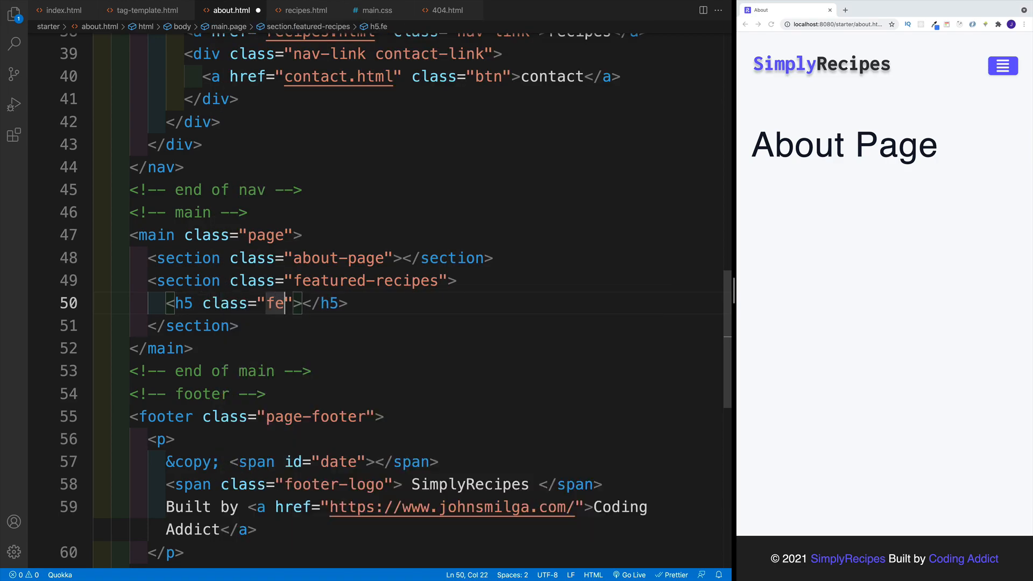
key(Backspace)
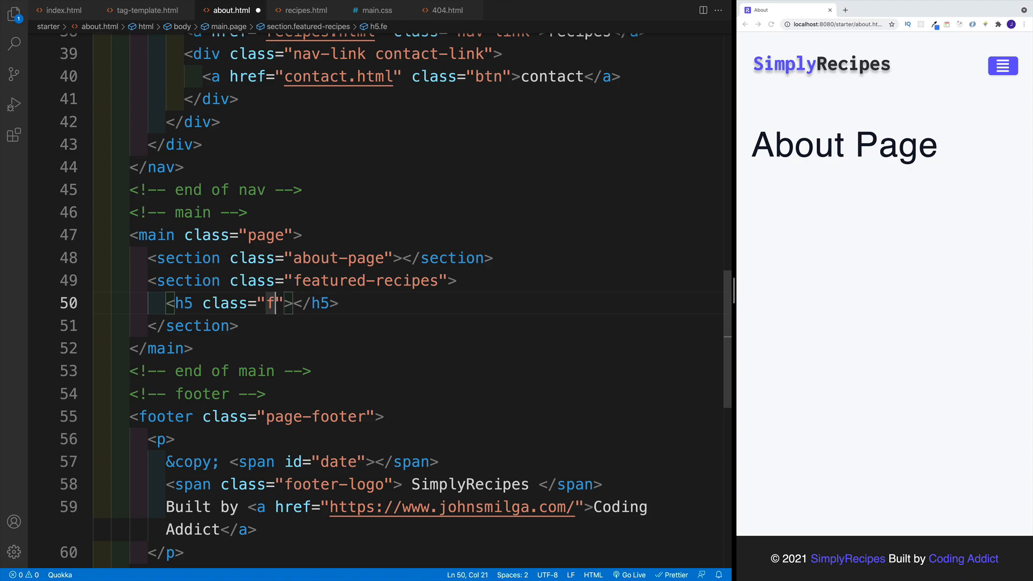
text(eatured-title)
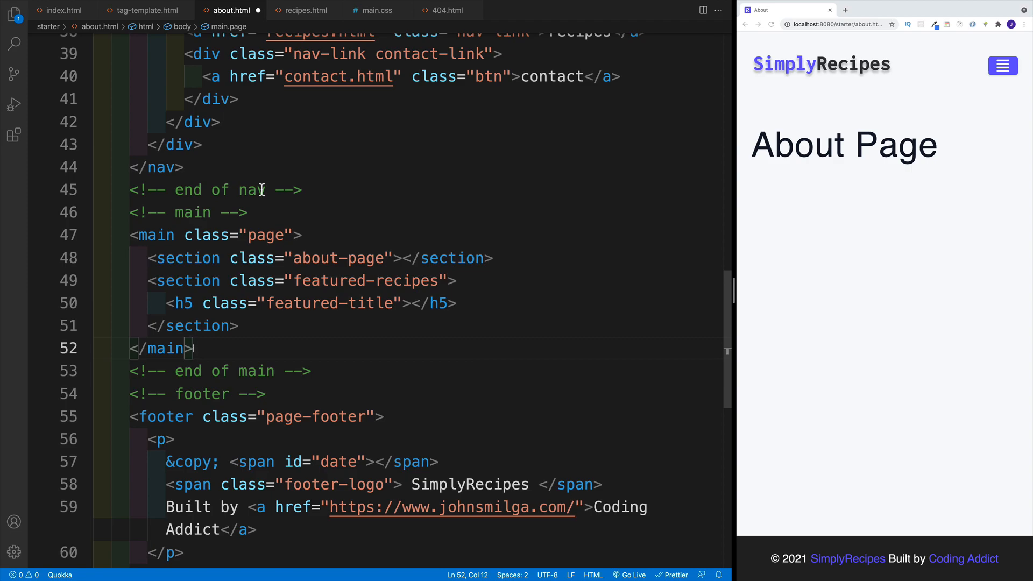
mouse_move(351, 347)
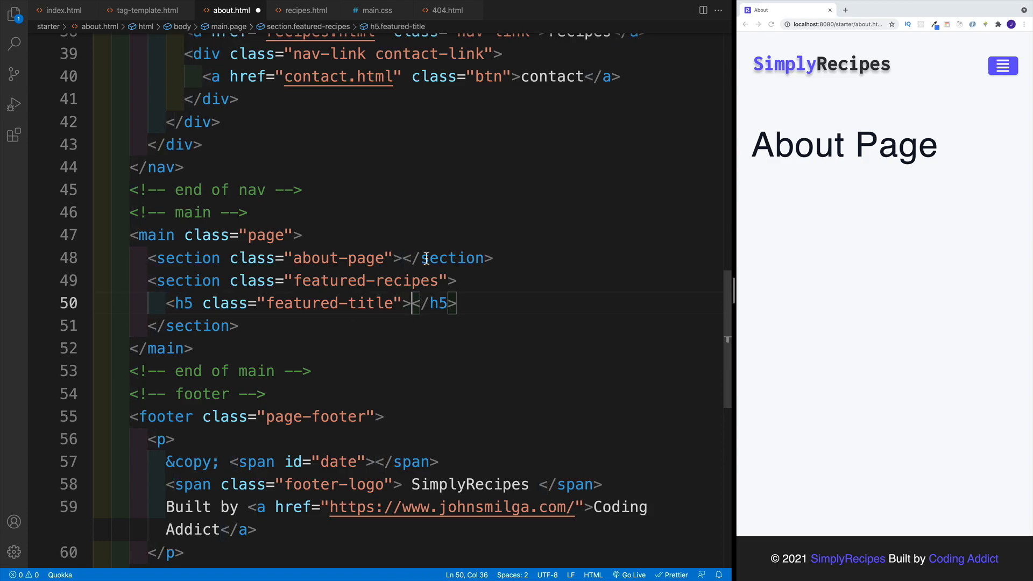
- Give the featured-title h5 the text 'Look At this Awesomesouce!' and save
text(Look A)
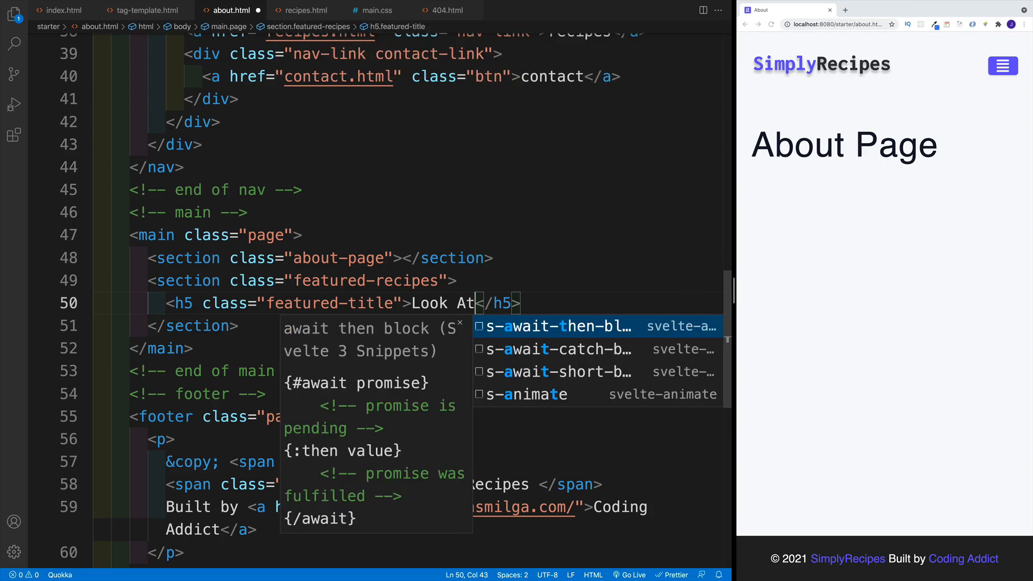
text(this Awesomesouce!)
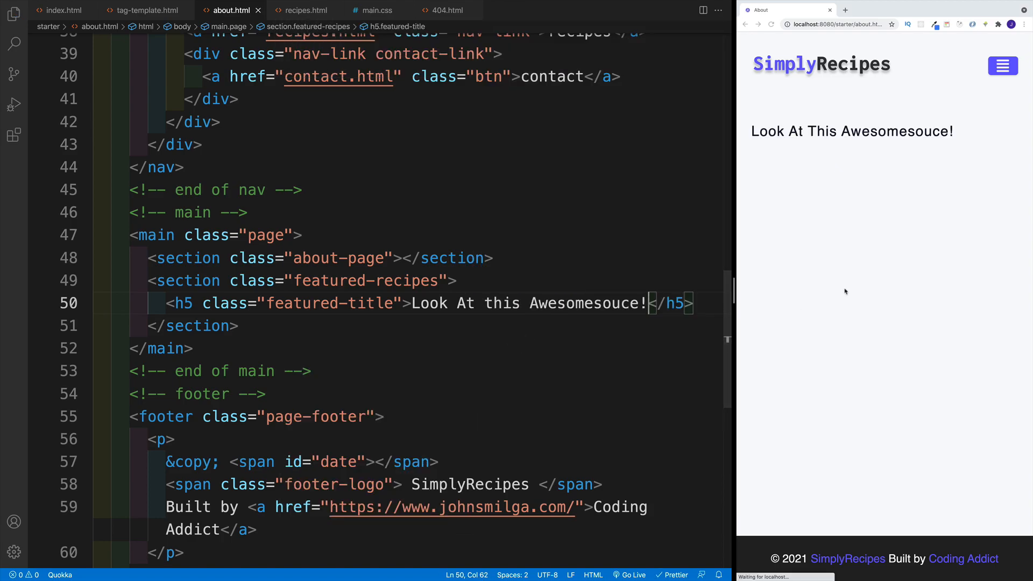
click(194, 348)
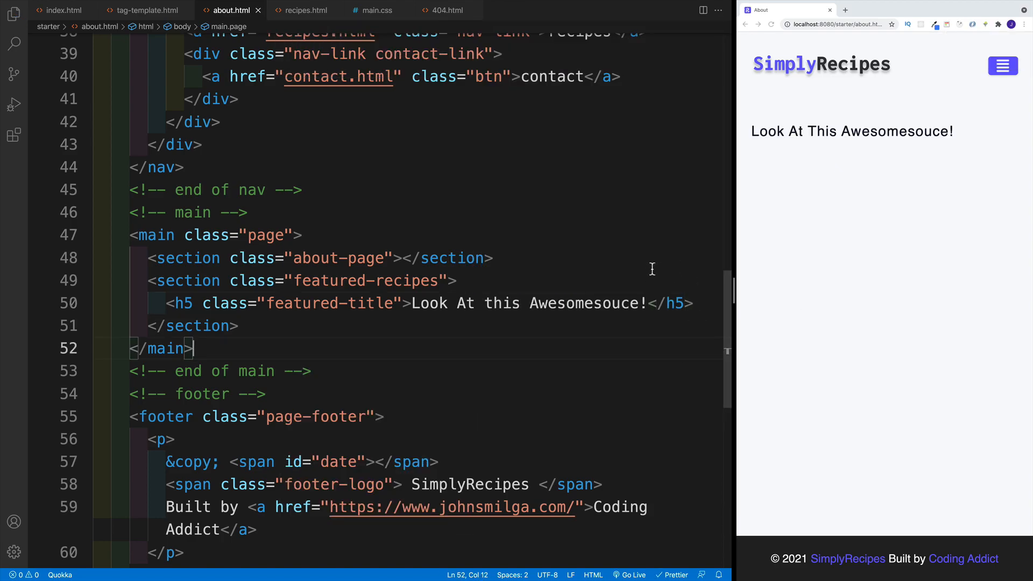
mouse_move(293, 119)
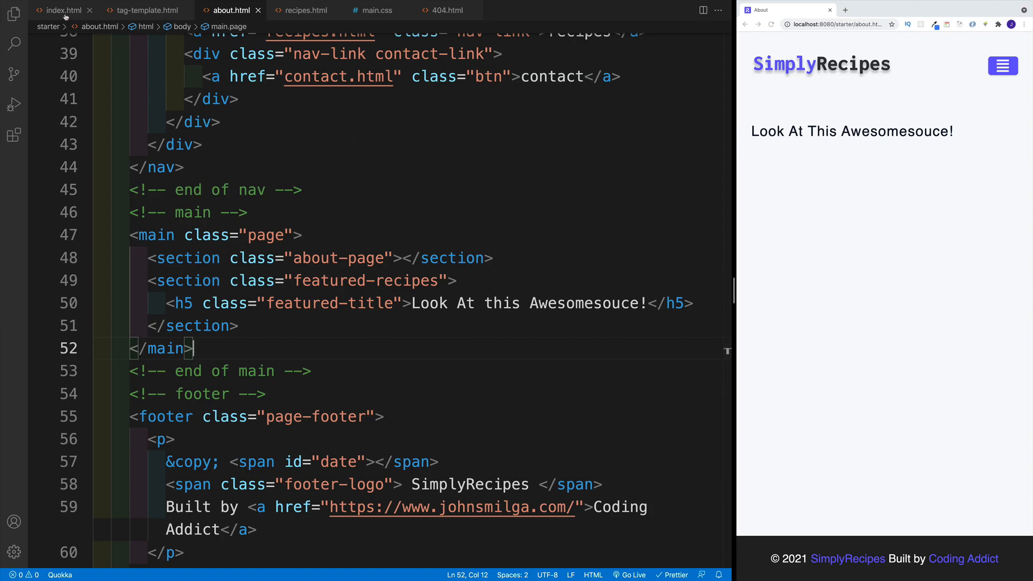
- Copy the recipes-list div from index.html under the h5 in about.html and save
click(60, 9)
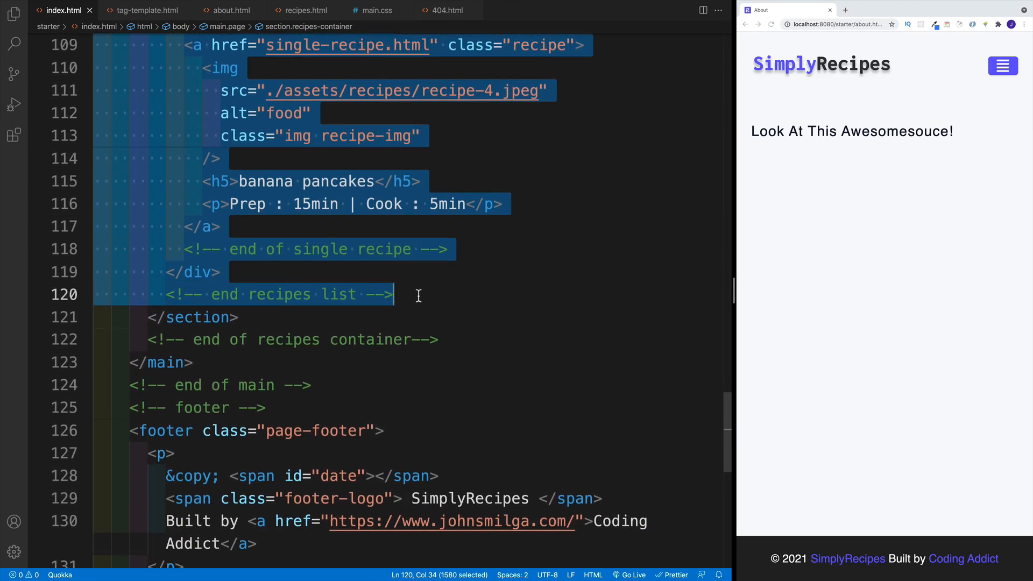
mouse_move(487, 174)
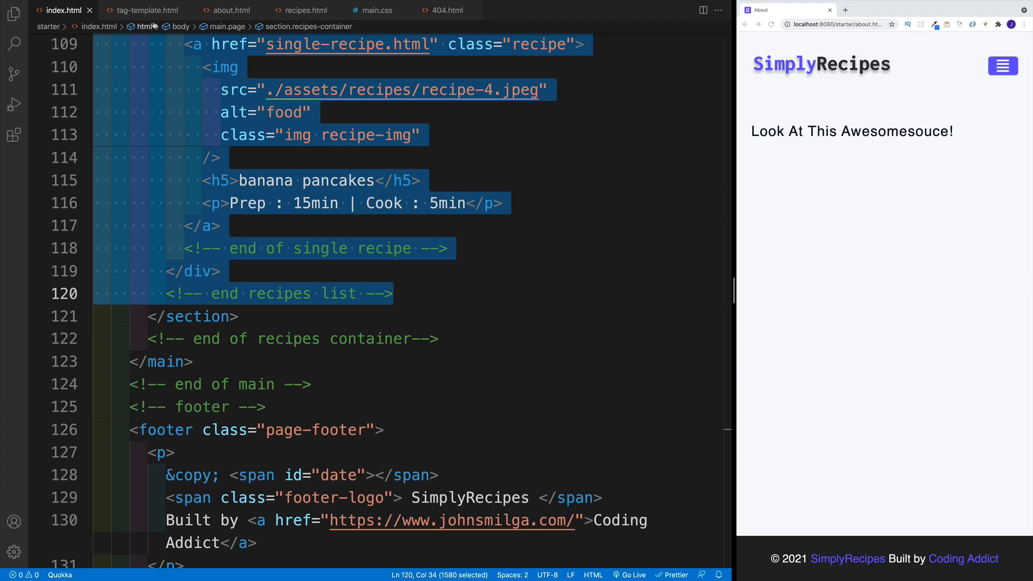
click(228, 10)
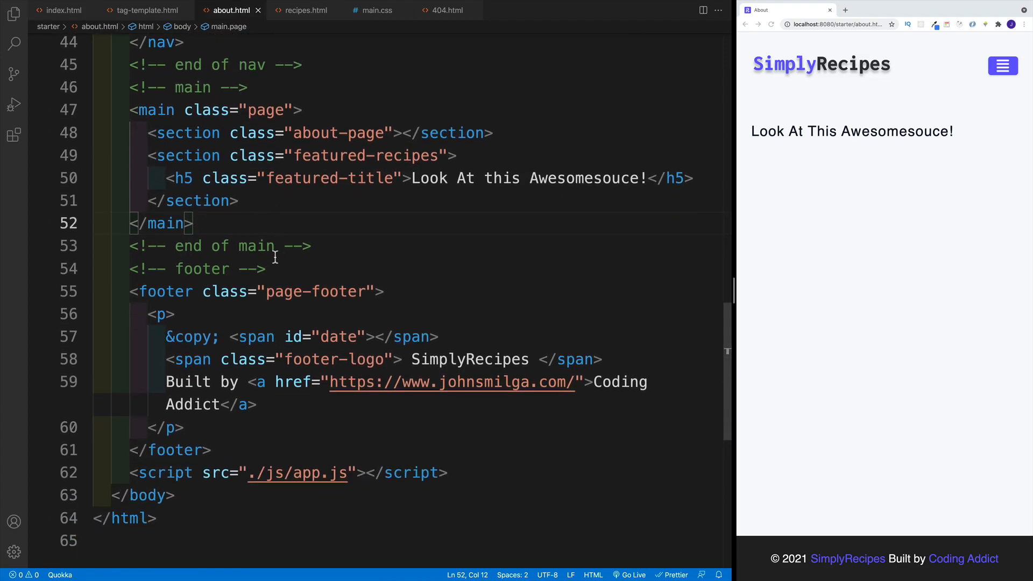
mouse_move(700, 183)
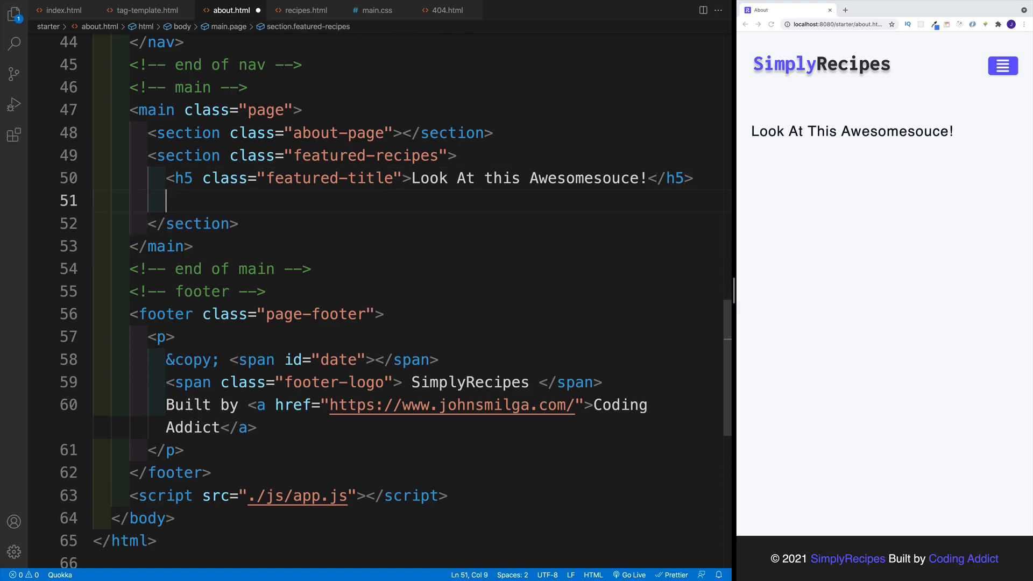
double_click(353, 155)
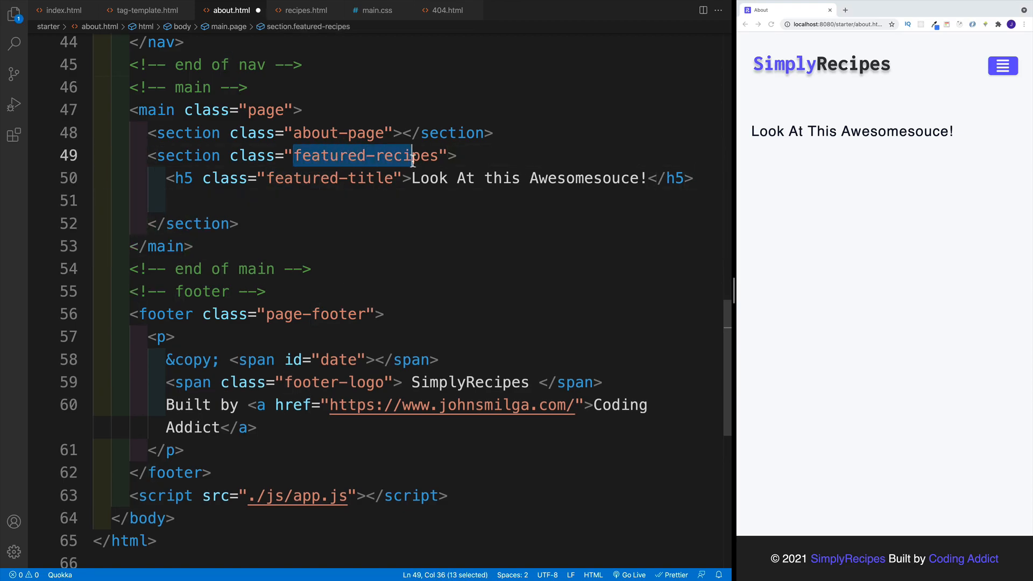
scroll(down, 3)
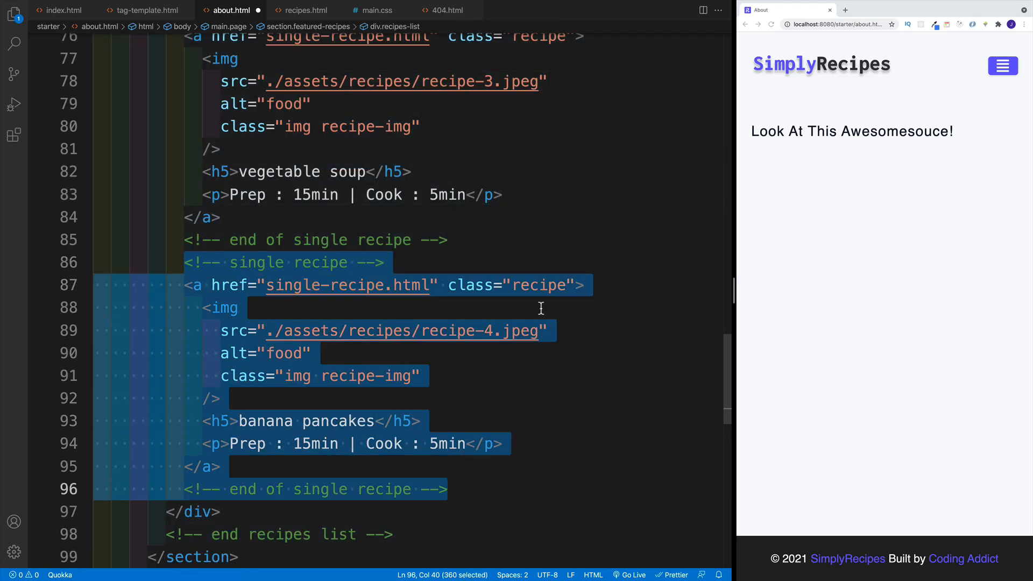
key(Delete)
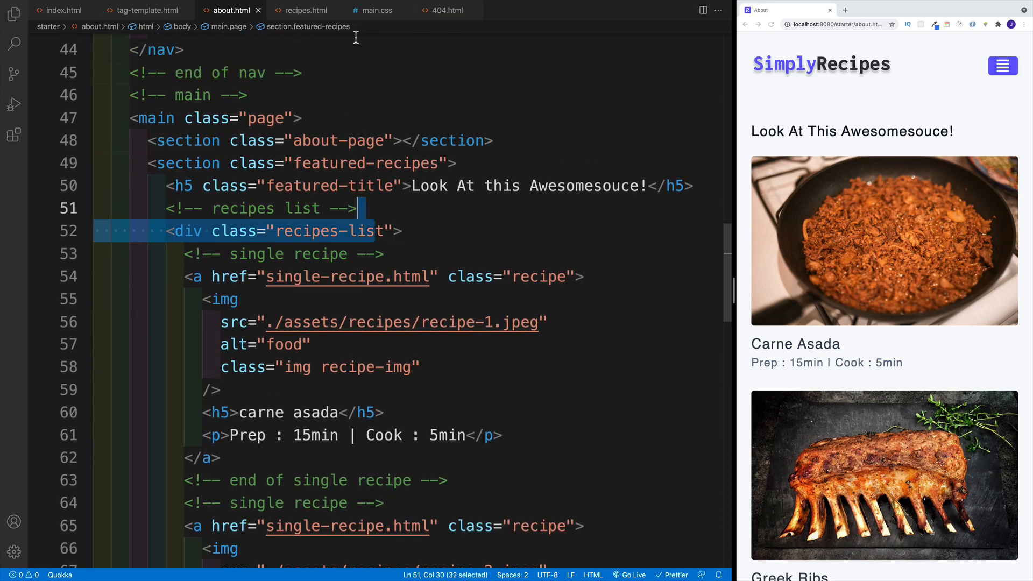
- In main.css add an About comment and a .featured-title rule with text-align: center
click(376, 9)
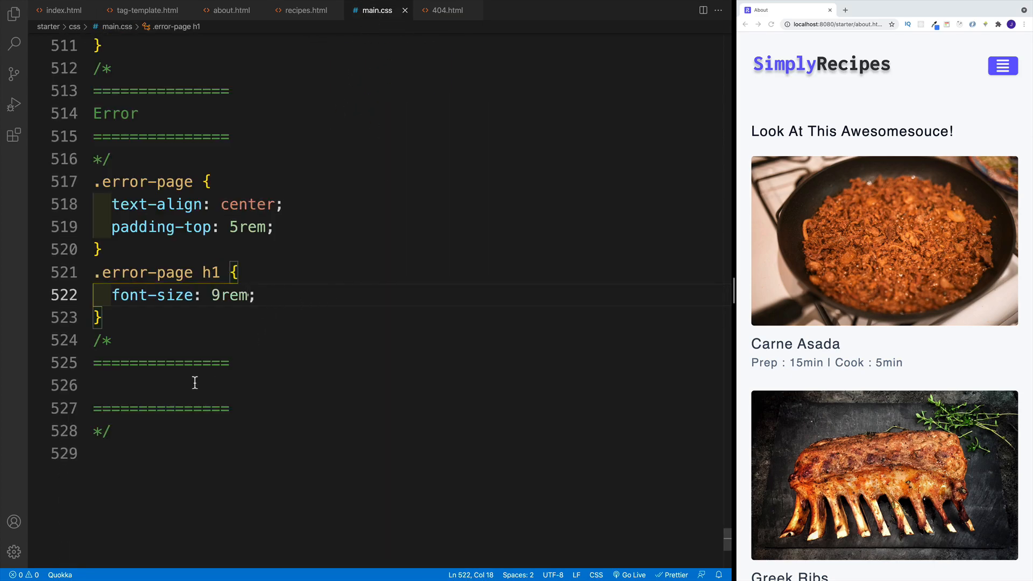
text(About)
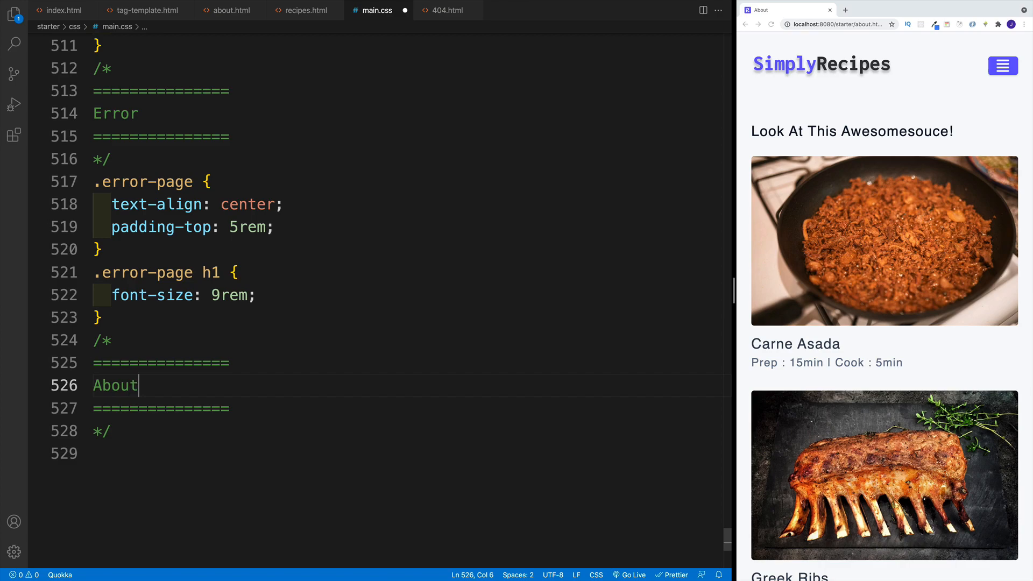
text(.)
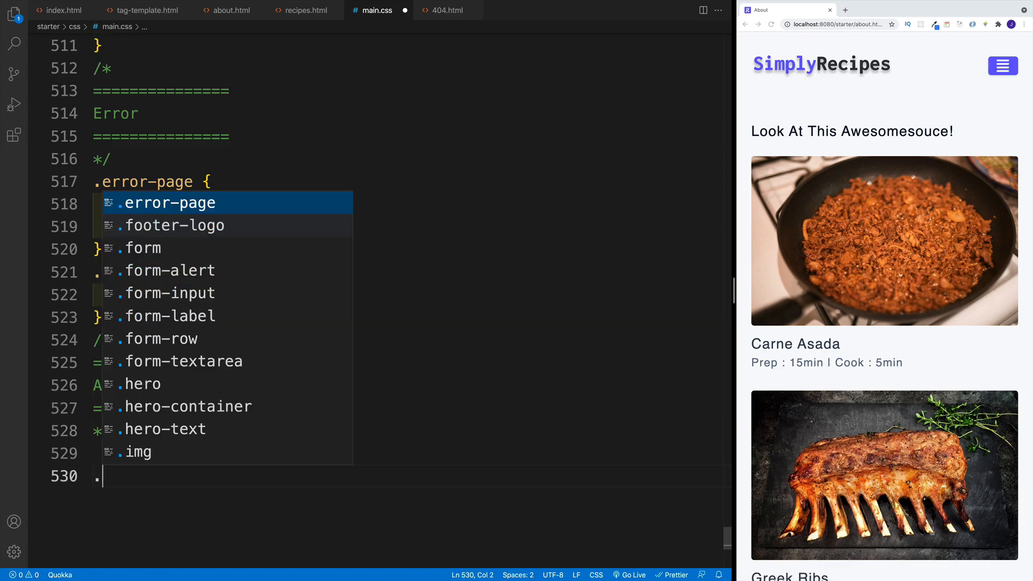
text(.featu)
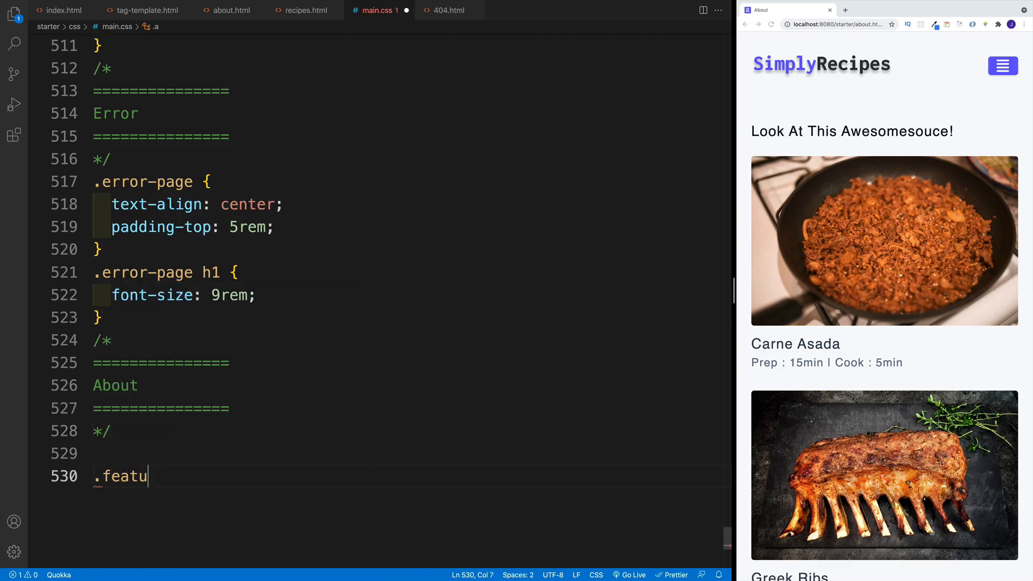
text(red-title{)
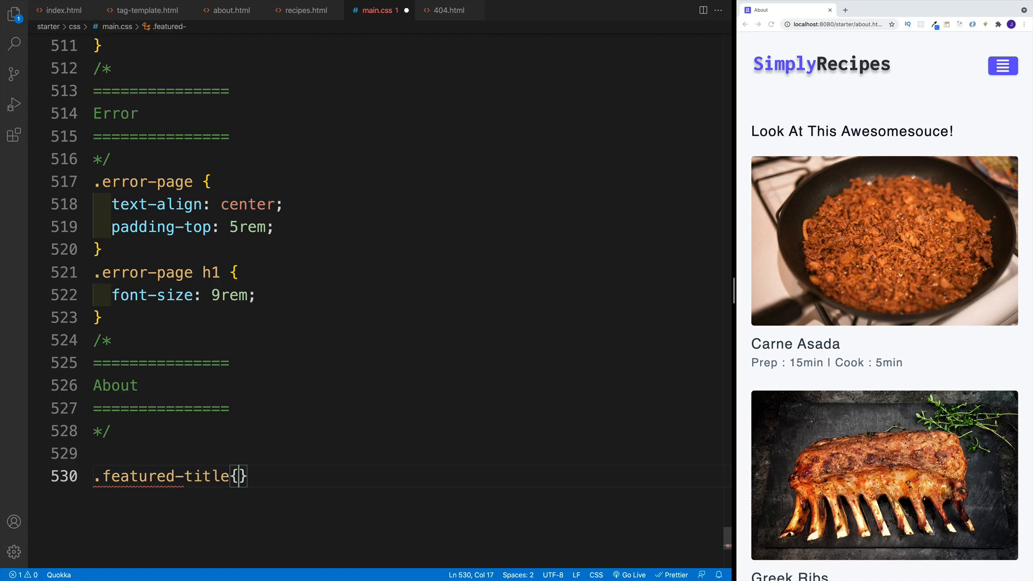
text(text-align: center;)
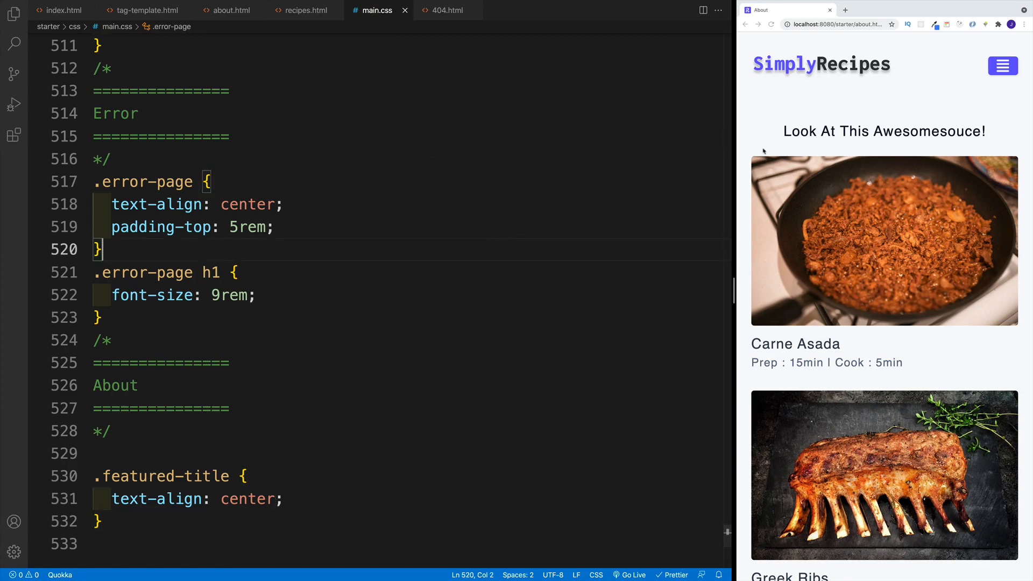
mouse_move(342, 101)
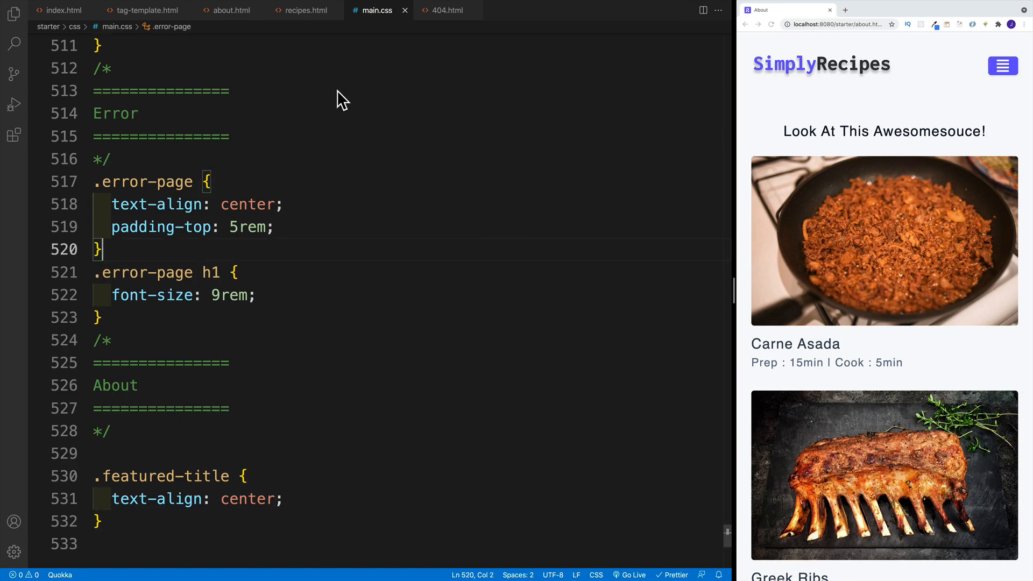
click(227, 9)
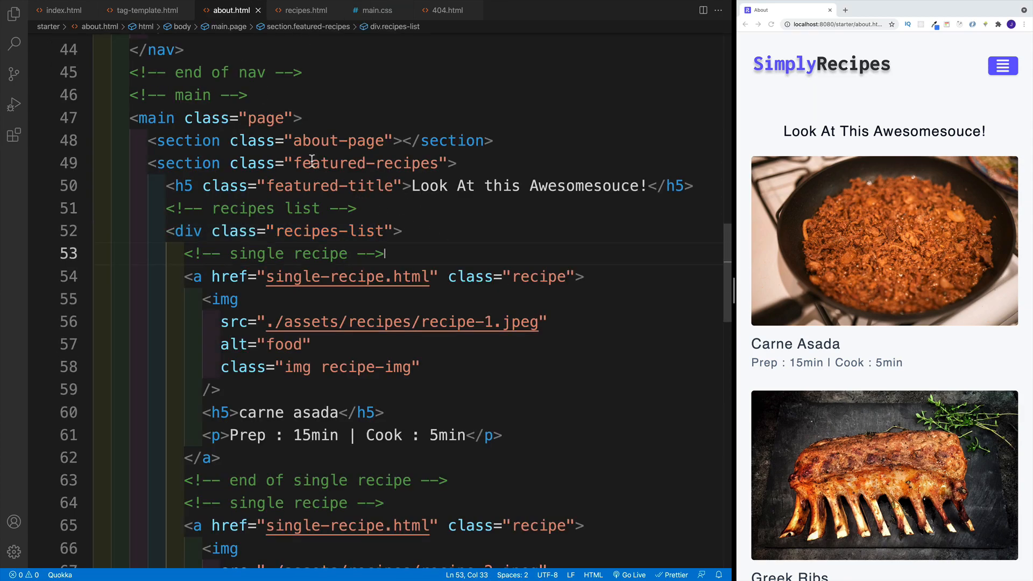
- Add an article and an image with src ./assets/about.jpeg to the about-page section
double_click(330, 140)
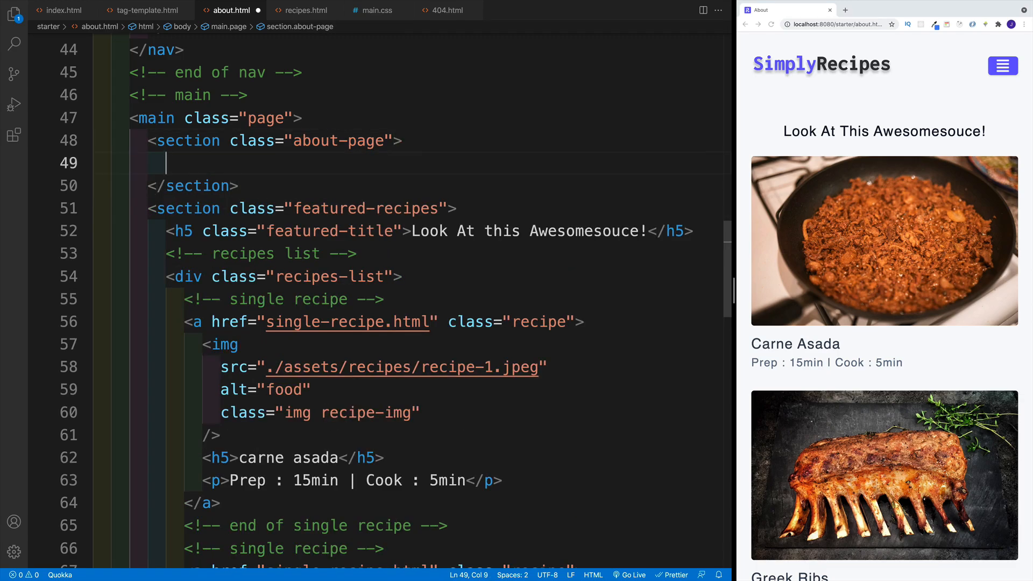
text(art)
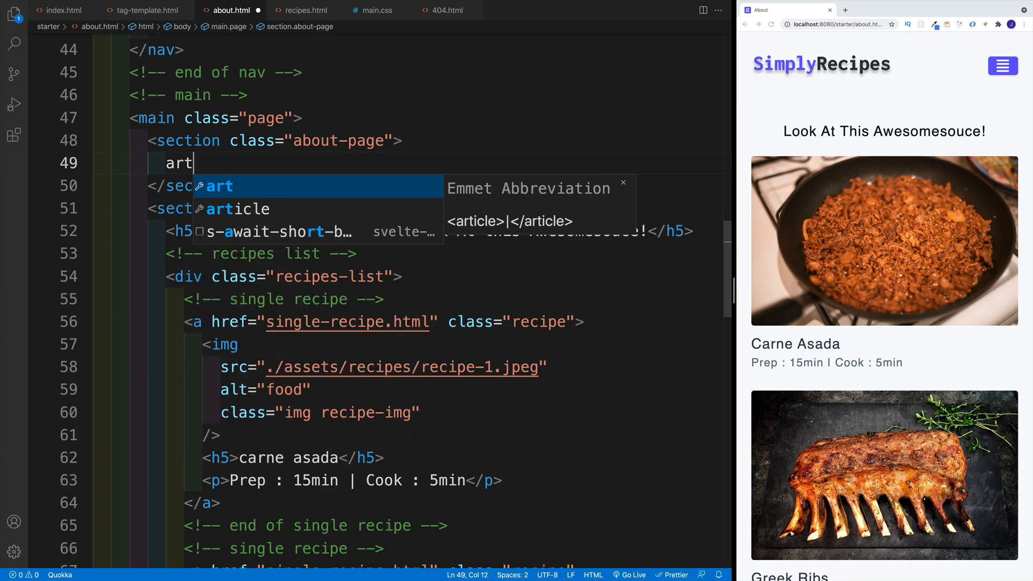
key(Tab)
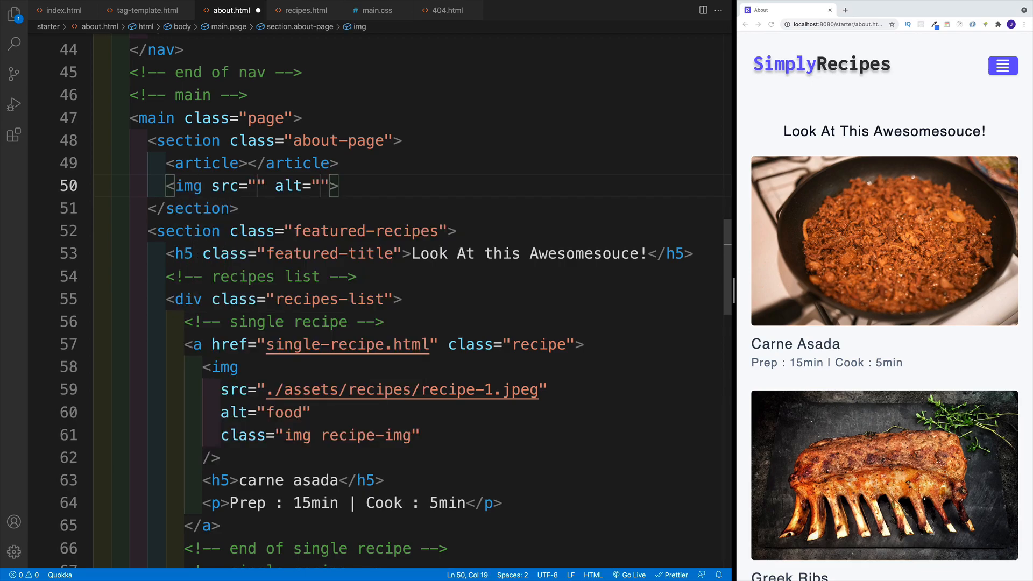
text(./assets/about.jpeg)
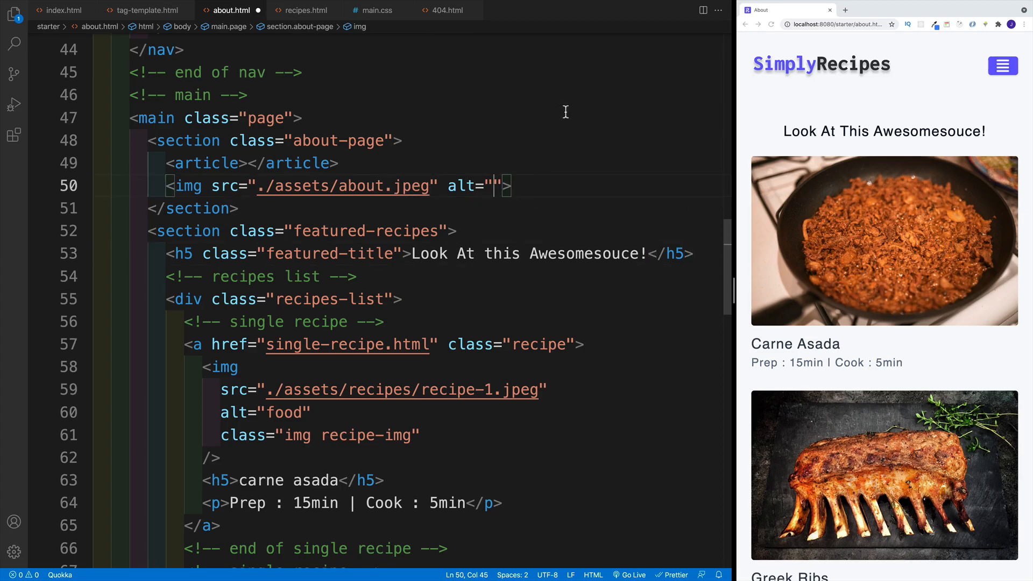
- Give the image alt 'pouring salt' and class 'img about-img', and start the article's h2
text(pouring)
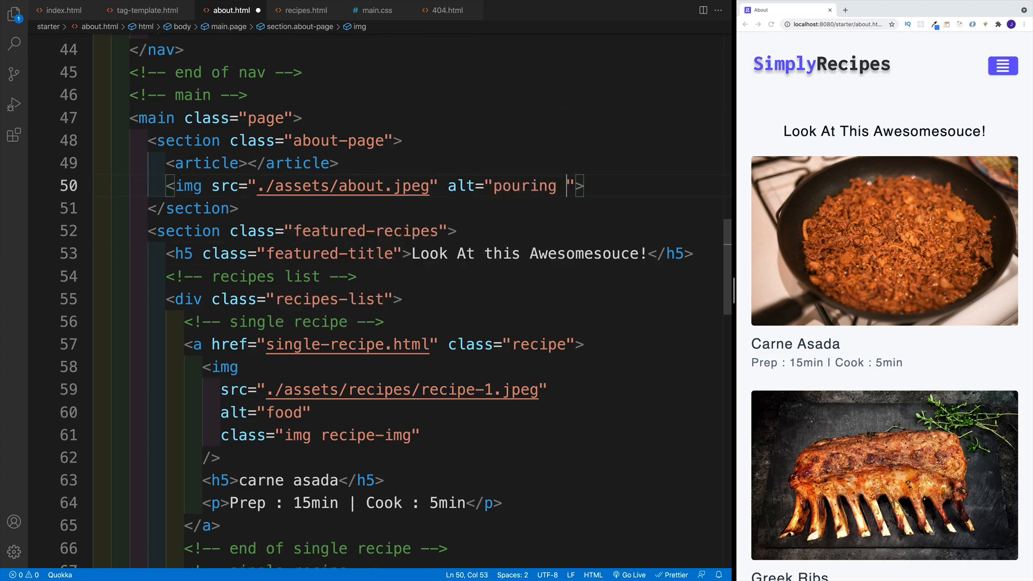
text(salt)
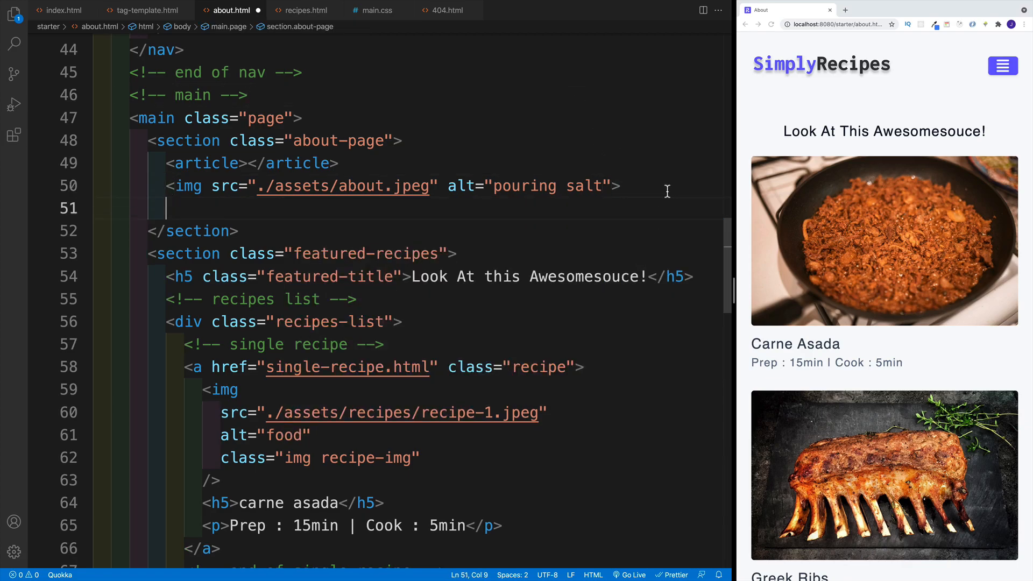
text(class="img about-img)
text(<h2></h2>)
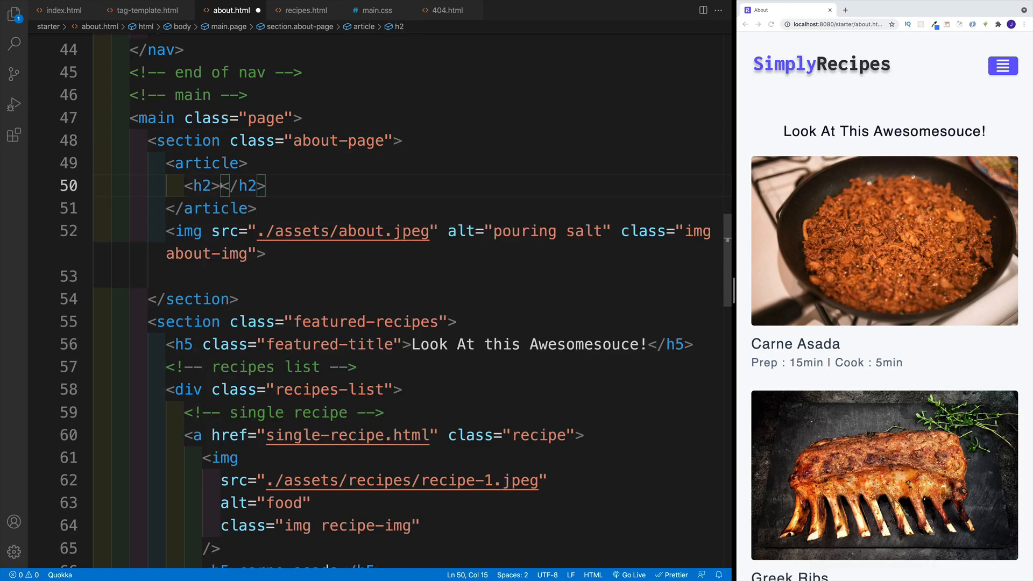
text(I'm)
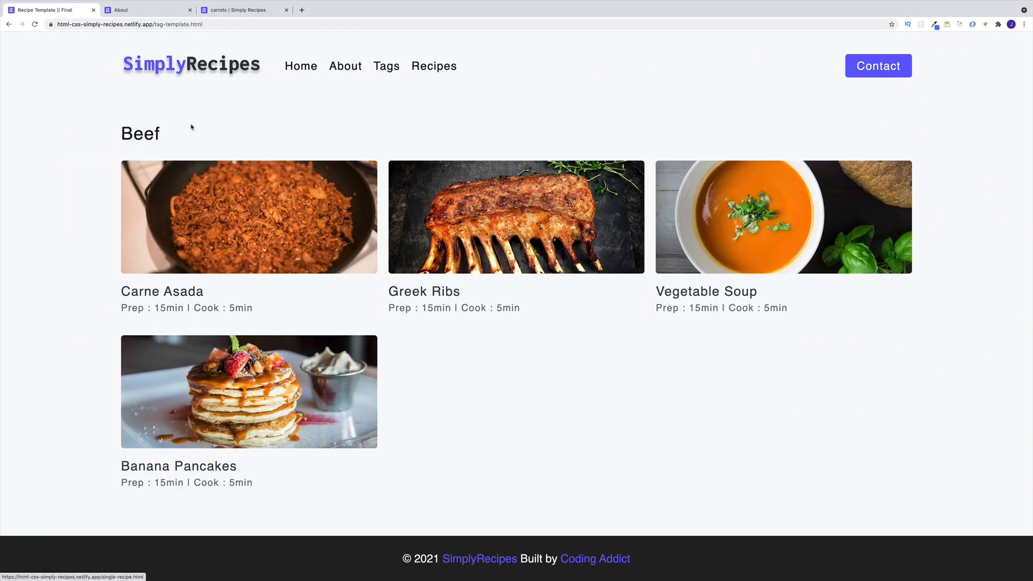
- Make the h2 read 'I'm baby coloring book poke taxidermy' and open the finished About page
click(344, 66)
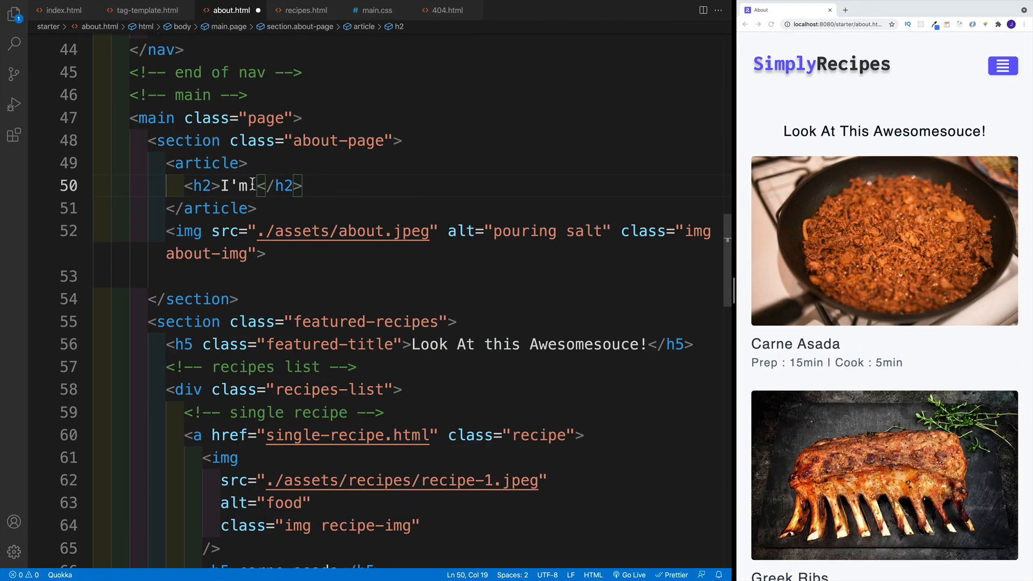
text(baby coloring book poke taxidermy)
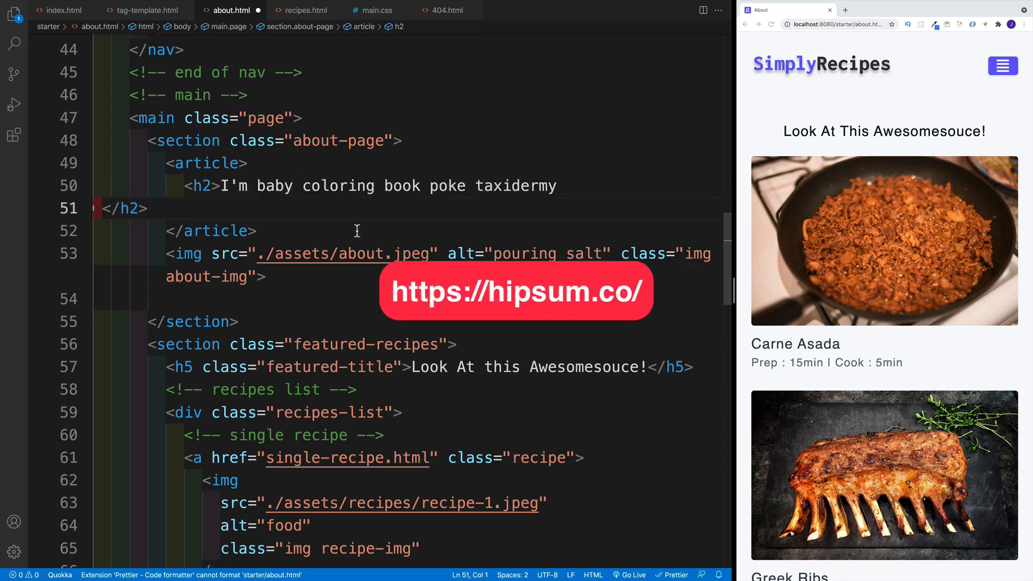
mouse_move(363, 139)
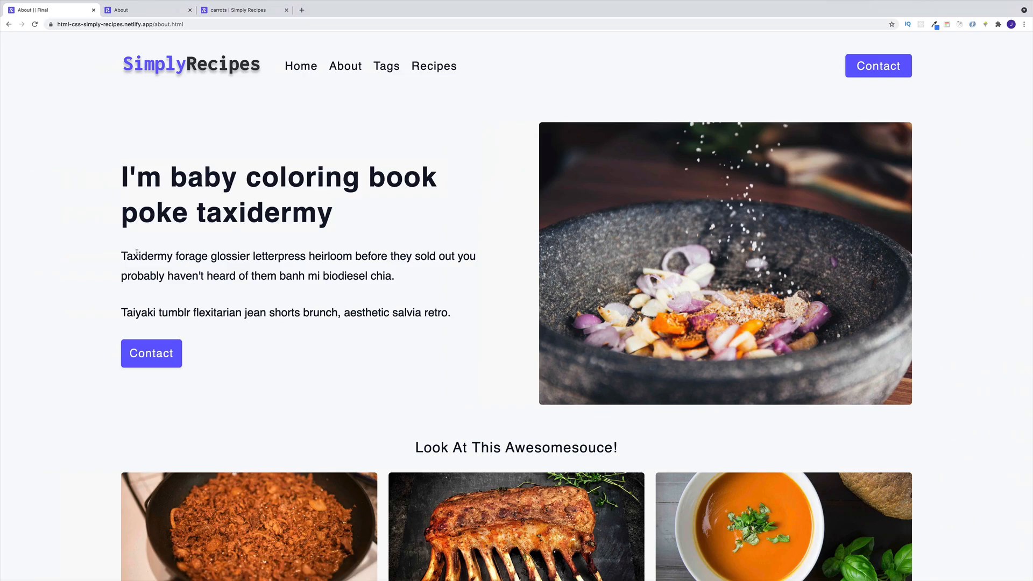
- Select and copy the finished About page's first placeholder paragraph
drag(122, 256, 395, 276)
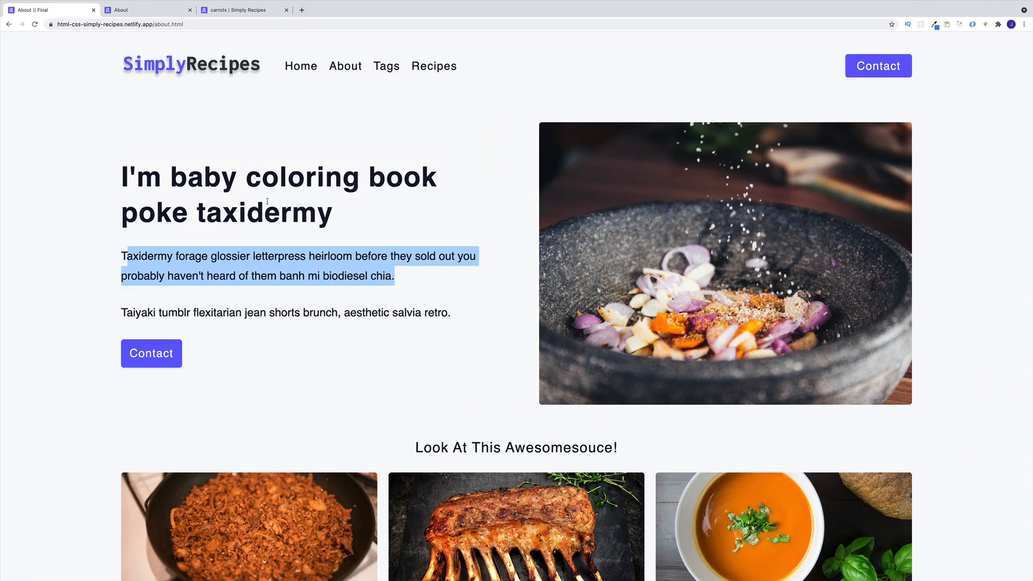
click(278, 275)
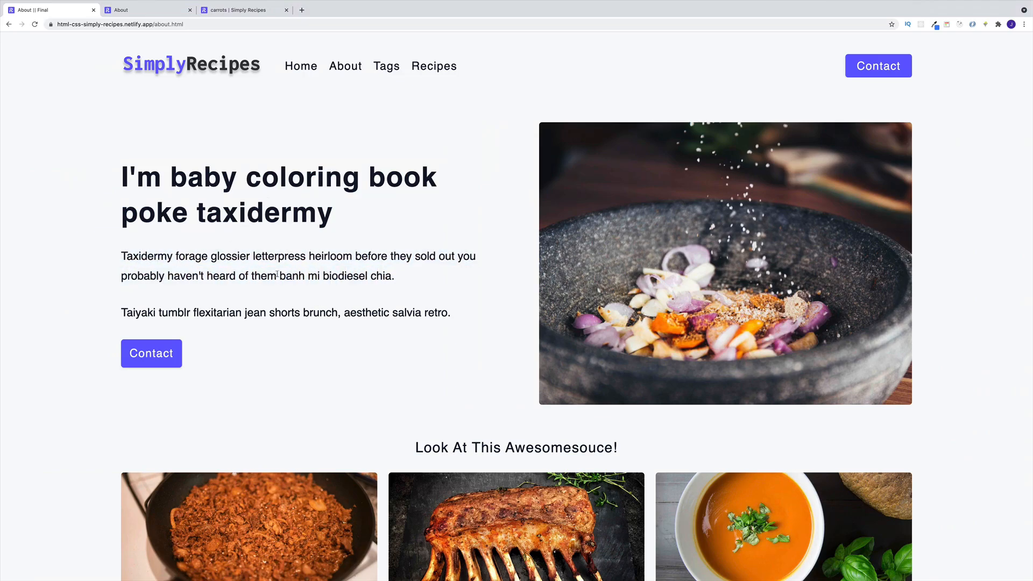
drag(121, 257, 394, 276)
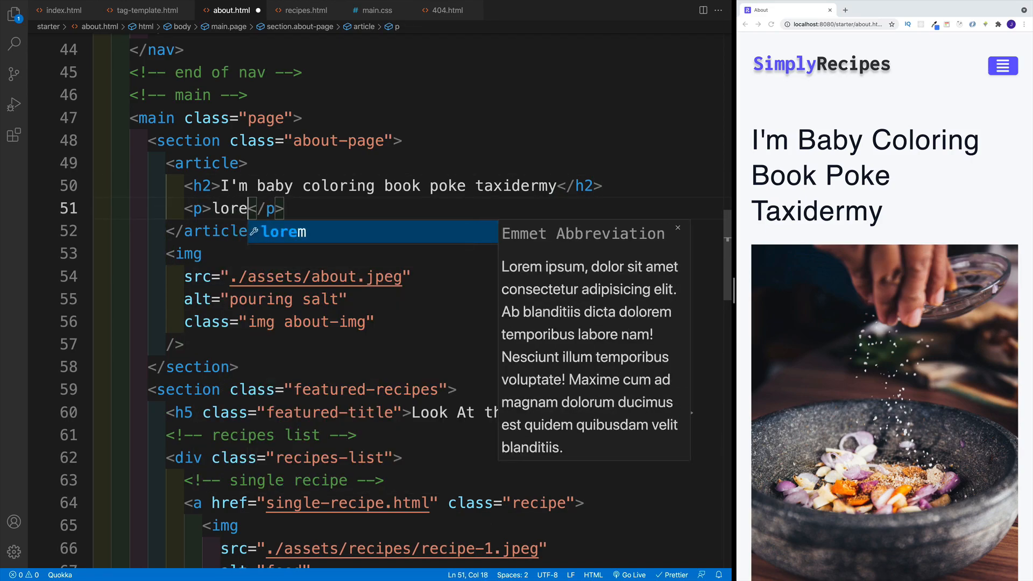
- Add two placeholder paragraphs, the second 'Taiyaki tumblr flexitarian jean shorts brunch, aesthetic salvia retro.'
text(m20)
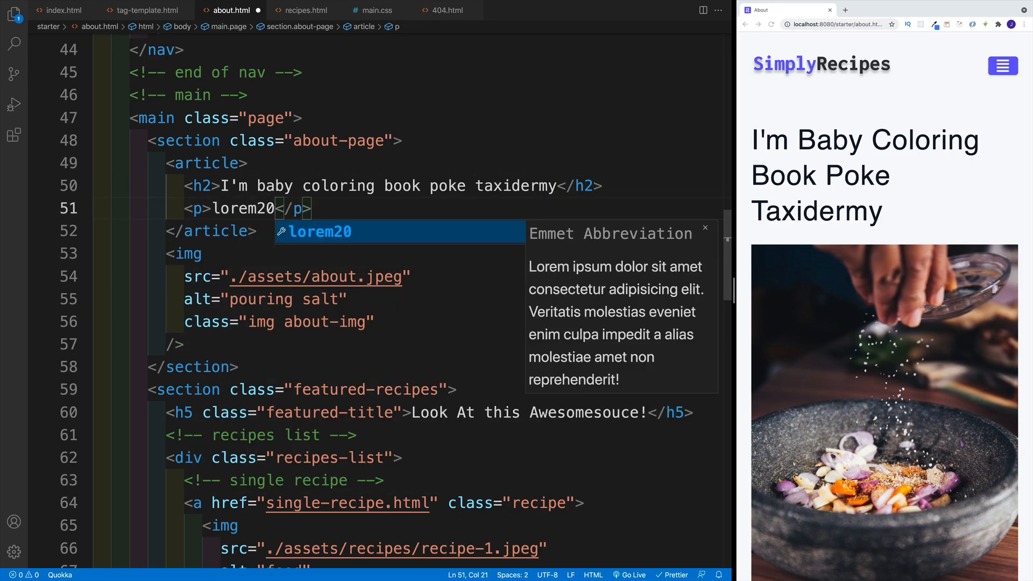
key(Tab)
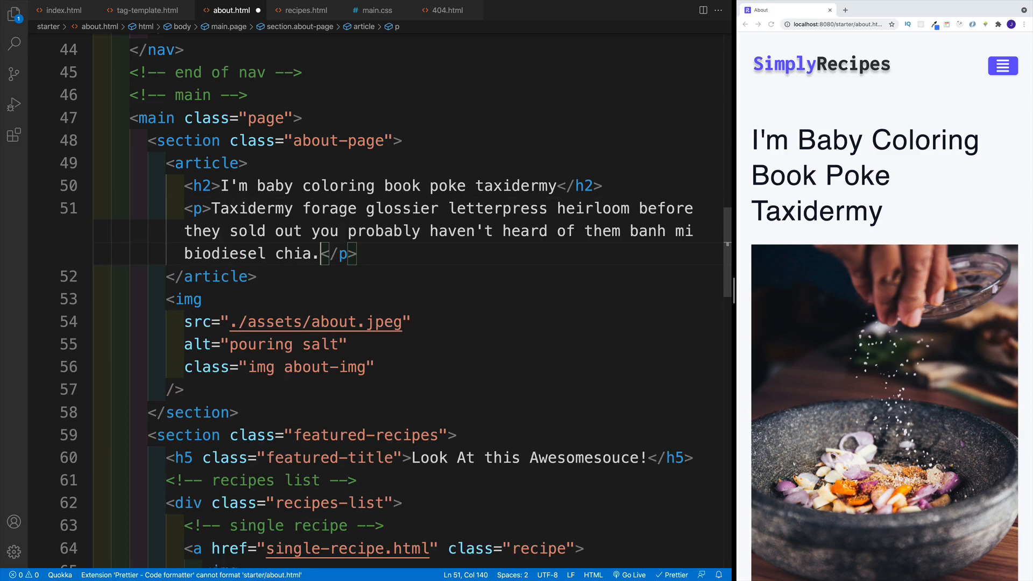
key(enter)
text(<p></p>)
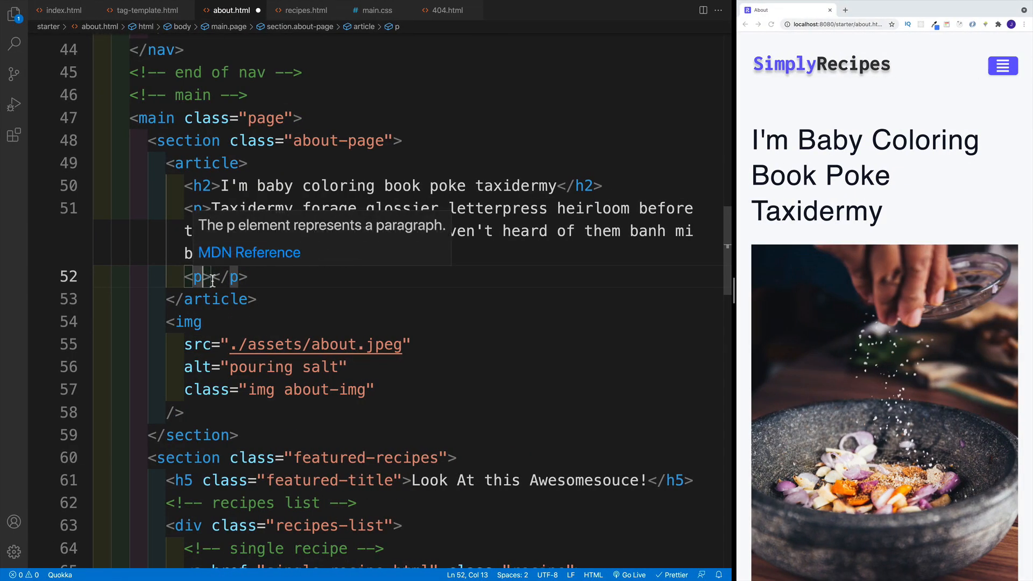
text(Taiyaki tumblr flexitarian jean shorts brunch, aesthetic salvia retro.)
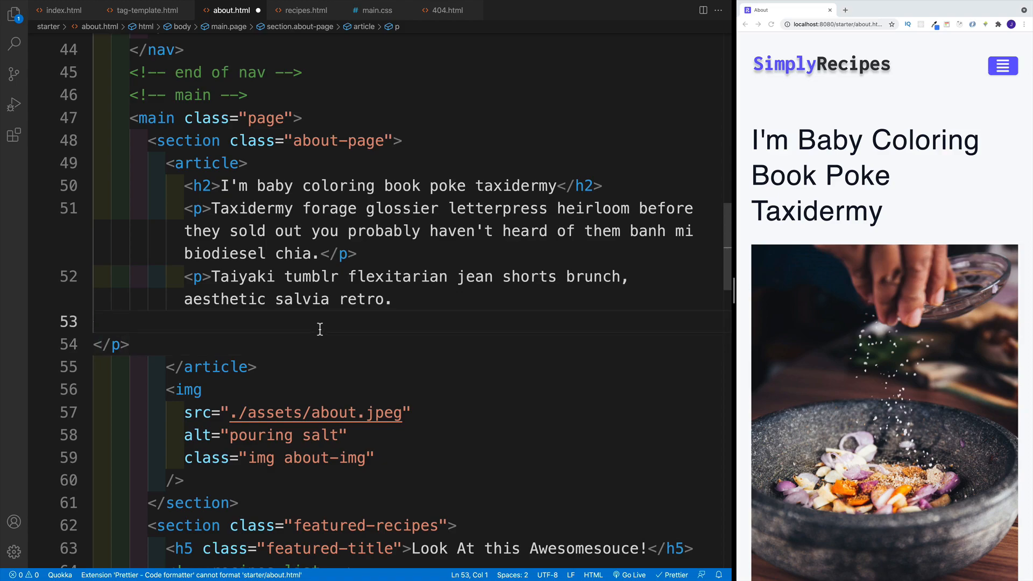
- Add a Contact link to contact.html with class btn below the paragraphs
text(but)
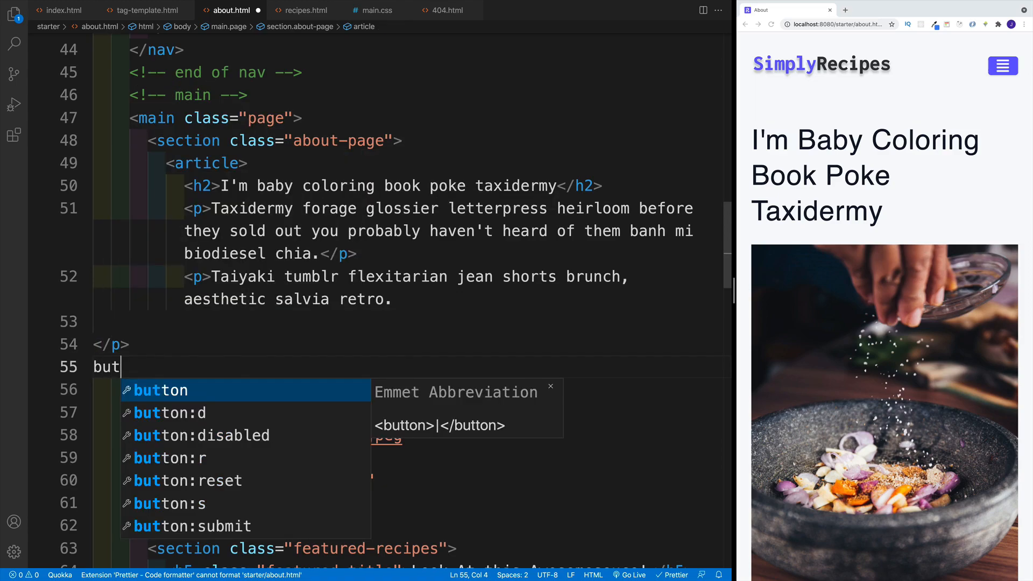
key(Tab)
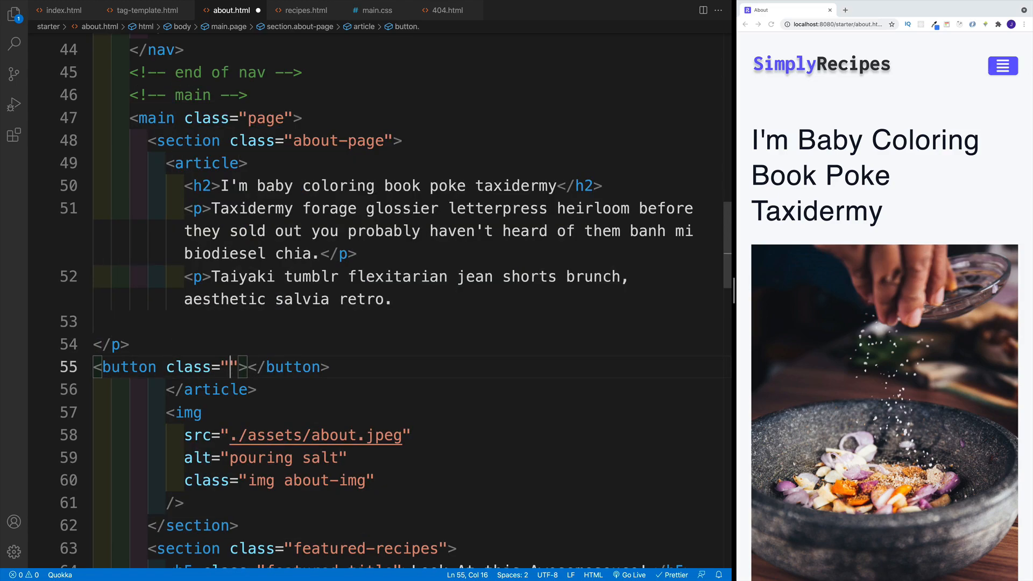
text(btn)
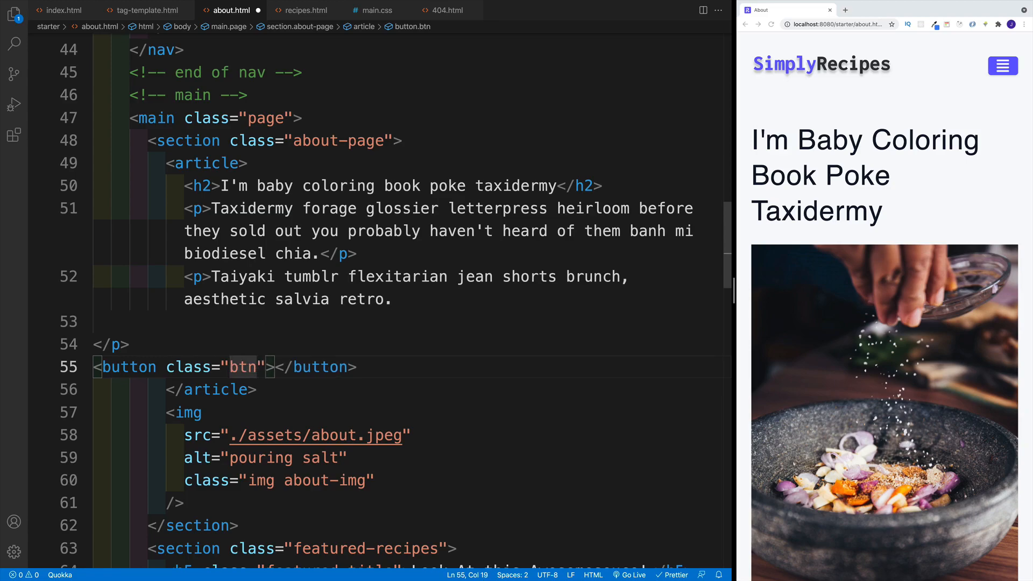
mouse_move(223, 324)
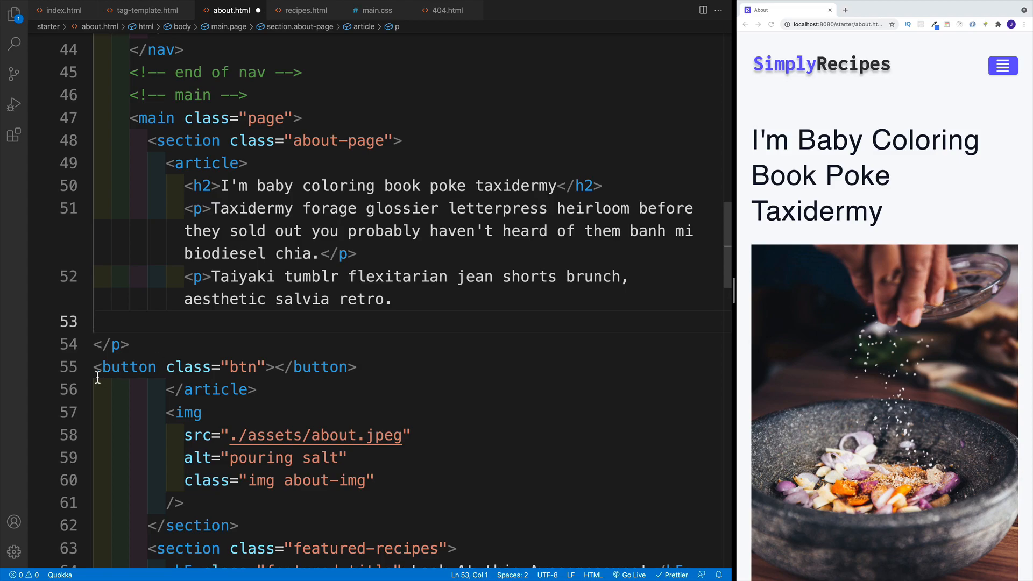
text(a href="con"></a>)
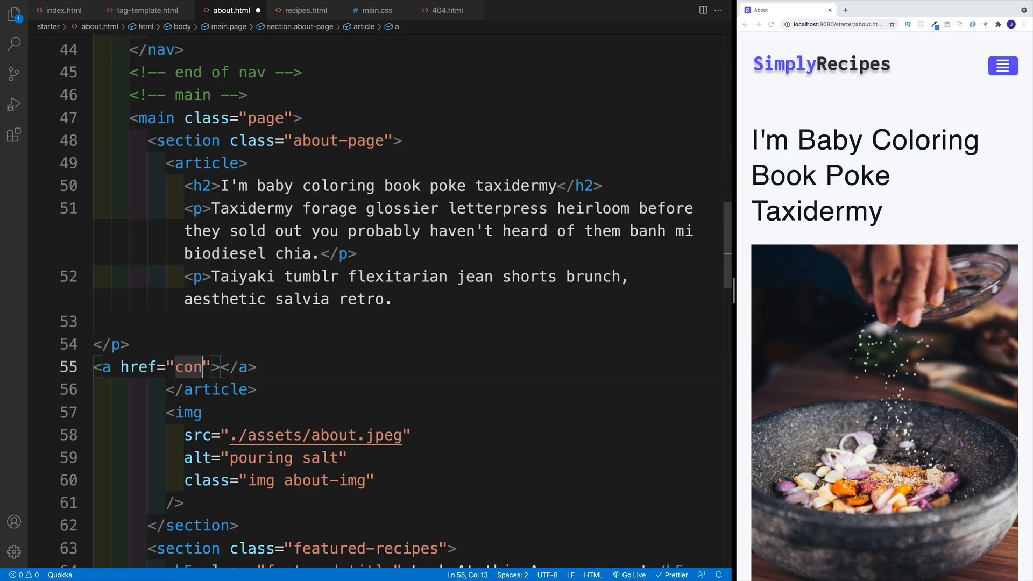
text(tact.html)
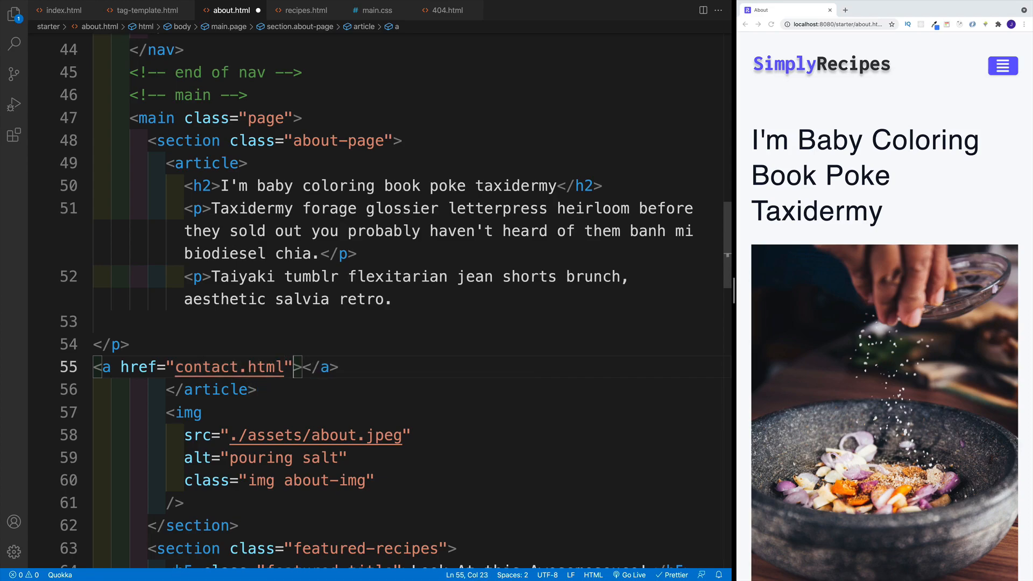
text(class="")
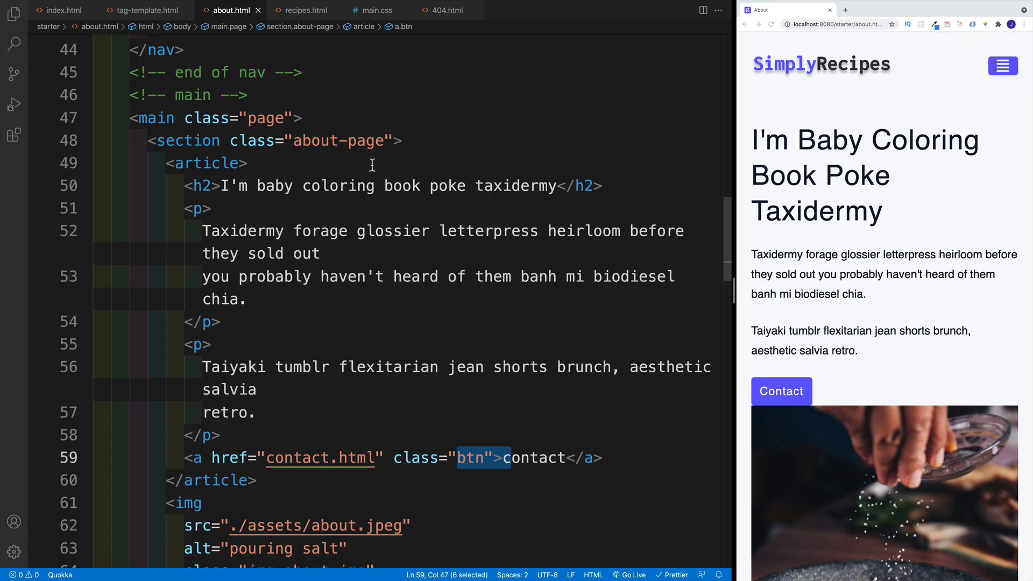
- Add an .about-page h2 rule with text-transform: none and font-weight: bold
click(373, 9)
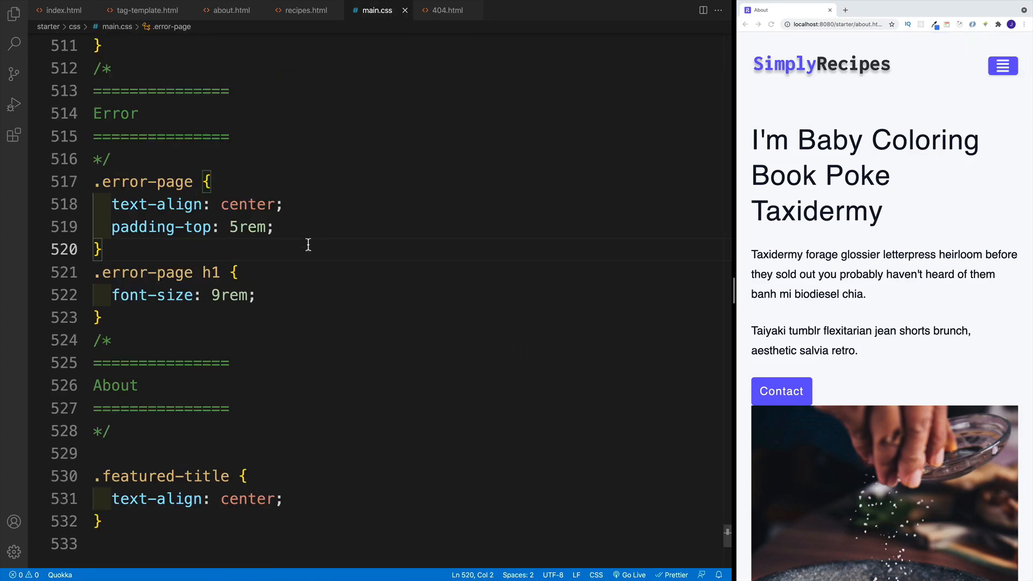
scroll(down, 3)
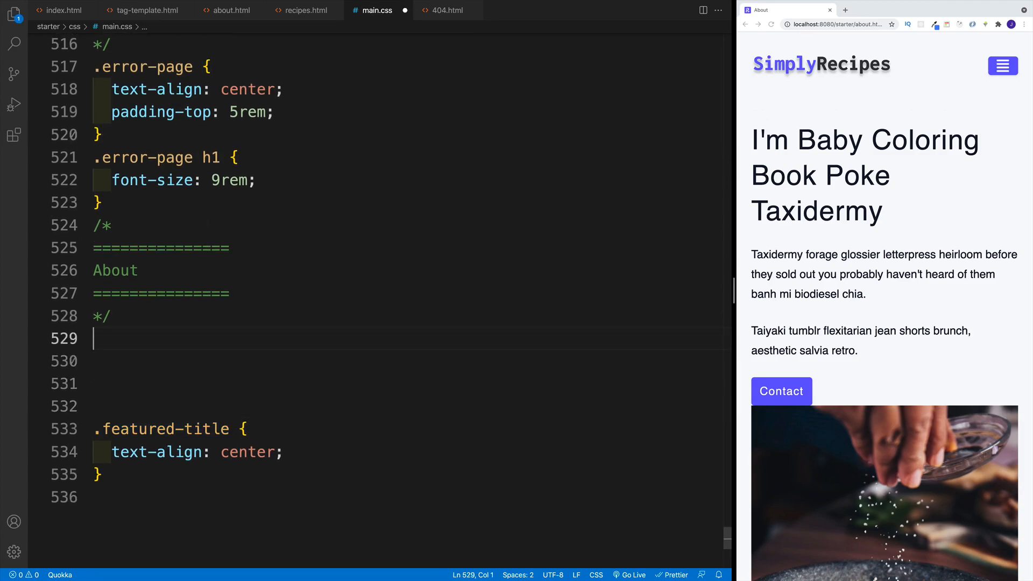
mouse_move(197, 338)
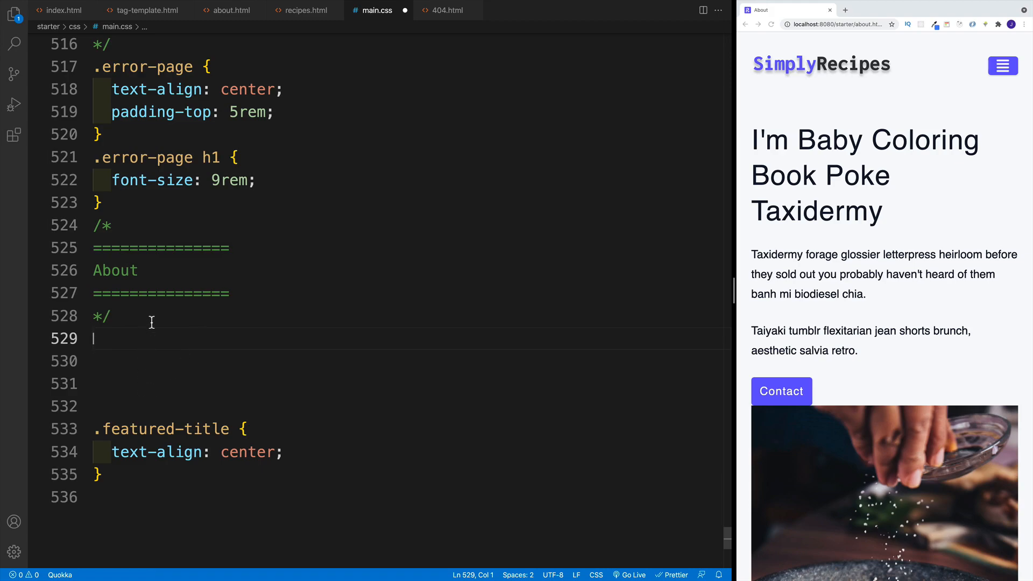
text(.about-pag)
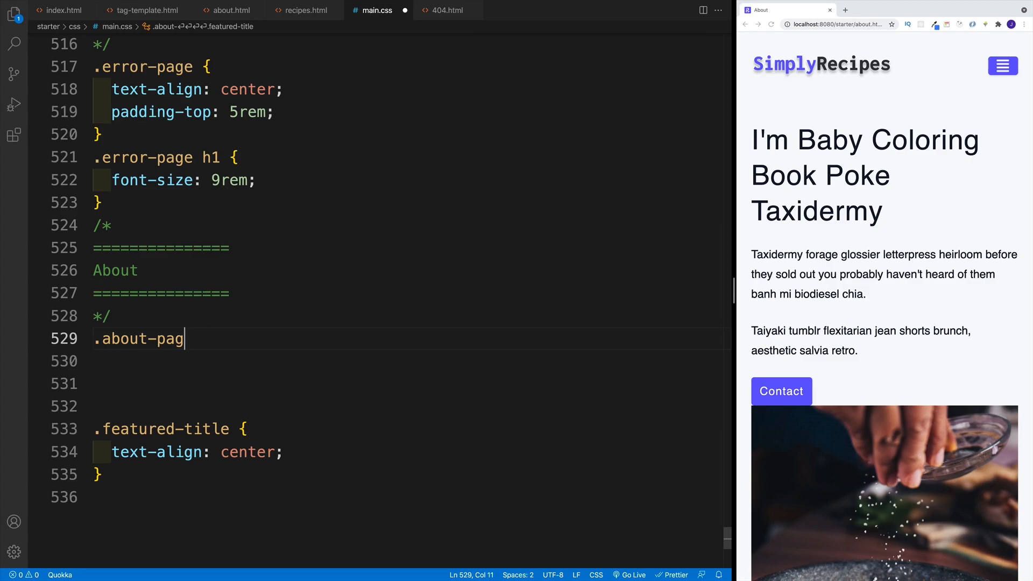
text(e h2{)
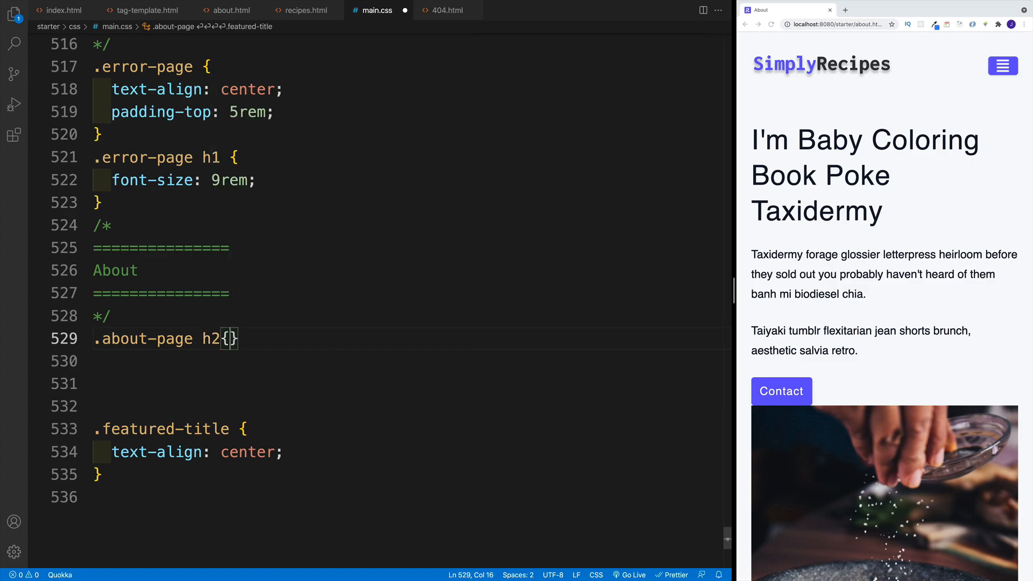
text(text-transform: none;)
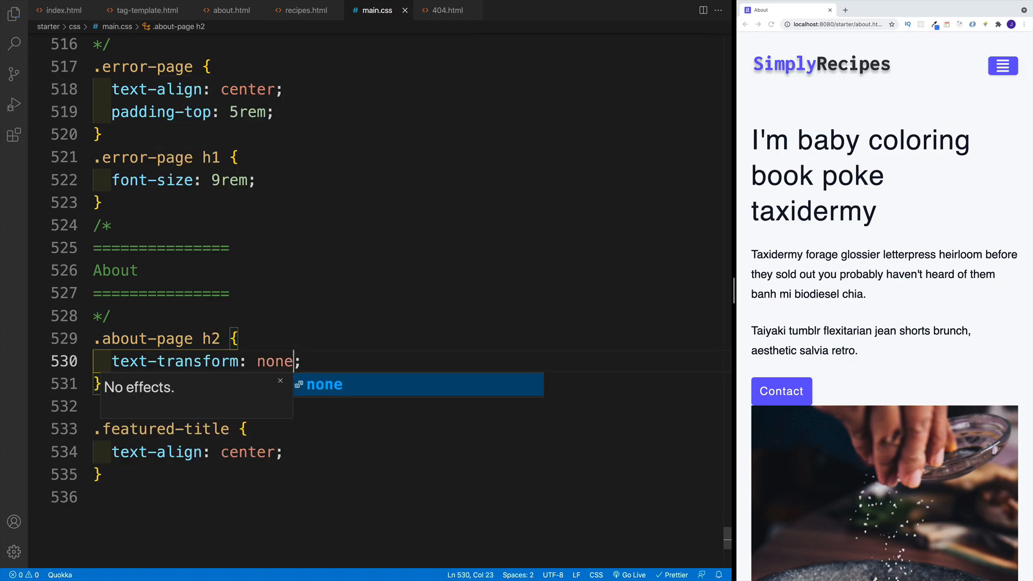
key(enter)
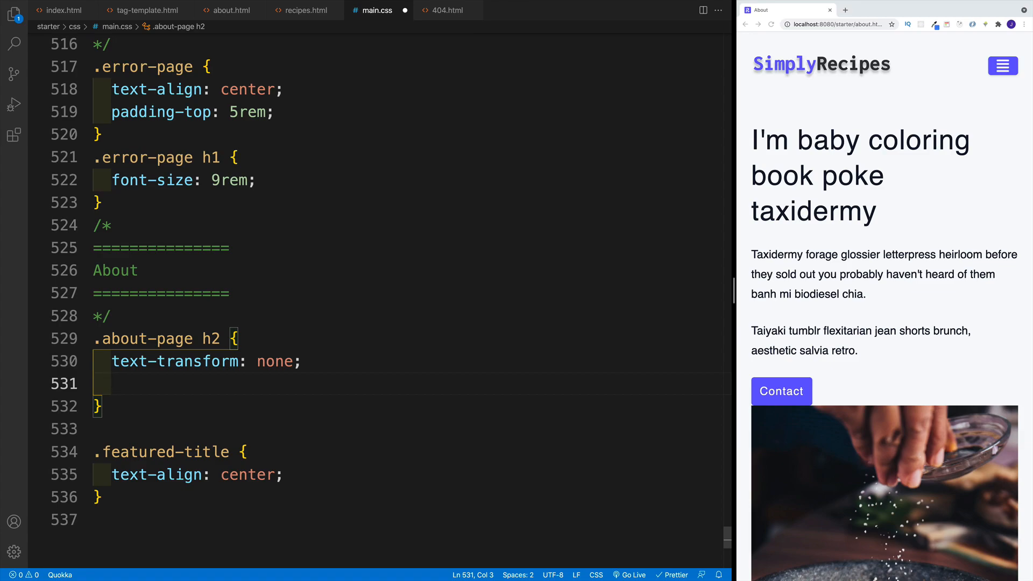
text(f)
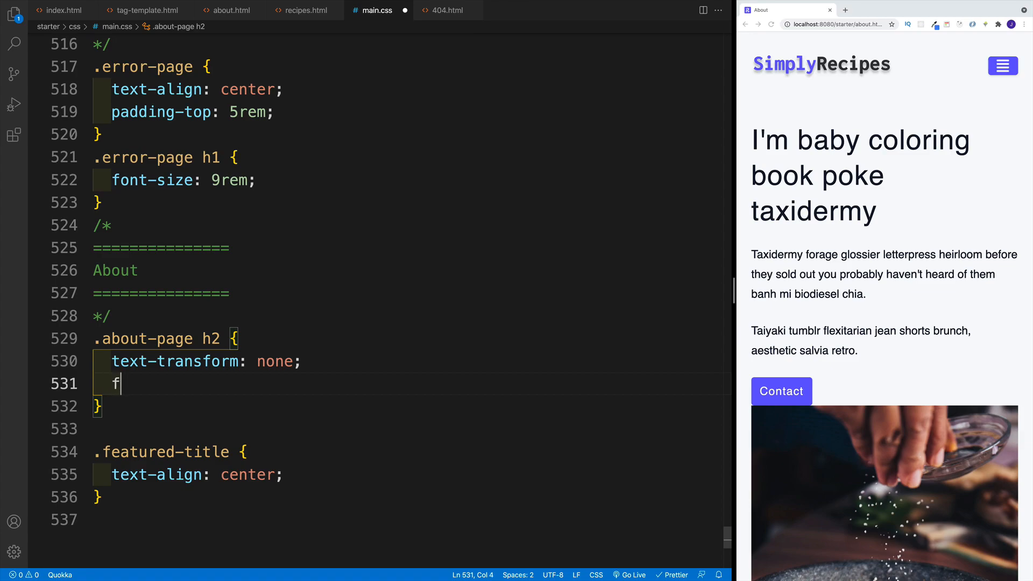
text(ont-weight: ;)
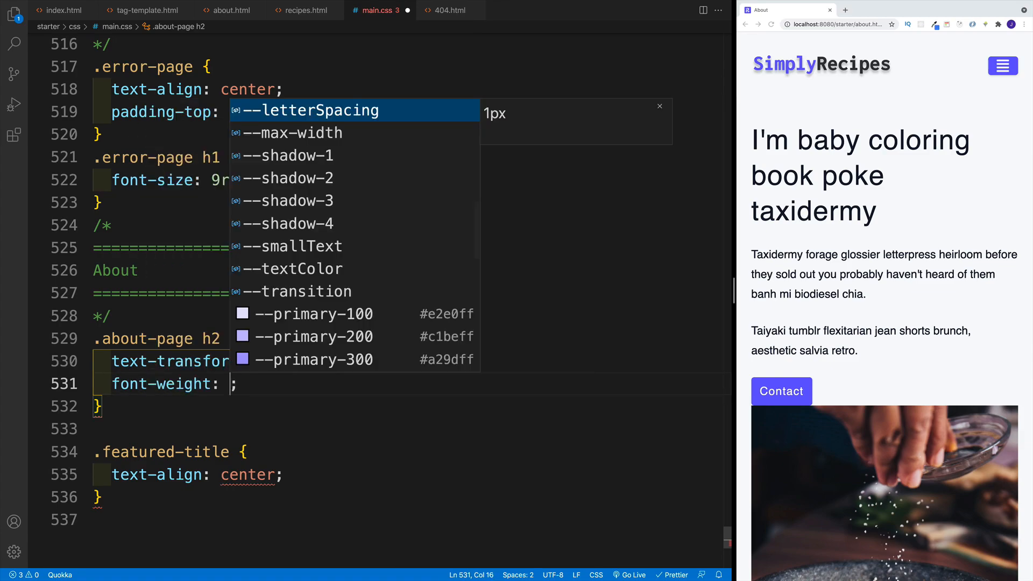
text(bold)
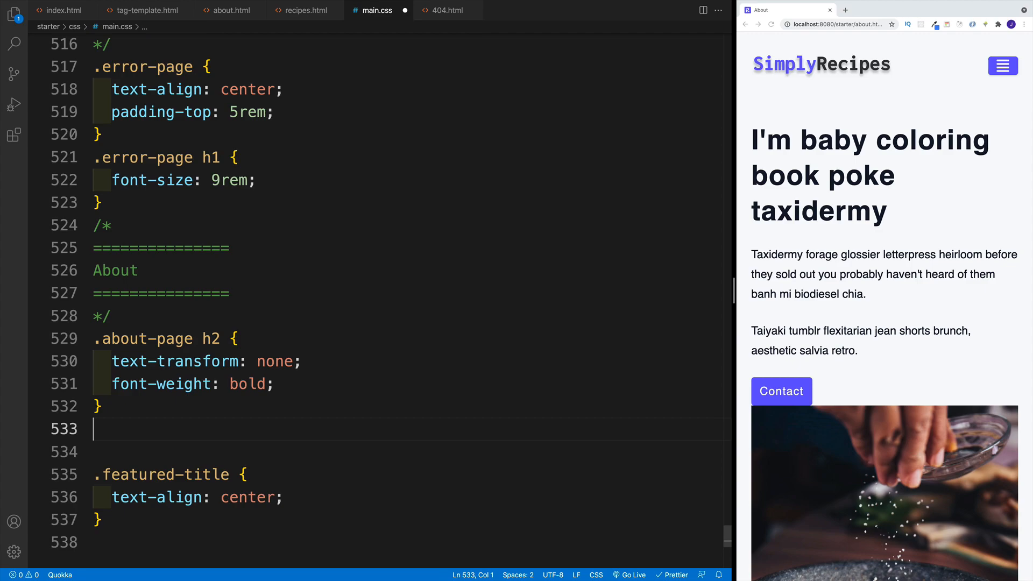
- Make .about-page a grid with gap 2rem 4rem and save
text(.about pa)
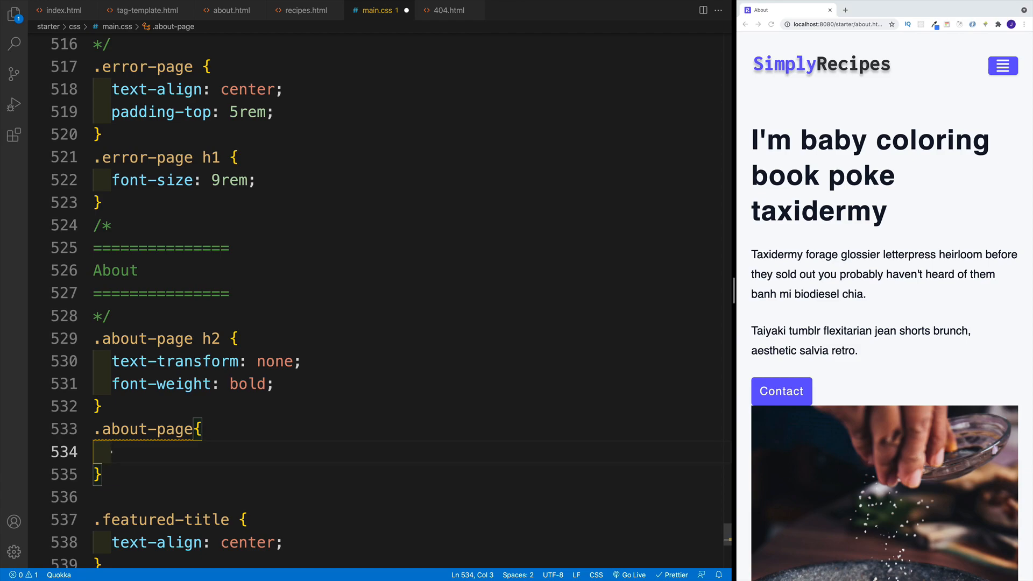
text(g)
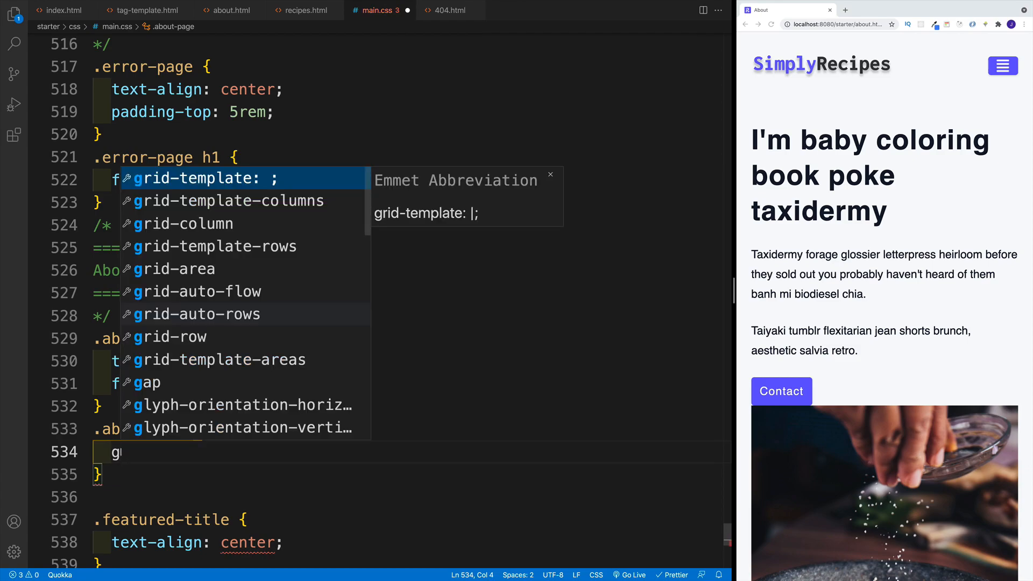
text(display: gri;)
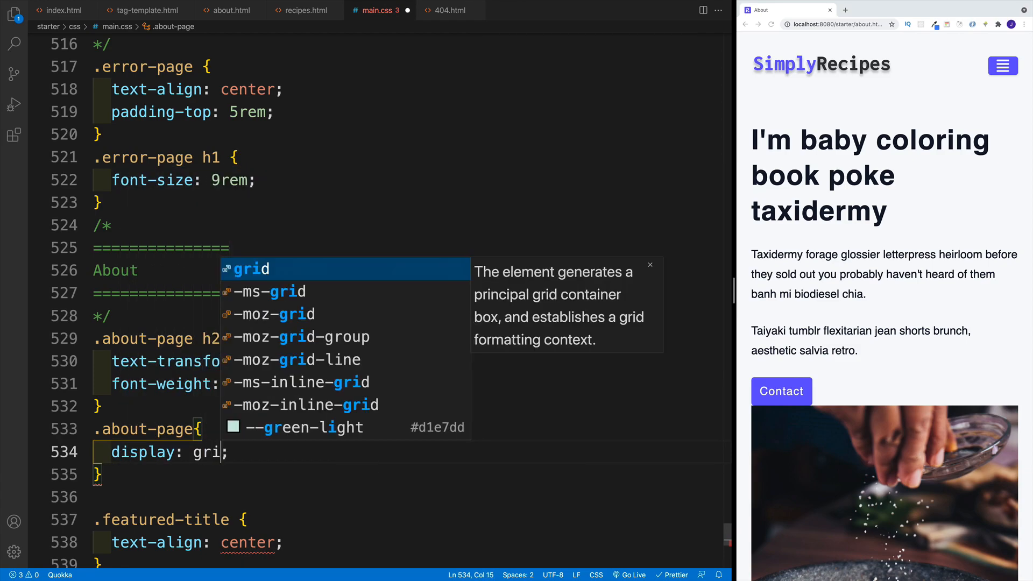
key(Enter)
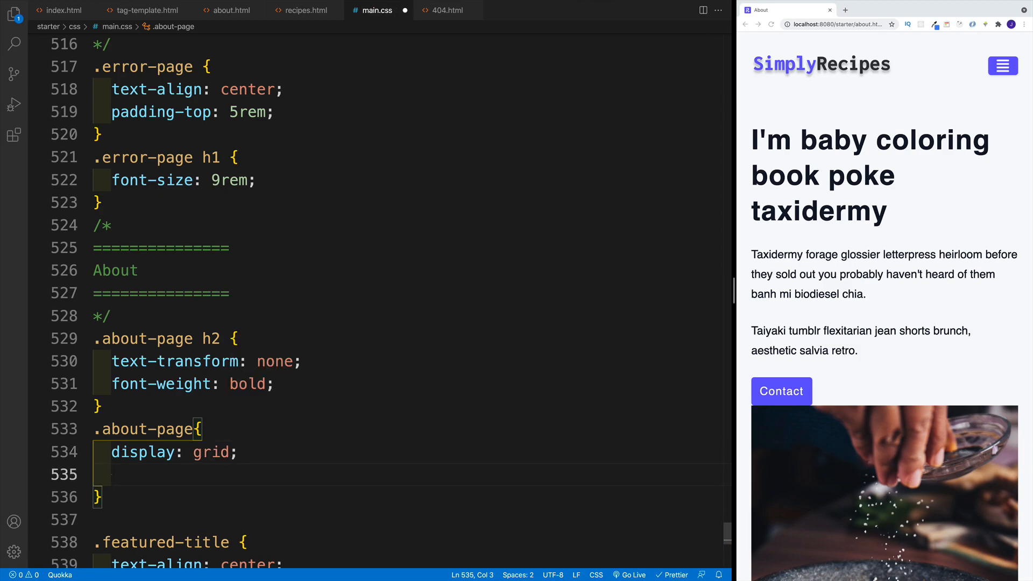
text(gap:)
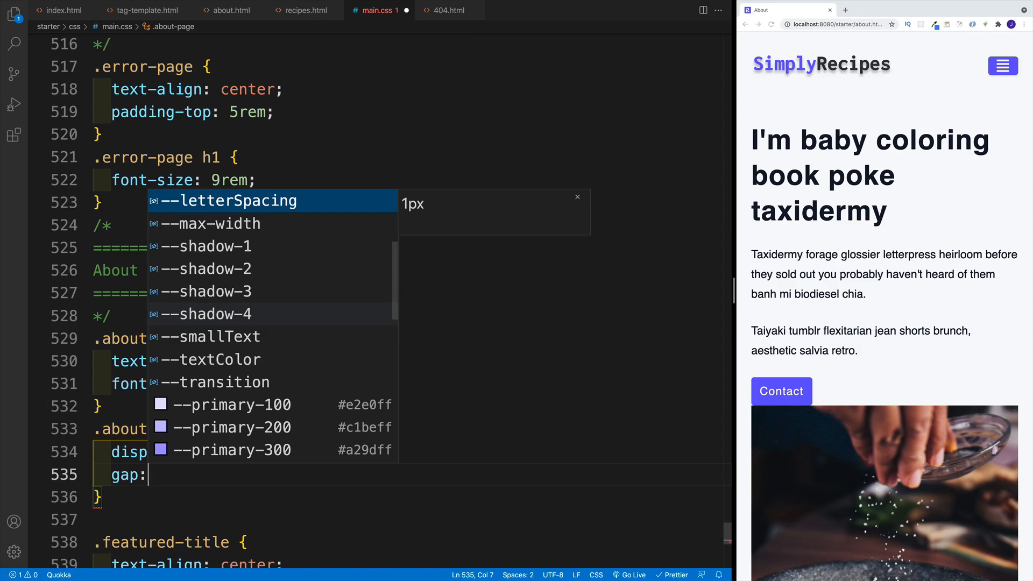
text(2rem)
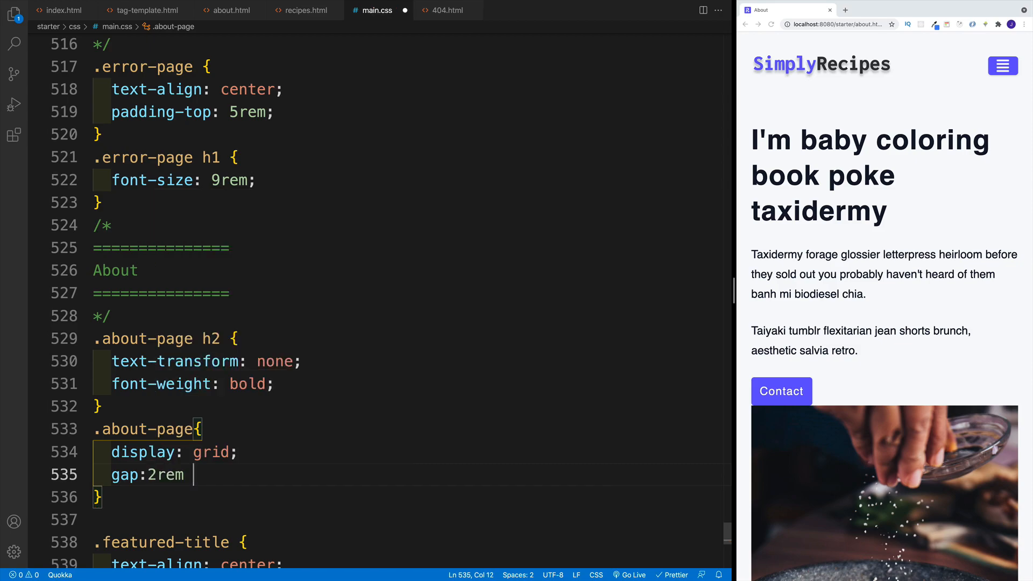
text(4rem)
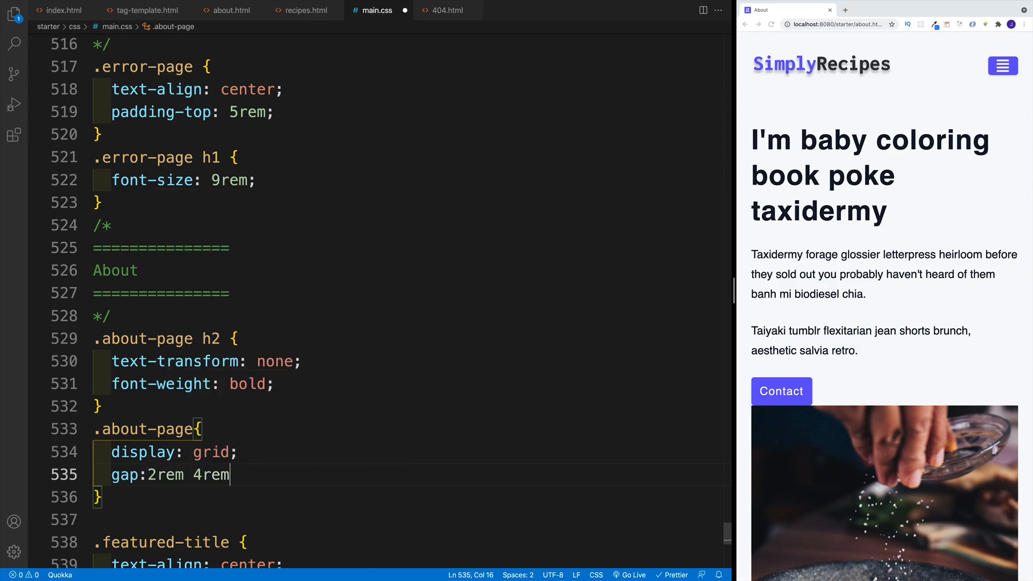
key(ctrl+s)
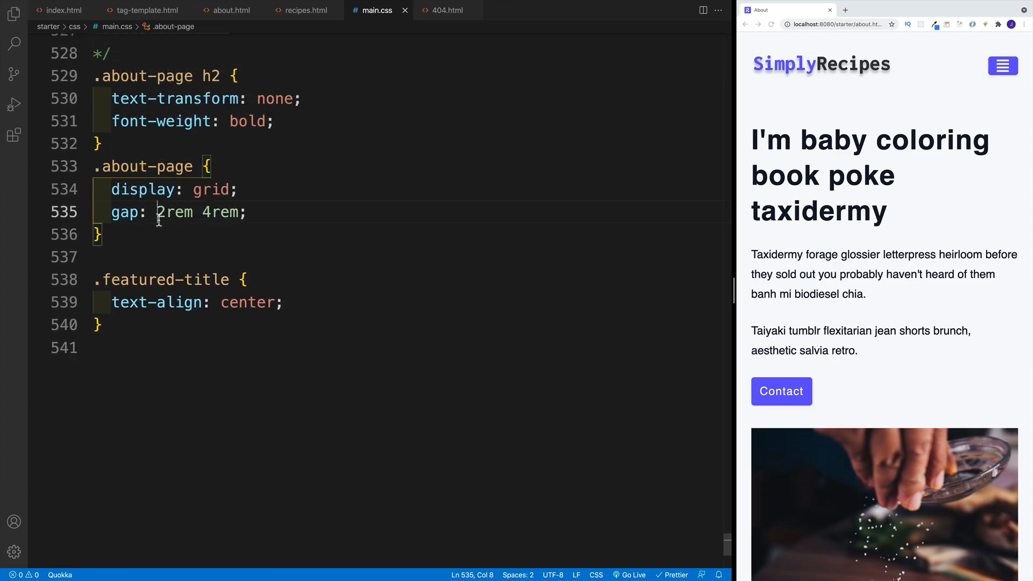
double_click(220, 212)
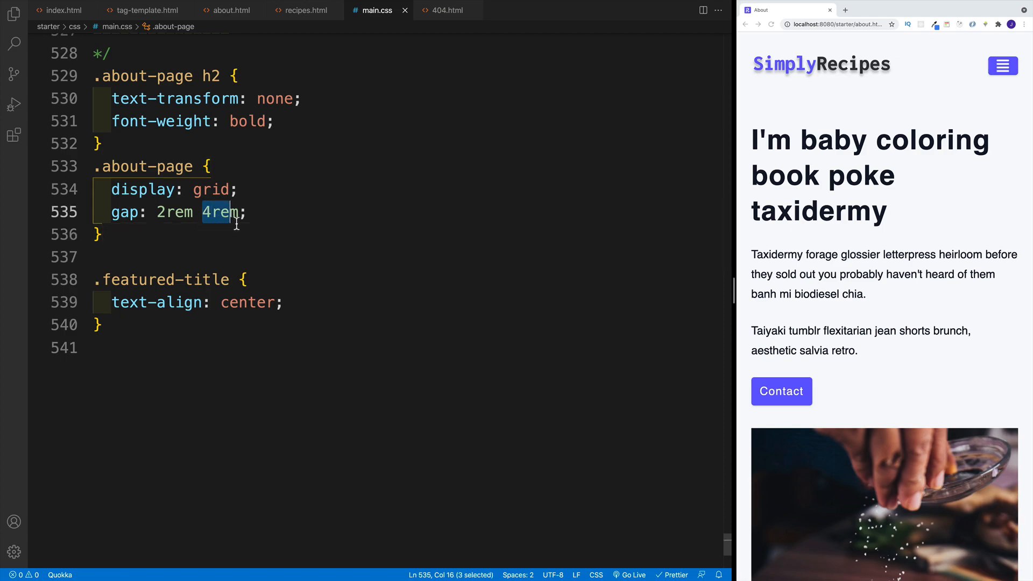
click(246, 212)
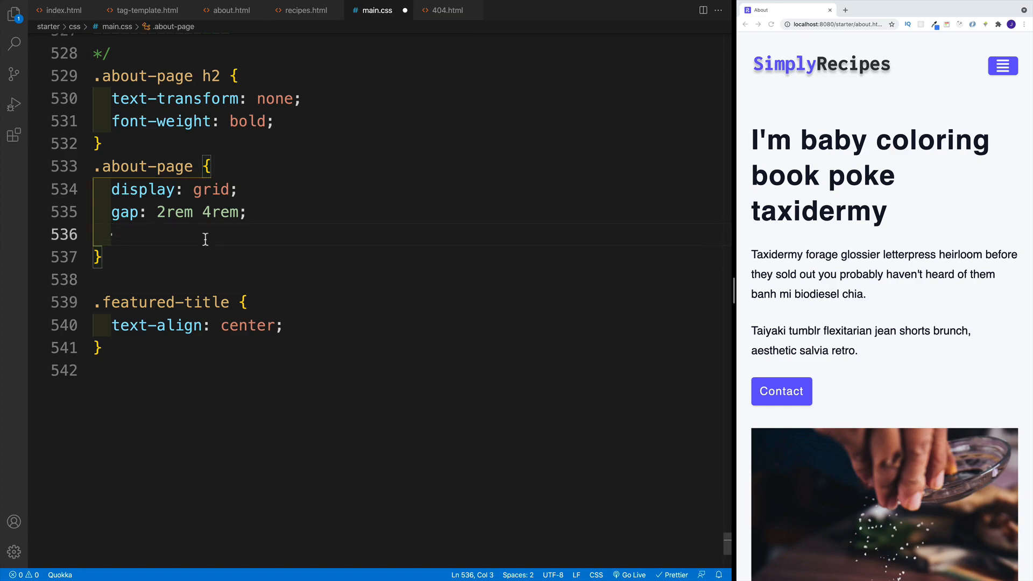
- Add padding-bottom: 3rem to the .about-page rule
text(pa)
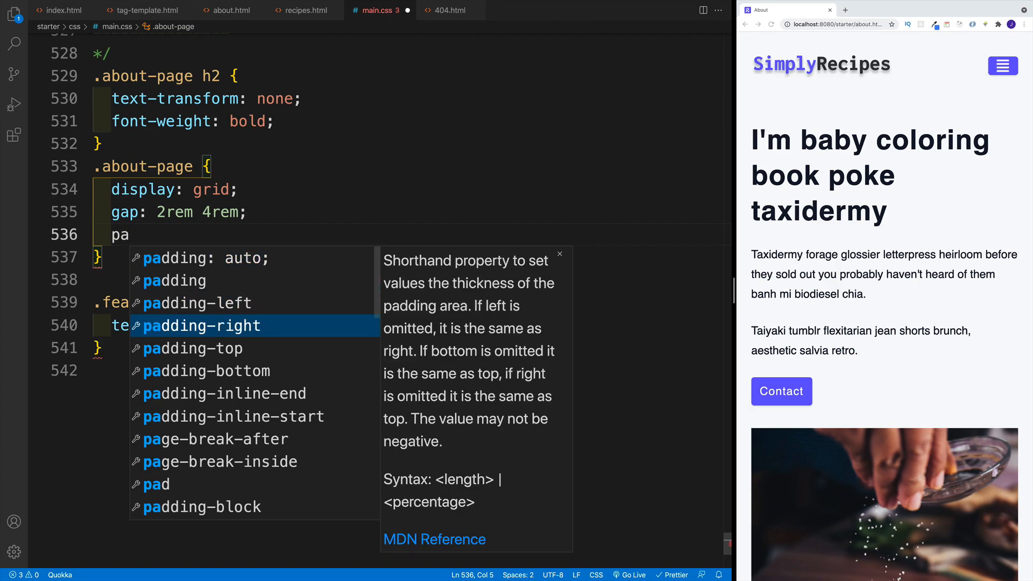
text(dding-bottom: 3;)
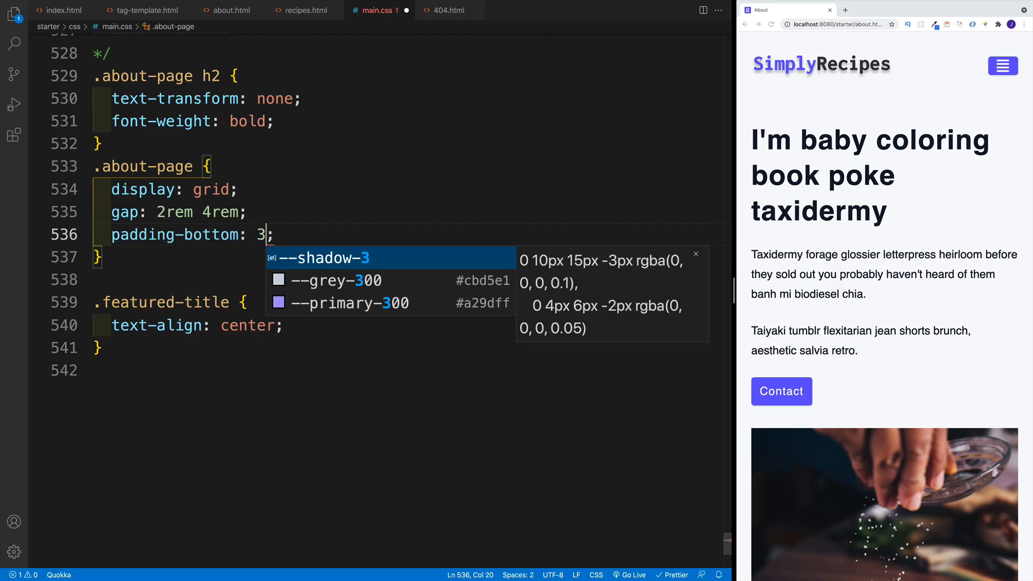
text(rem)
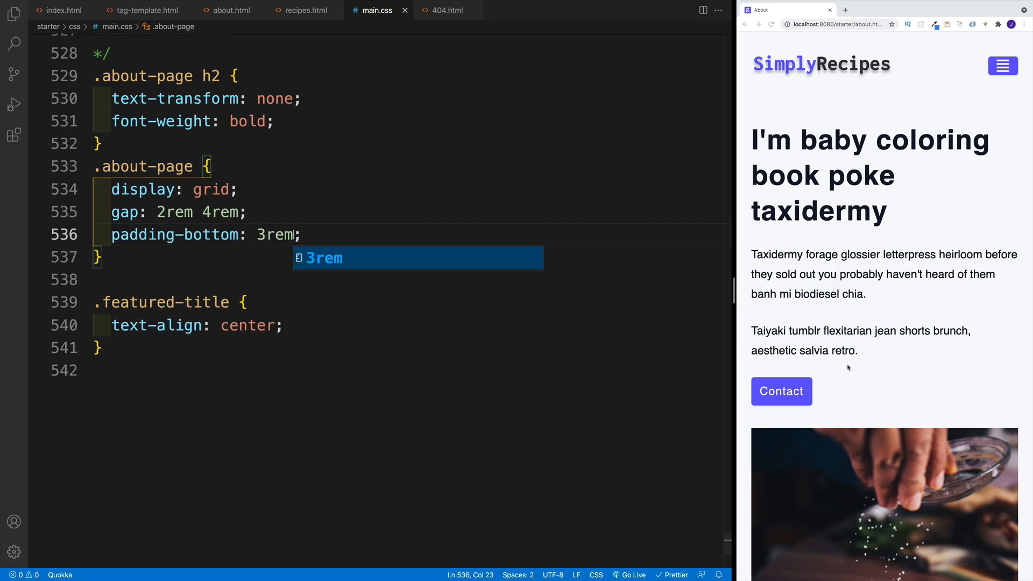
scroll(down, 3)
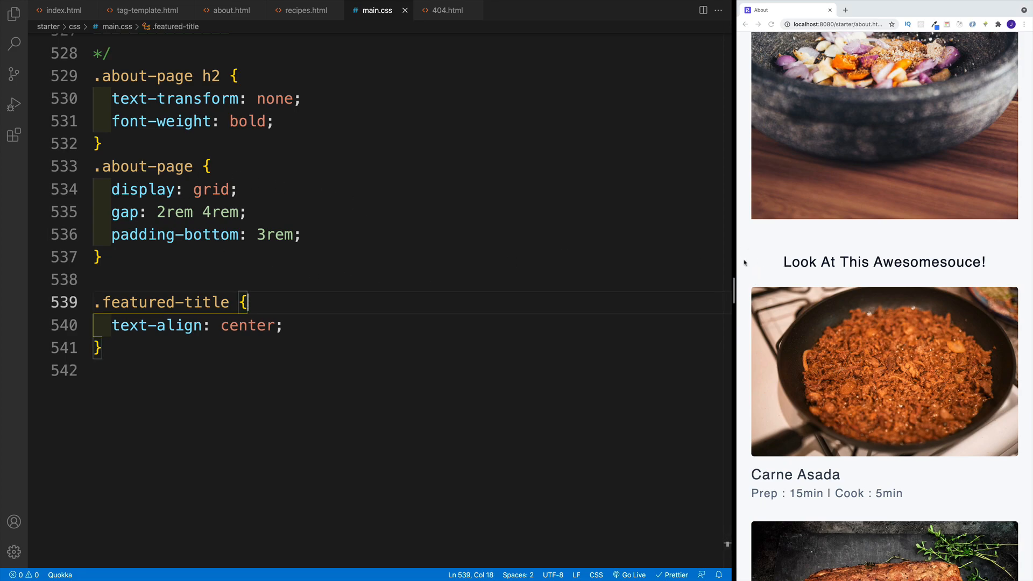
key(enter)
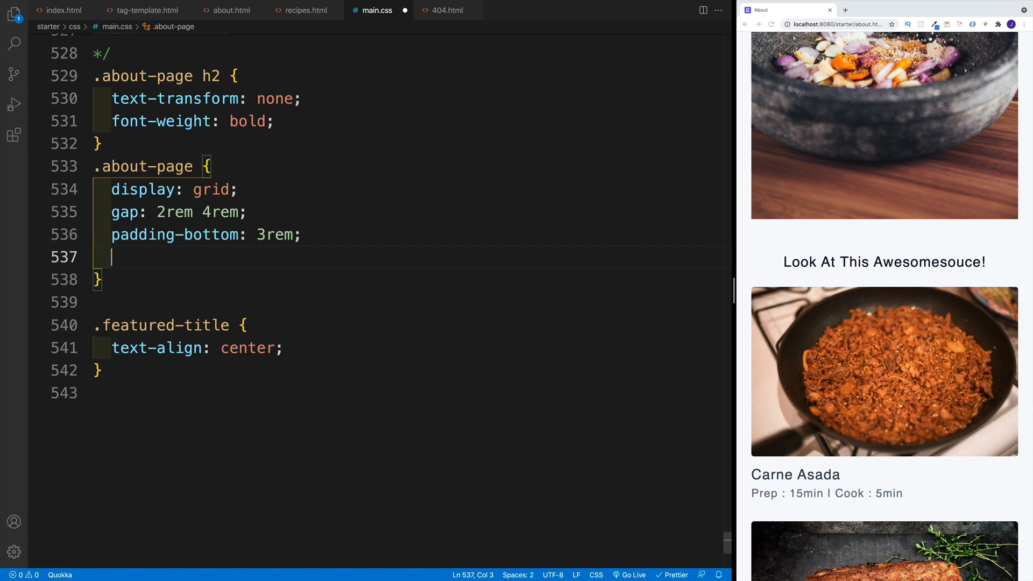
- Add an .about-img rule with border-radius var(--borderRadius) and height 300px
text(.)
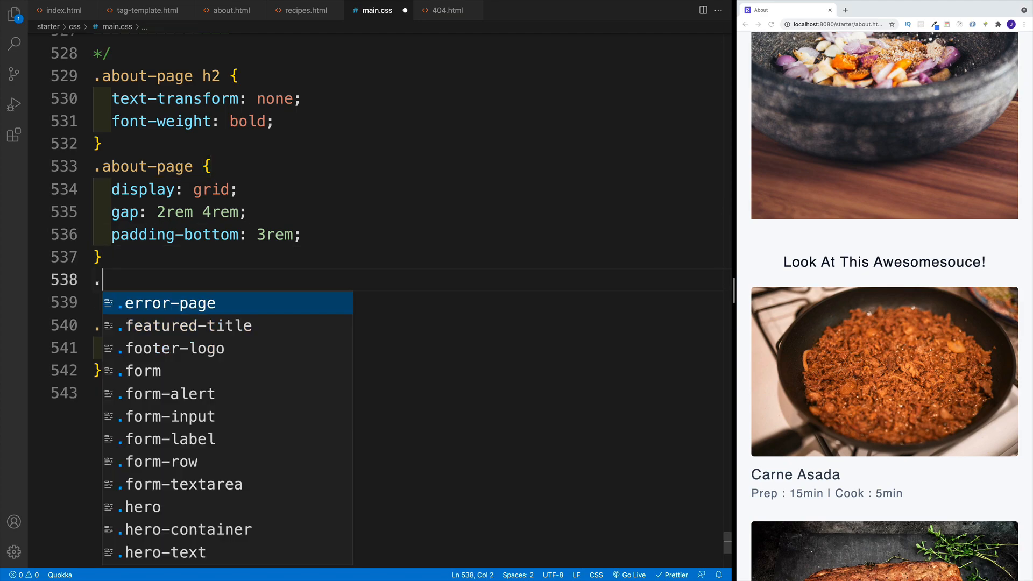
text(about)
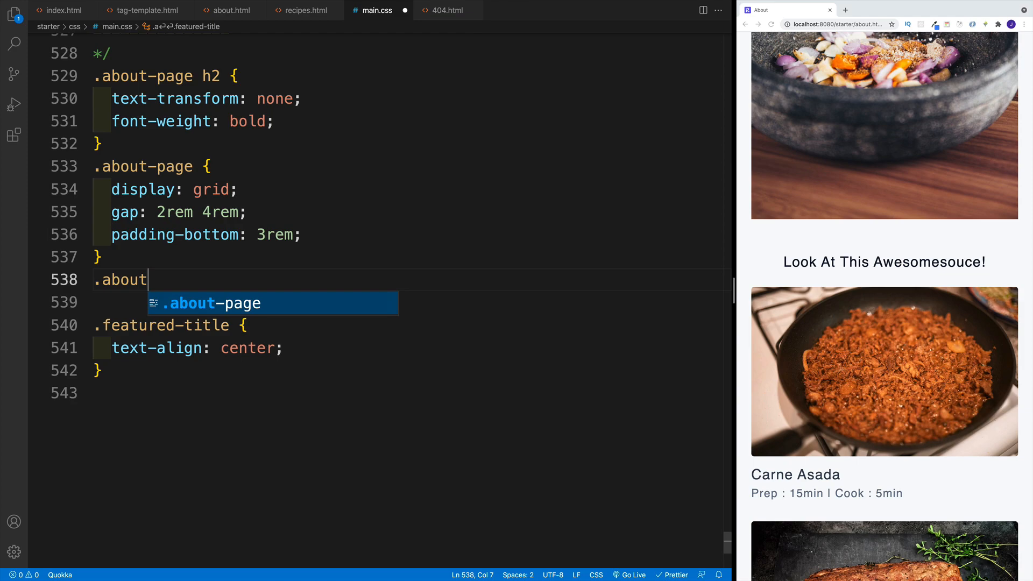
text(-img{)
click(408, 303)
text(border-radius: -;)
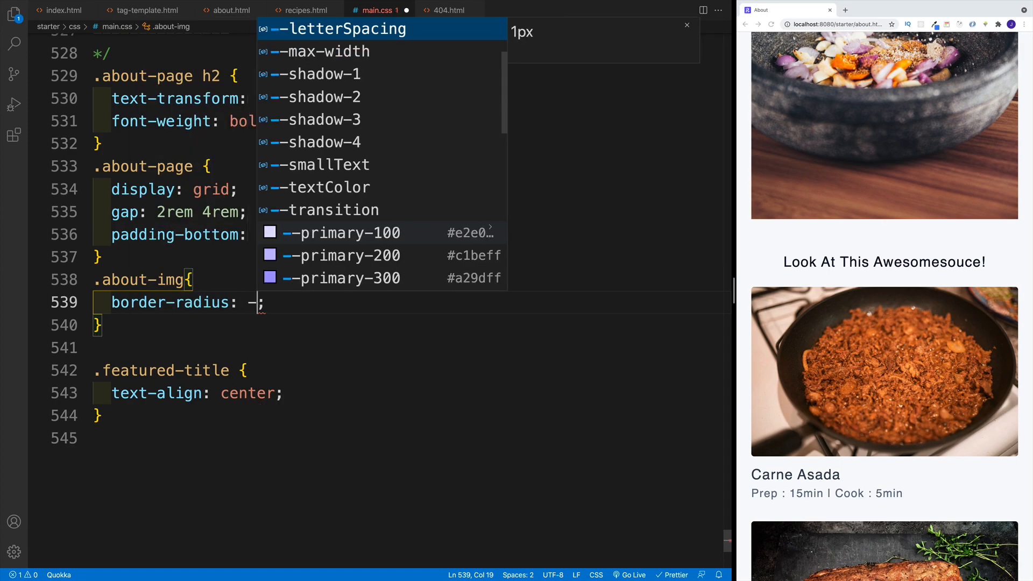
text(var(--borderRadius))
text(height: 300px;)
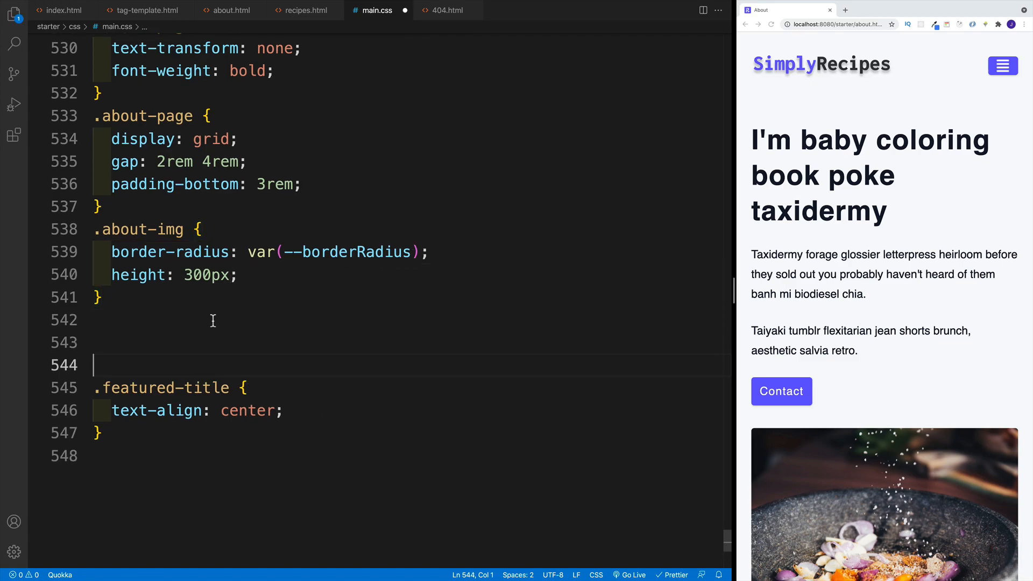
key(Enter)
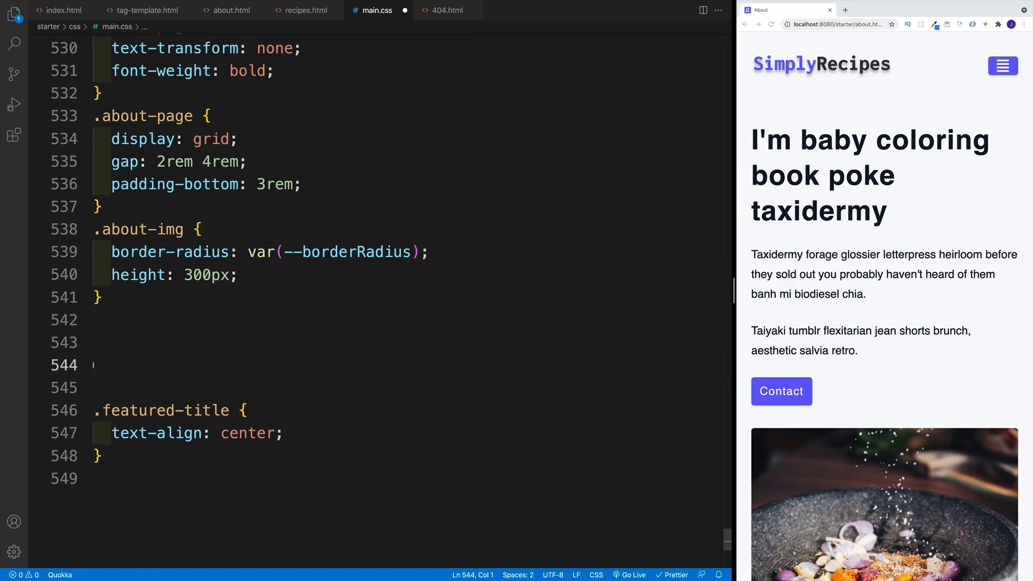
text(@media screen {)
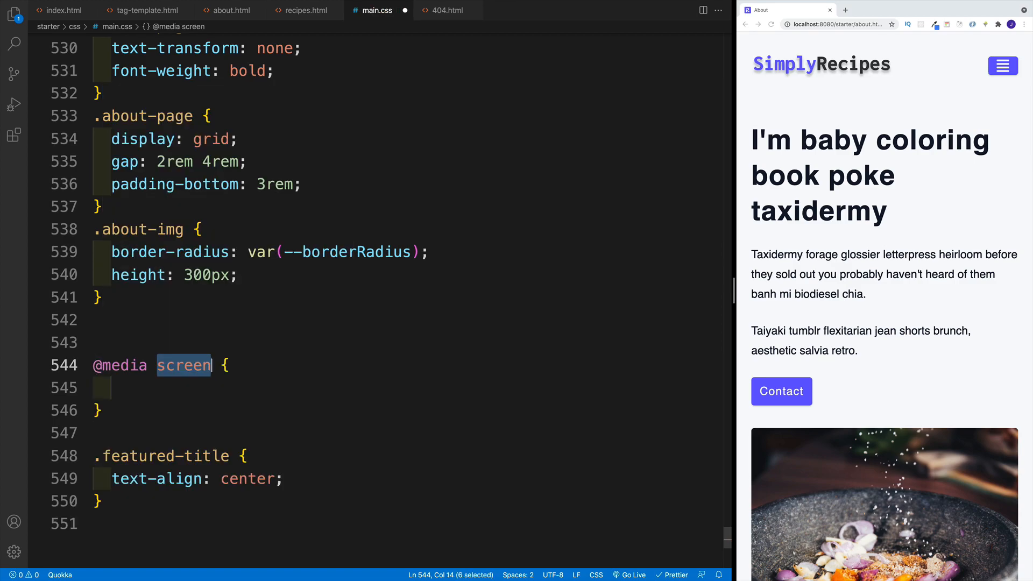
text(and)
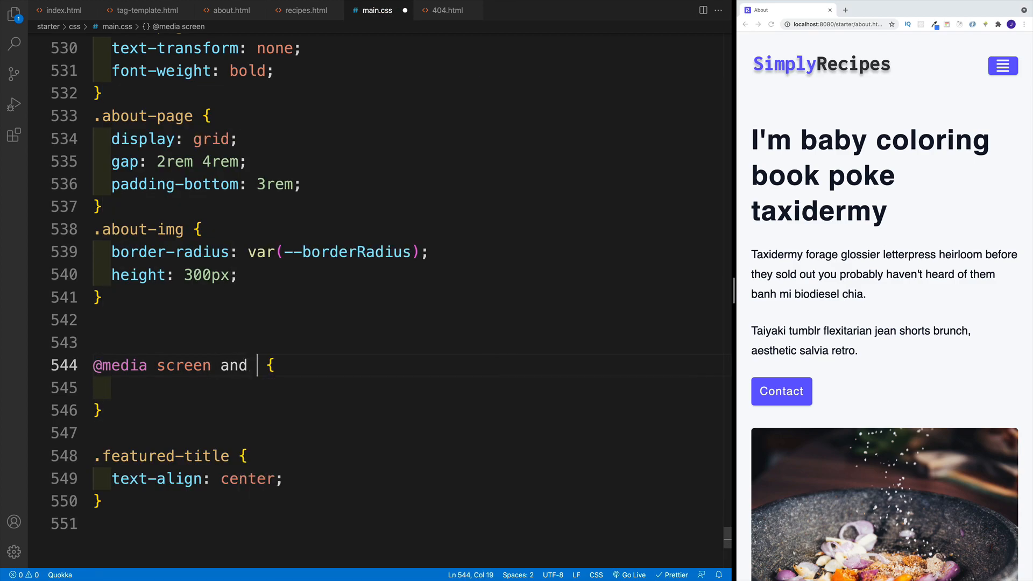
text((min-w)
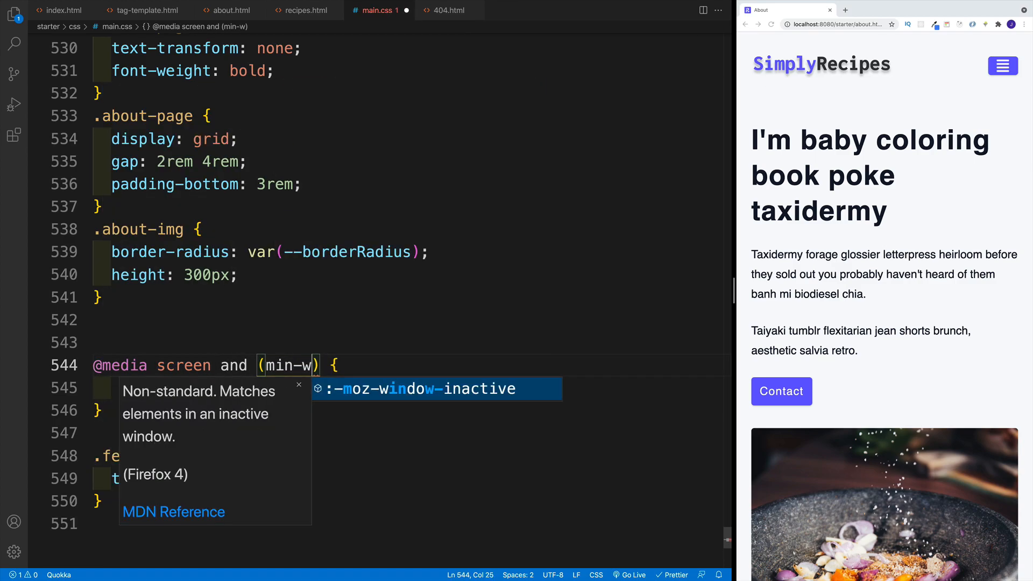
text(idth:)
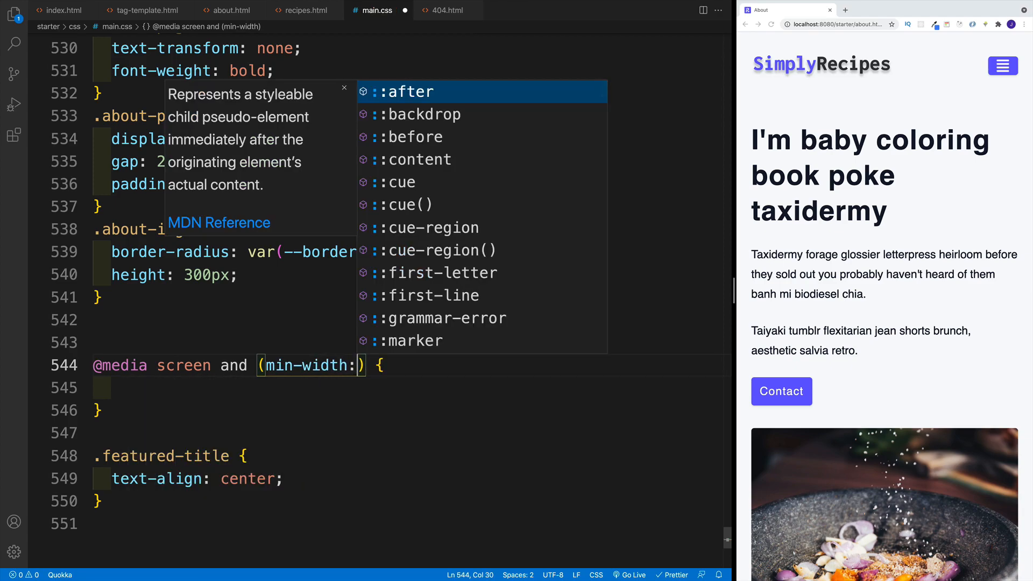
text(992px)
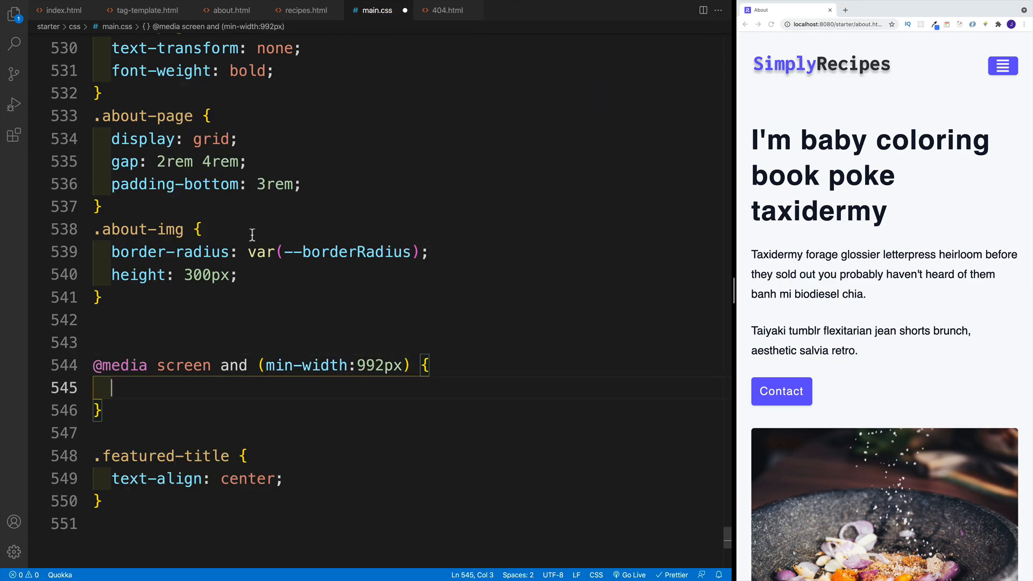
- Nest an .about-page selector inside the media query and begin its grid property
text(.about-page{)
text(])
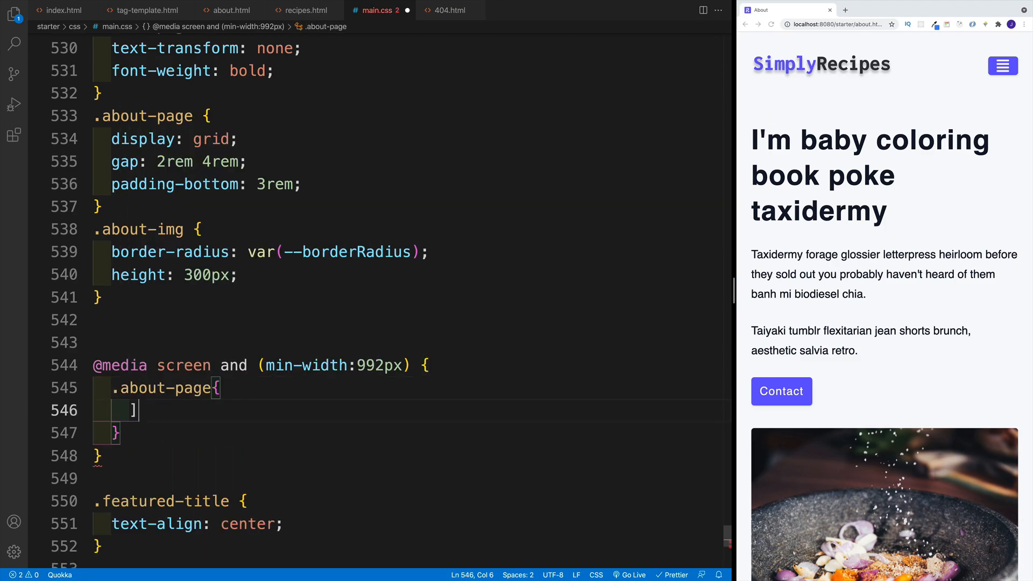
text(gr)
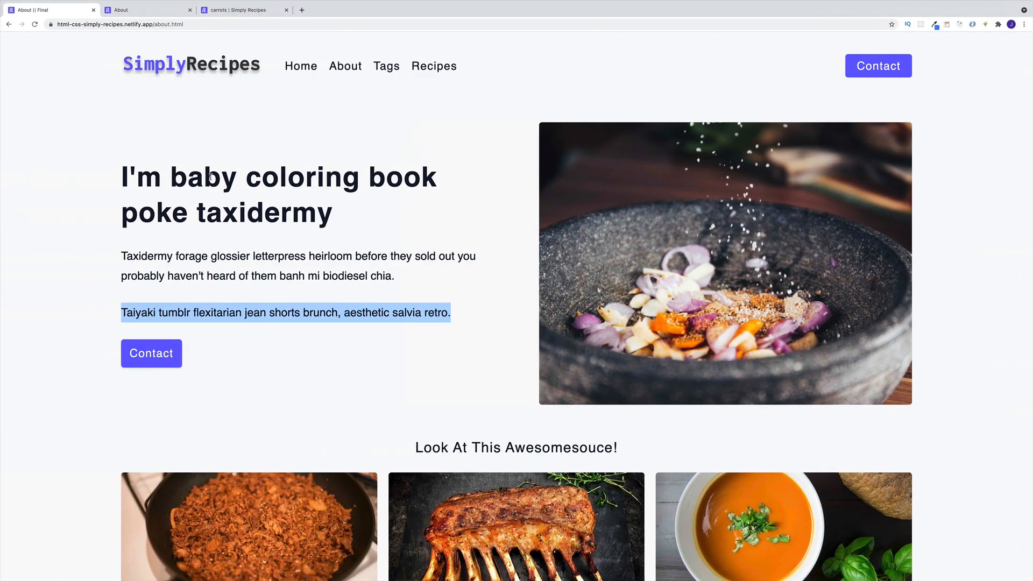
mouse_move(337, 120)
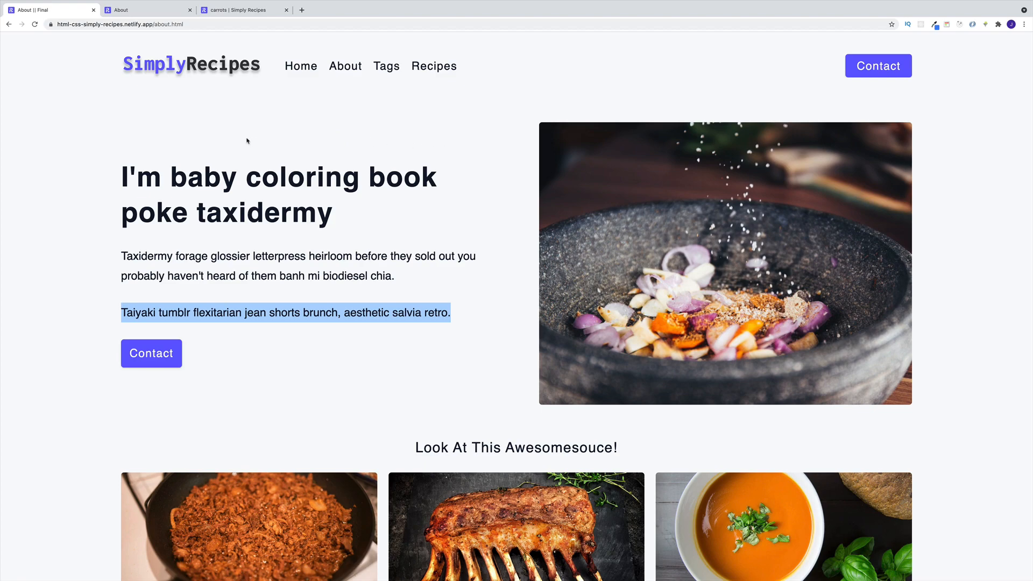
mouse_move(582, 148)
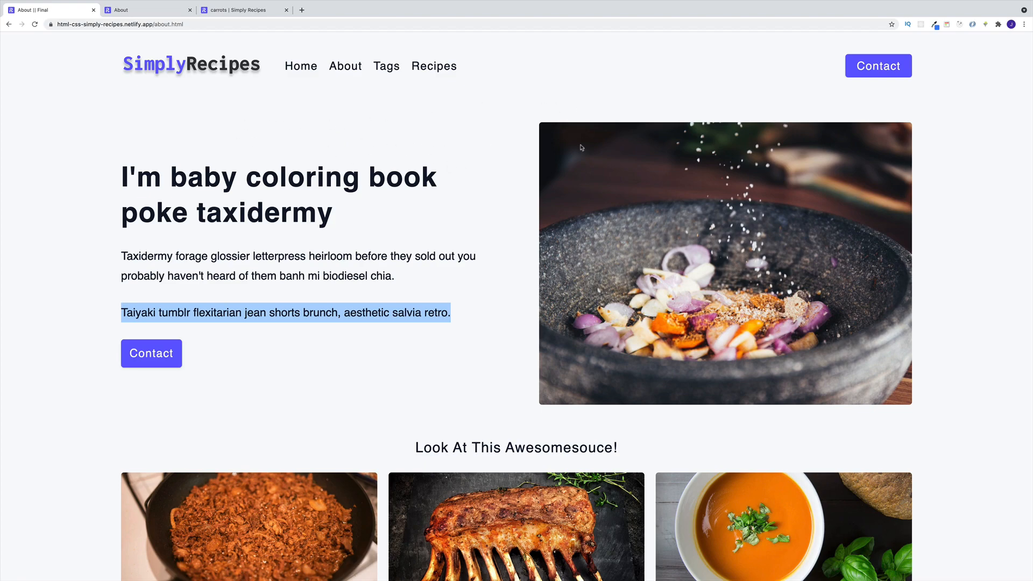
mouse_move(553, 143)
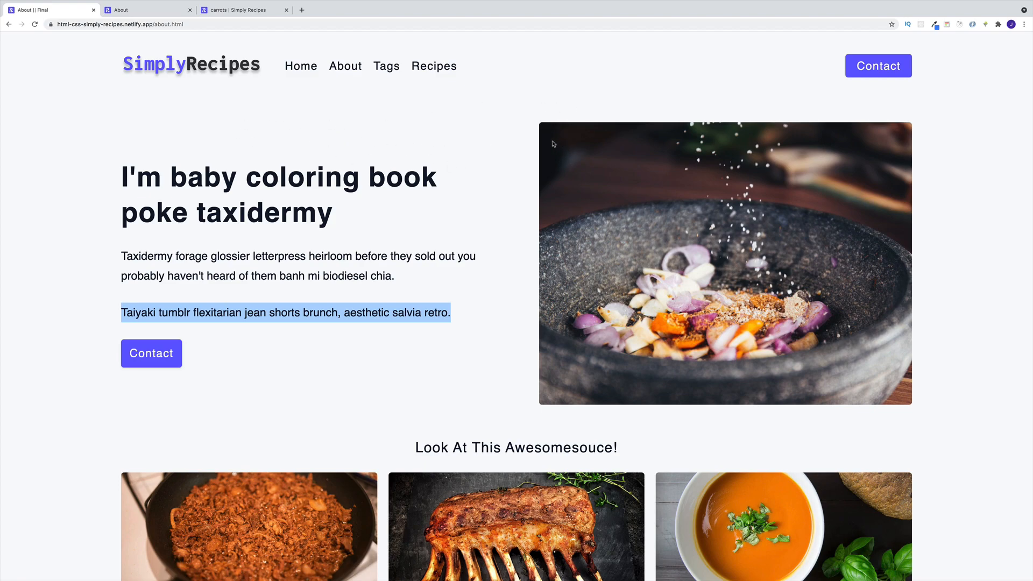
mouse_move(550, 140)
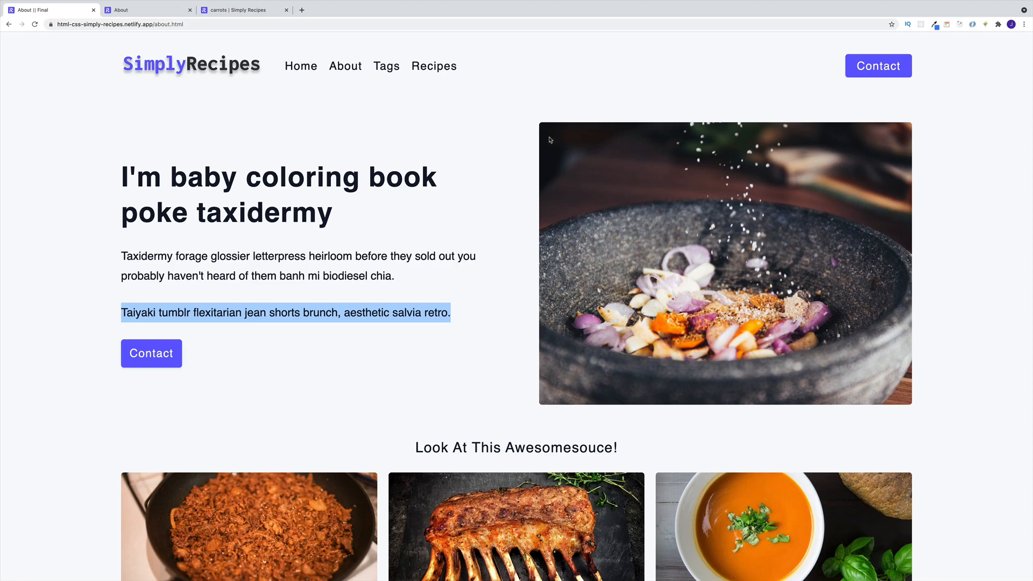
mouse_move(520, 143)
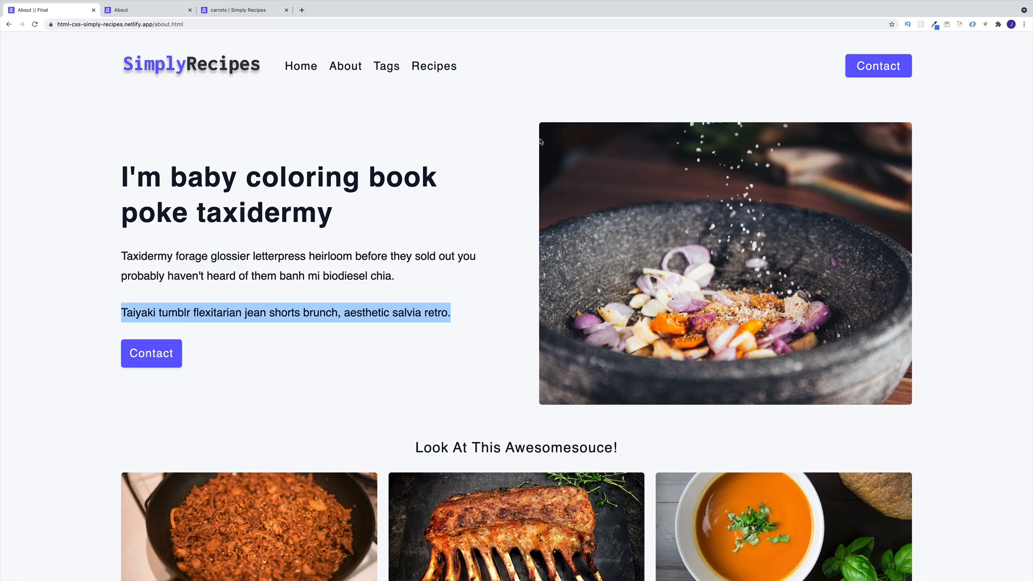
mouse_move(628, 160)
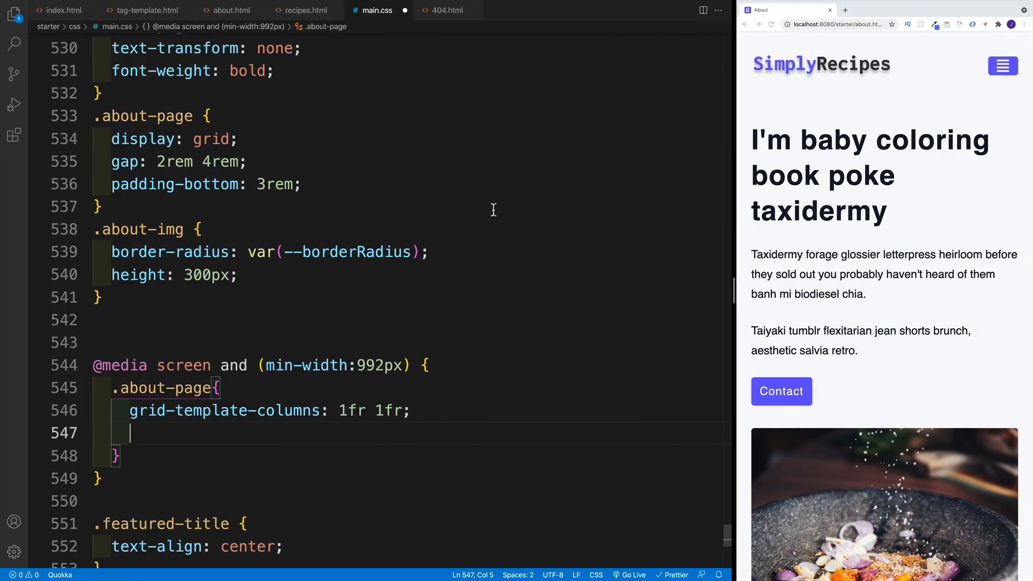
- Give the wide-screen .about-page grid-template-rows 400px and align-items center
text(grid-template-rows: ;)
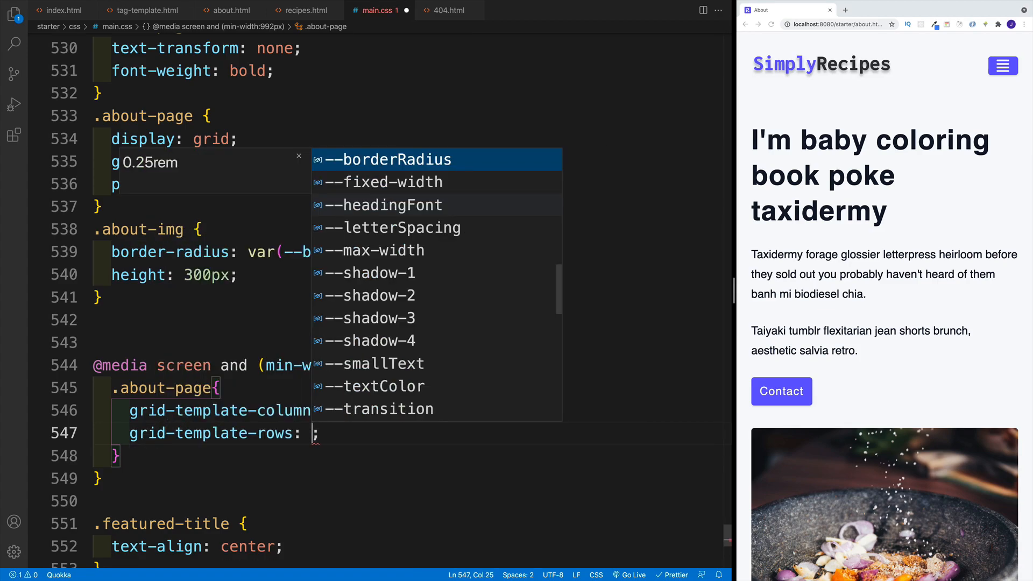
text(400x)
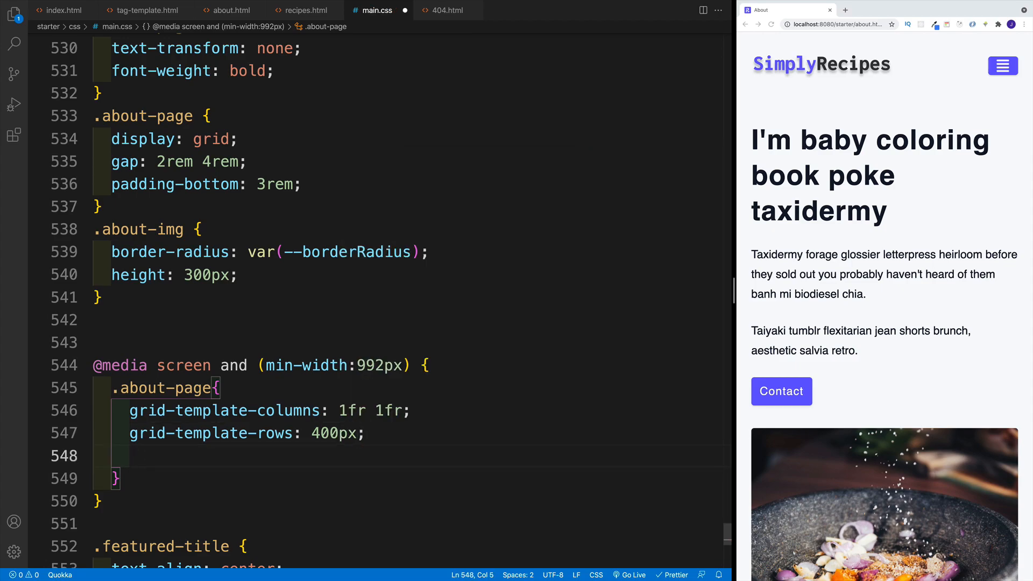
text(align-items: center;)
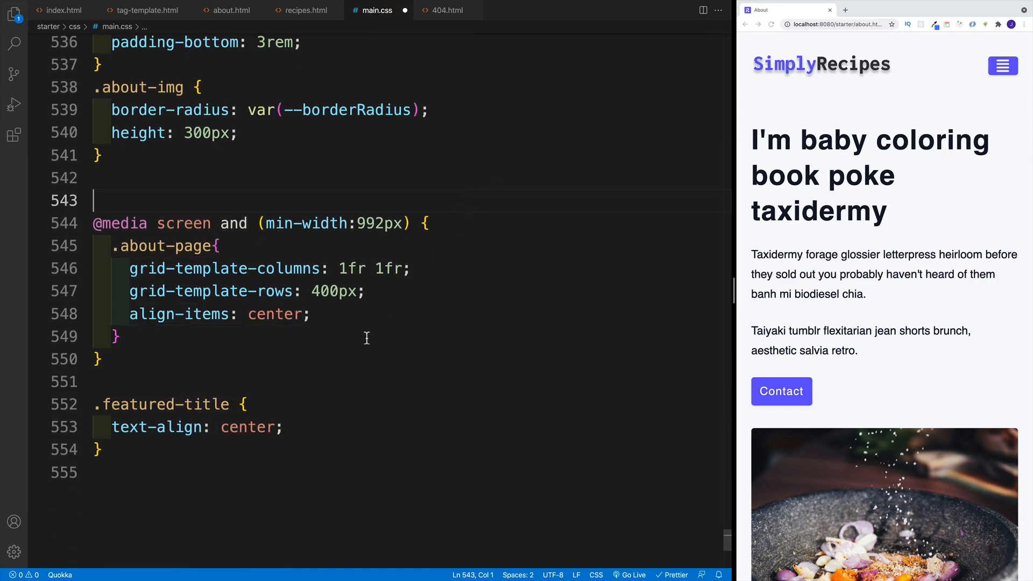
- Add an .about-img rule with height: 100% inside the media query
text(')
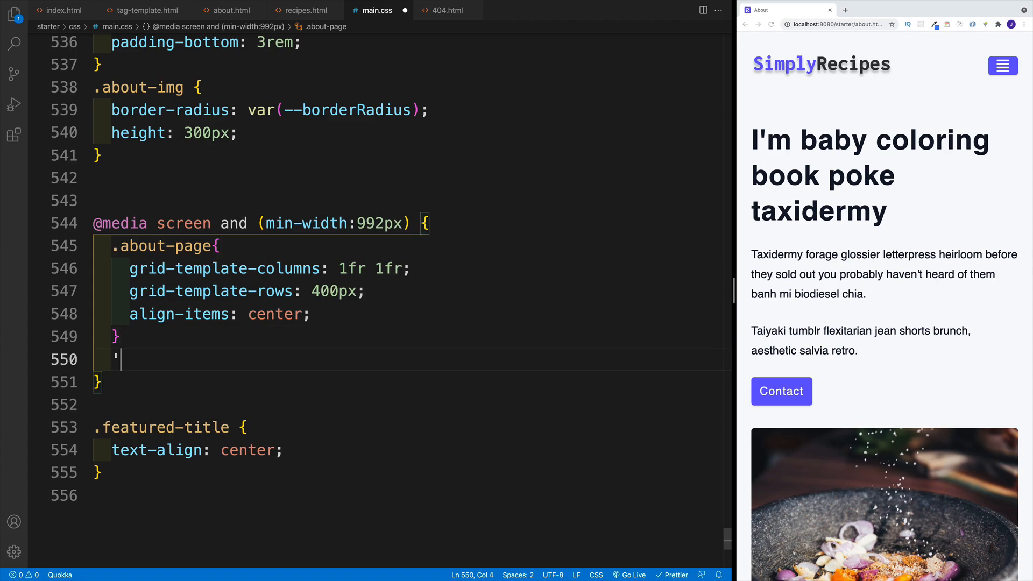
text(about-img{)
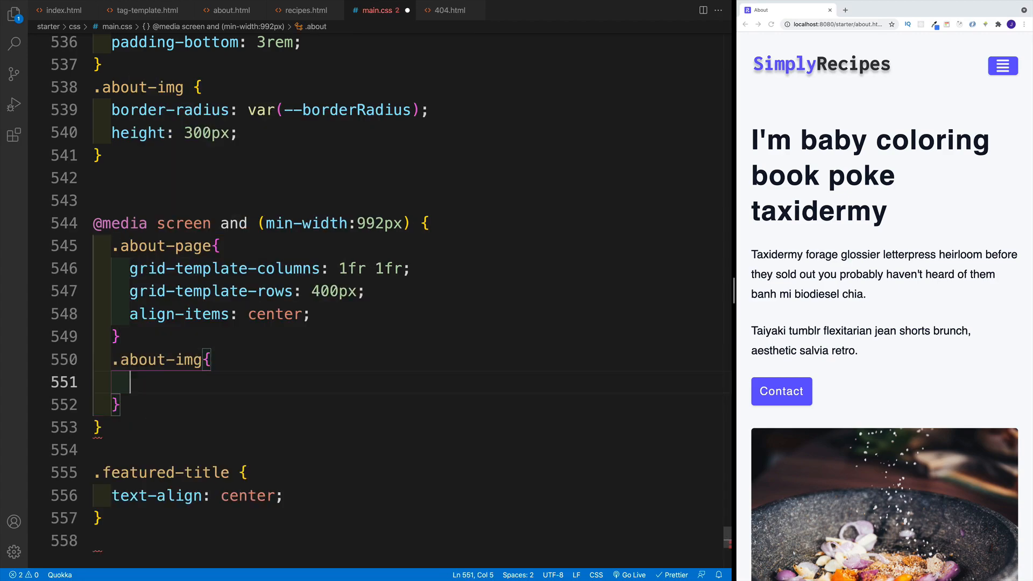
text(he)
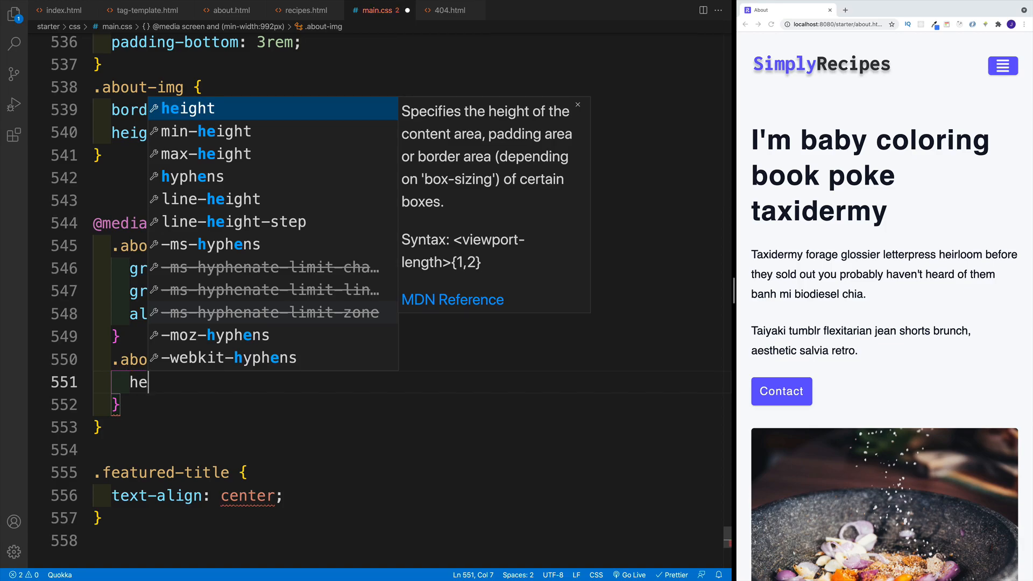
text(ight: 100%;)
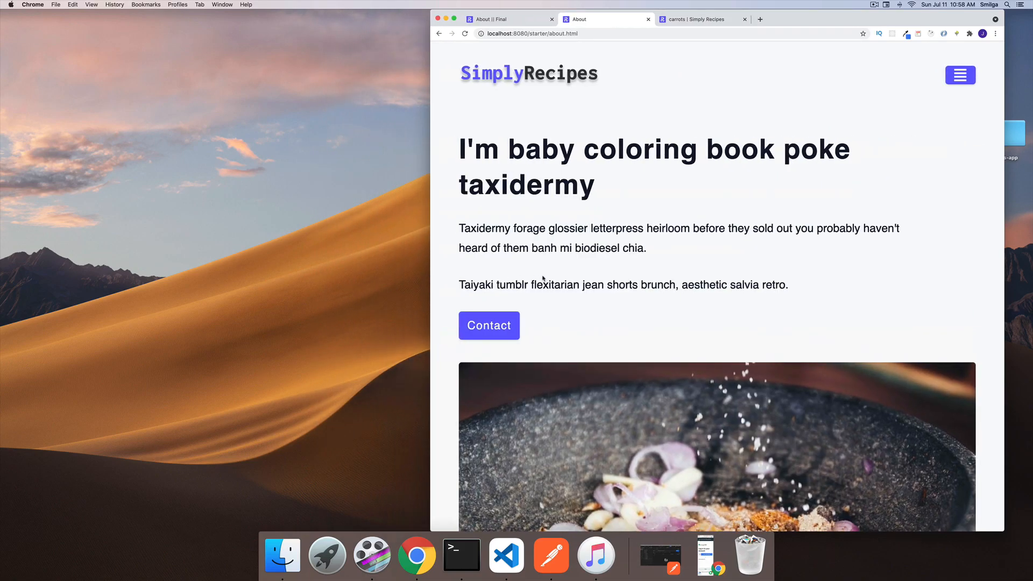
- Scroll the wide localhost About page to check the two-column text-beside-image layout
scroll(down, 3)
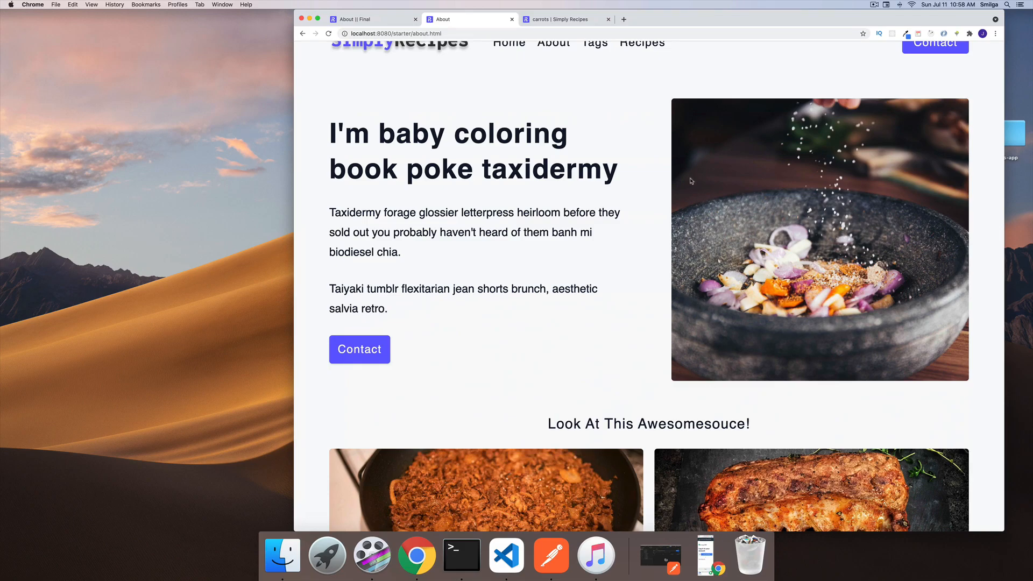
mouse_move(334, 171)
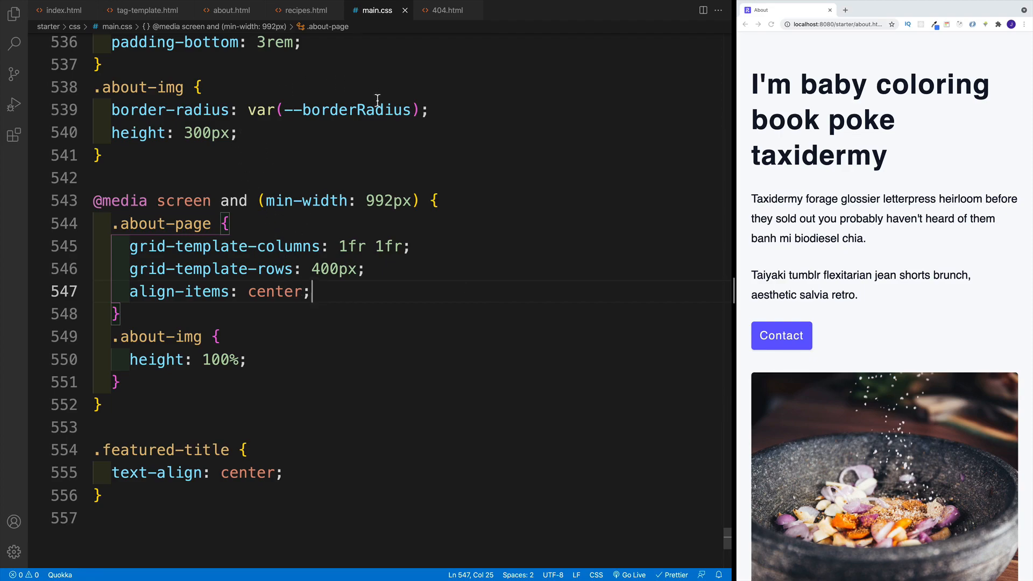
mouse_move(503, 147)
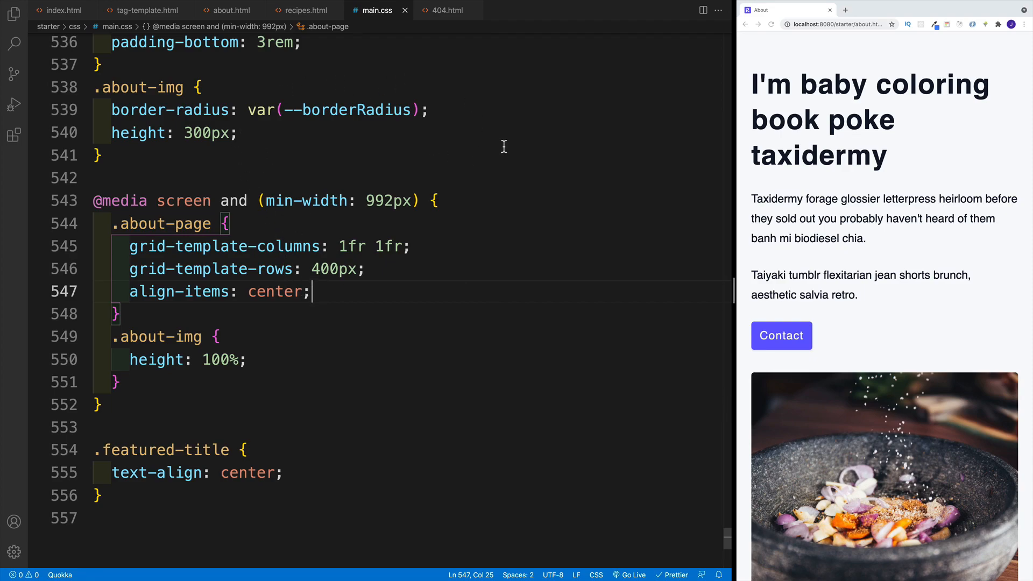